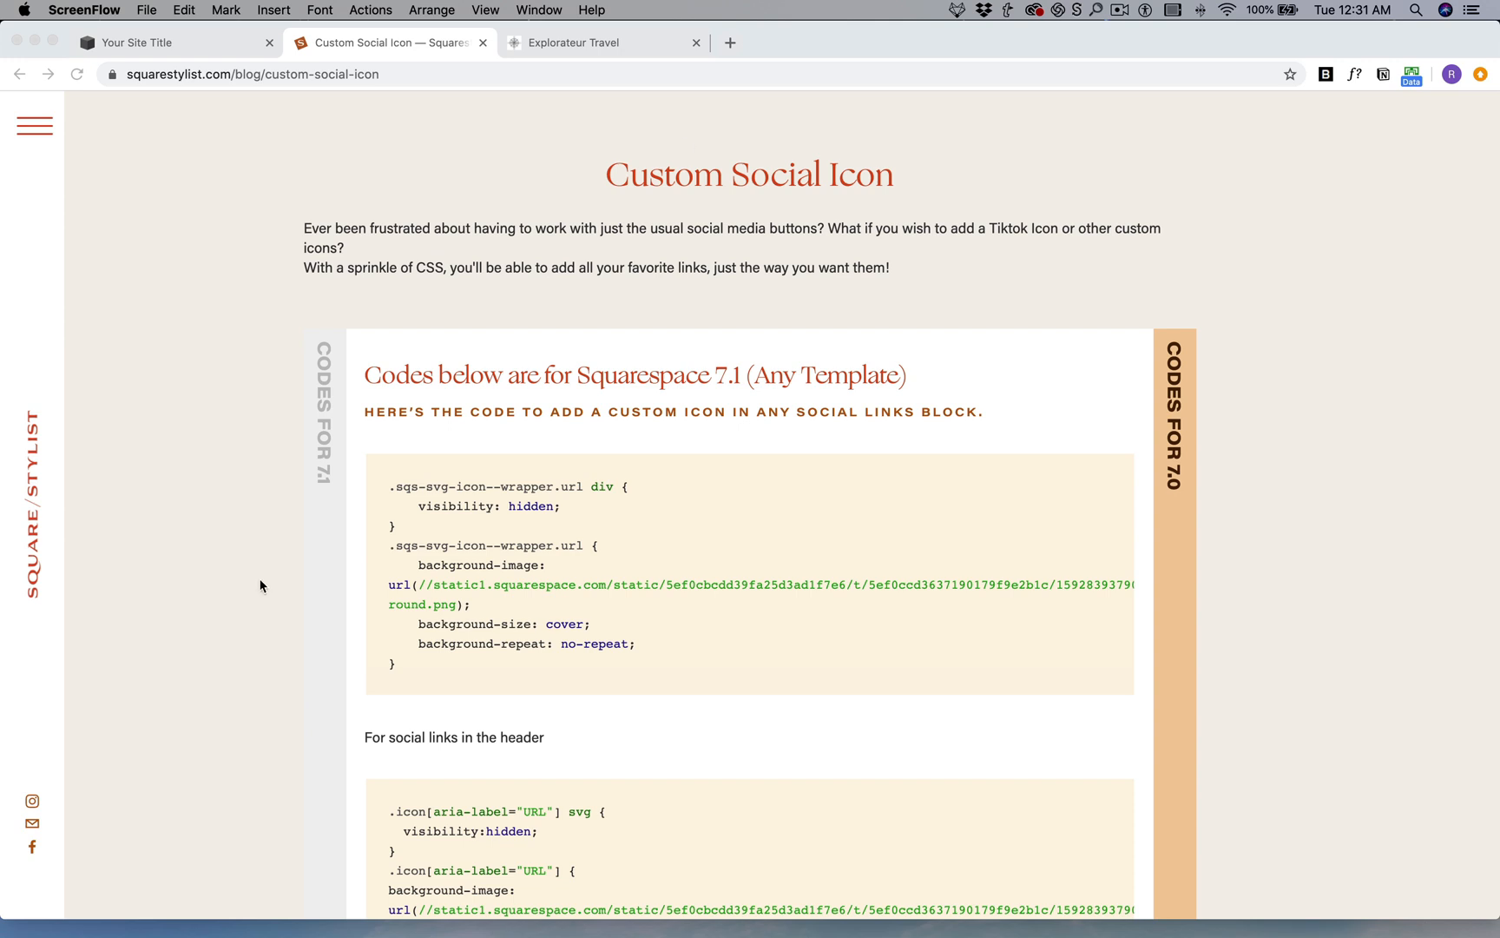
{"action": "mouse_move", "coordinate": [164, 783]}
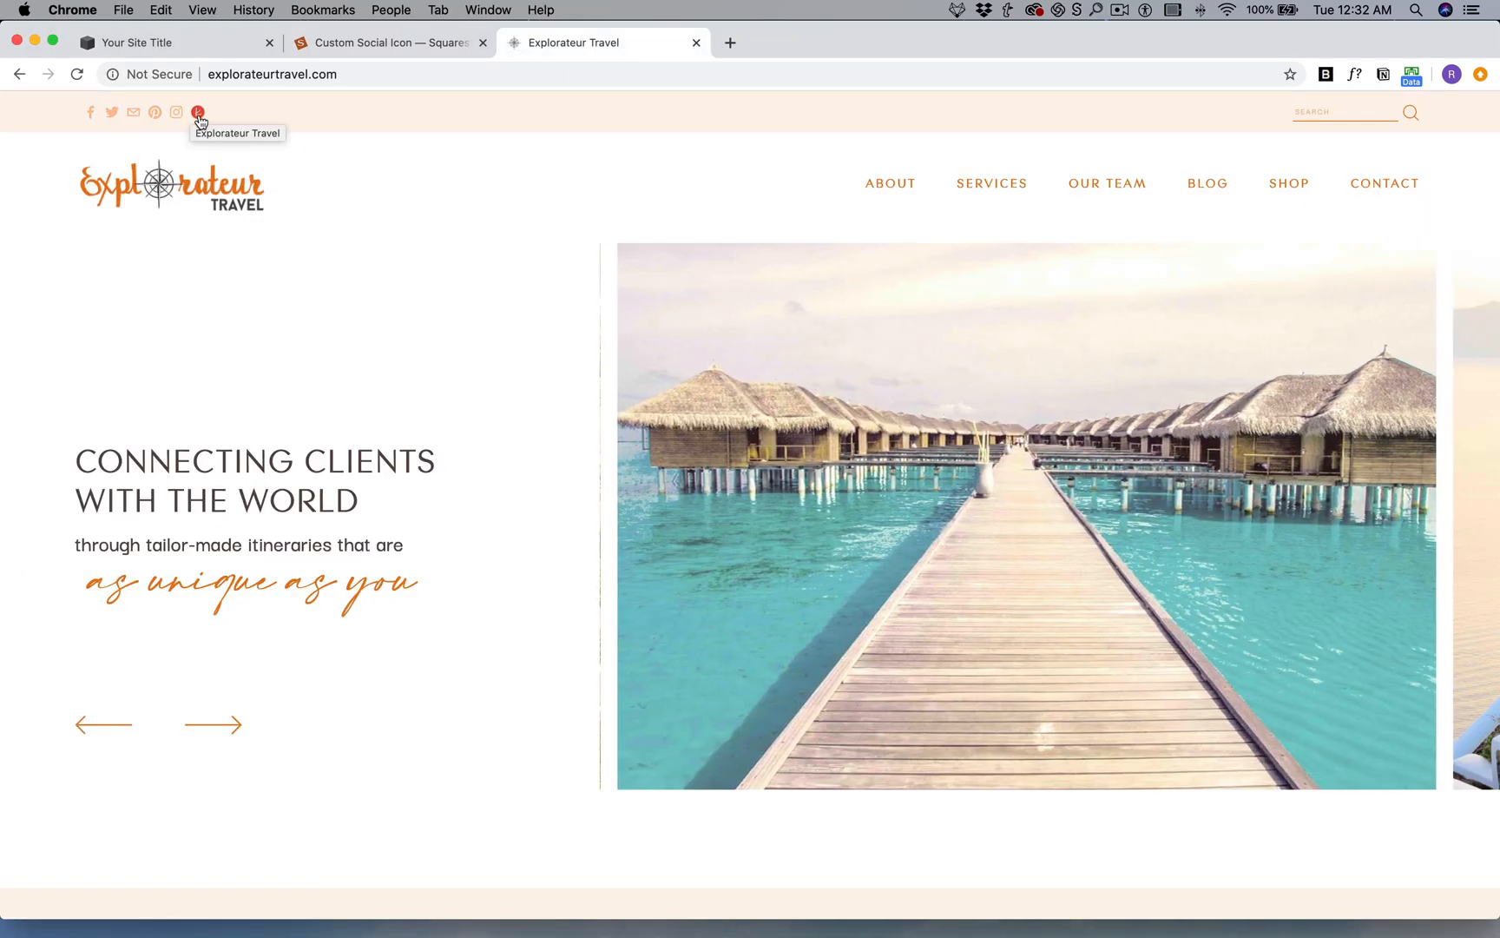
Step: Return from the tutorial to the site and start editing the Work page
{"action": "scroll", "scroll_direction": "down", "scroll_amount": 3}
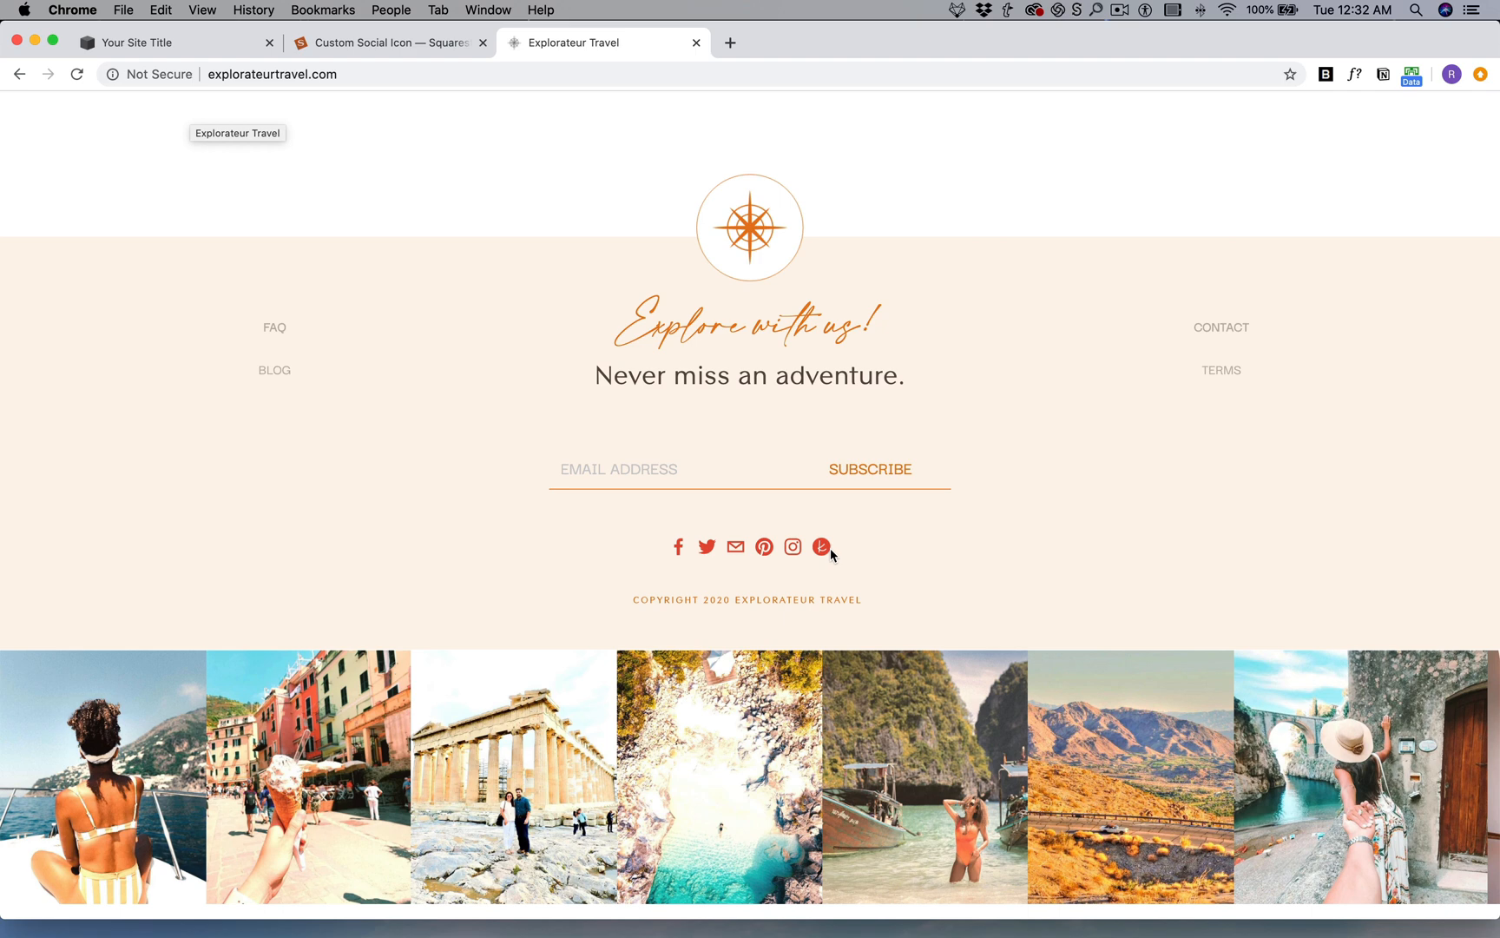
{"action": "mouse_move", "coordinate": [399, 54]}
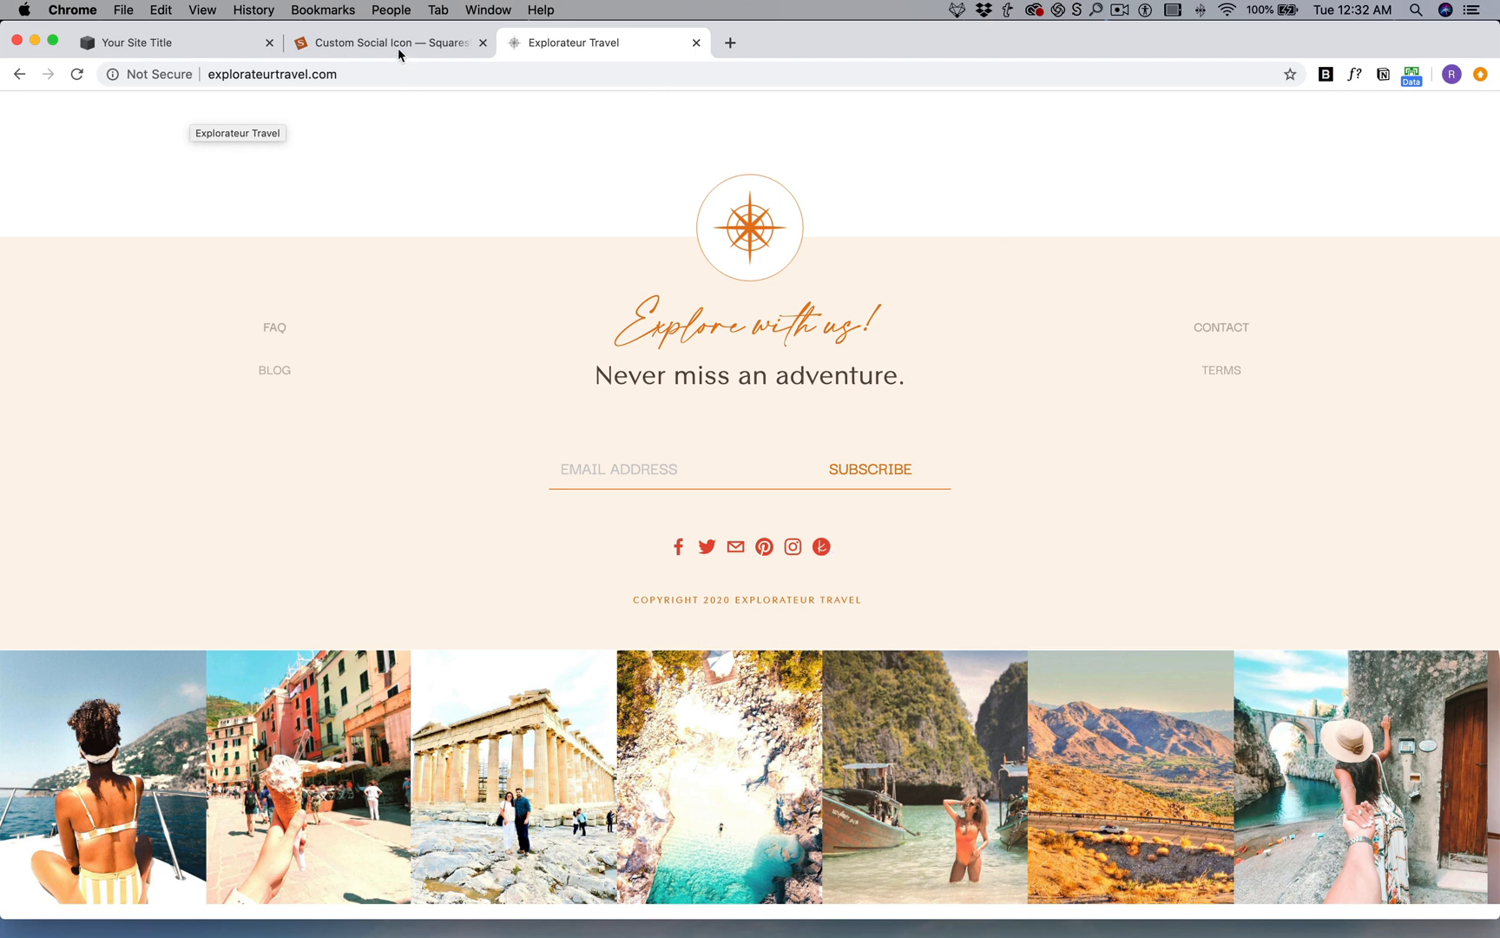
{"action": "left_click", "coordinate": [382, 42]}
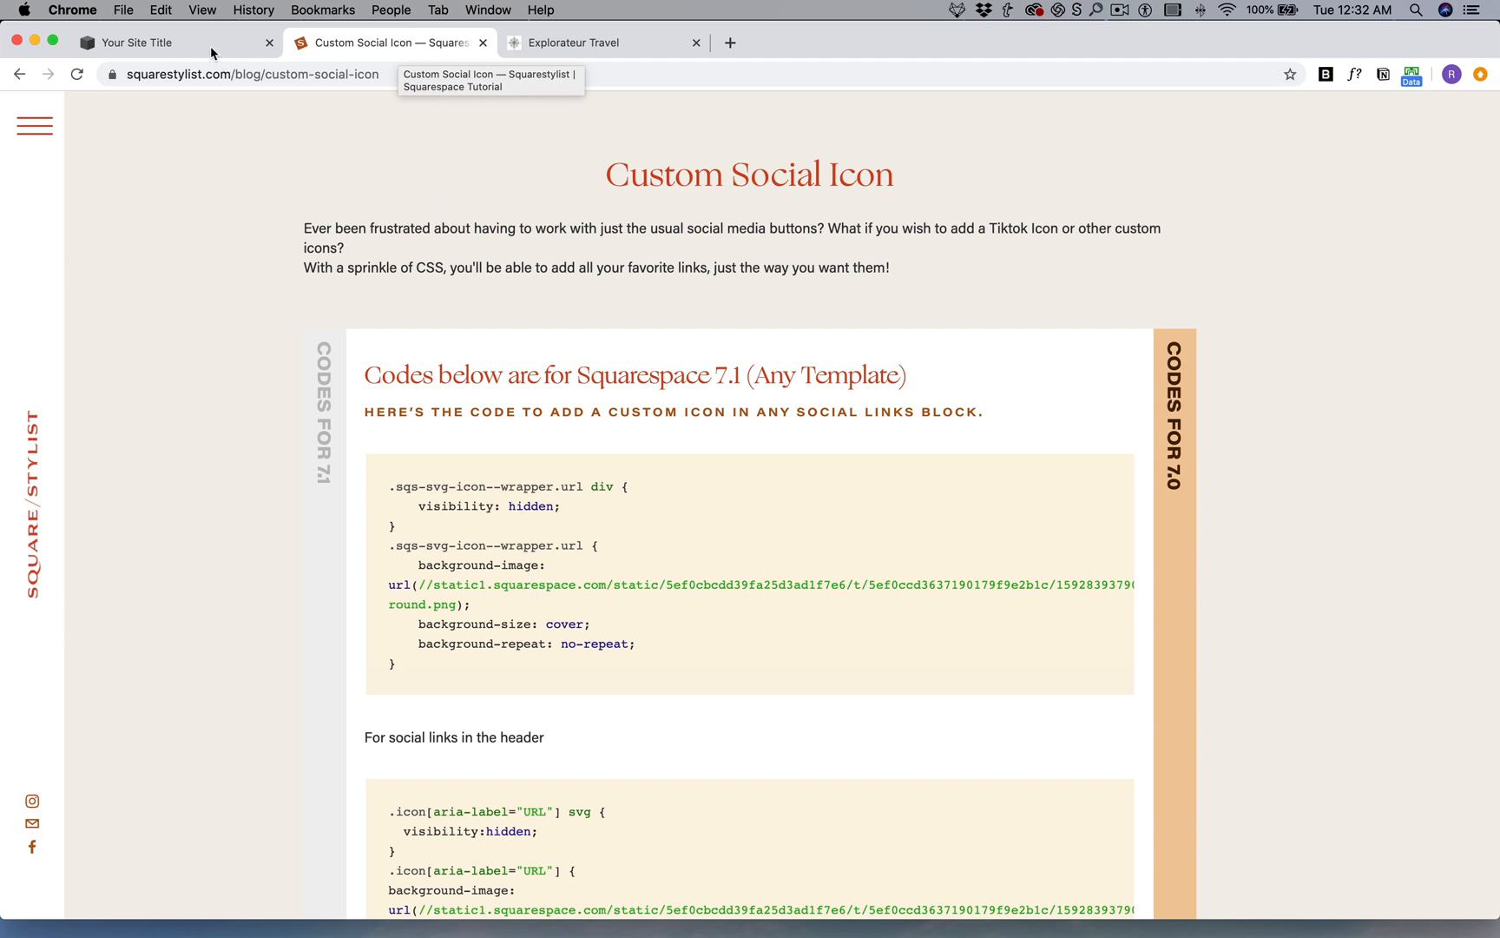
{"action": "left_click", "coordinate": [134, 42]}
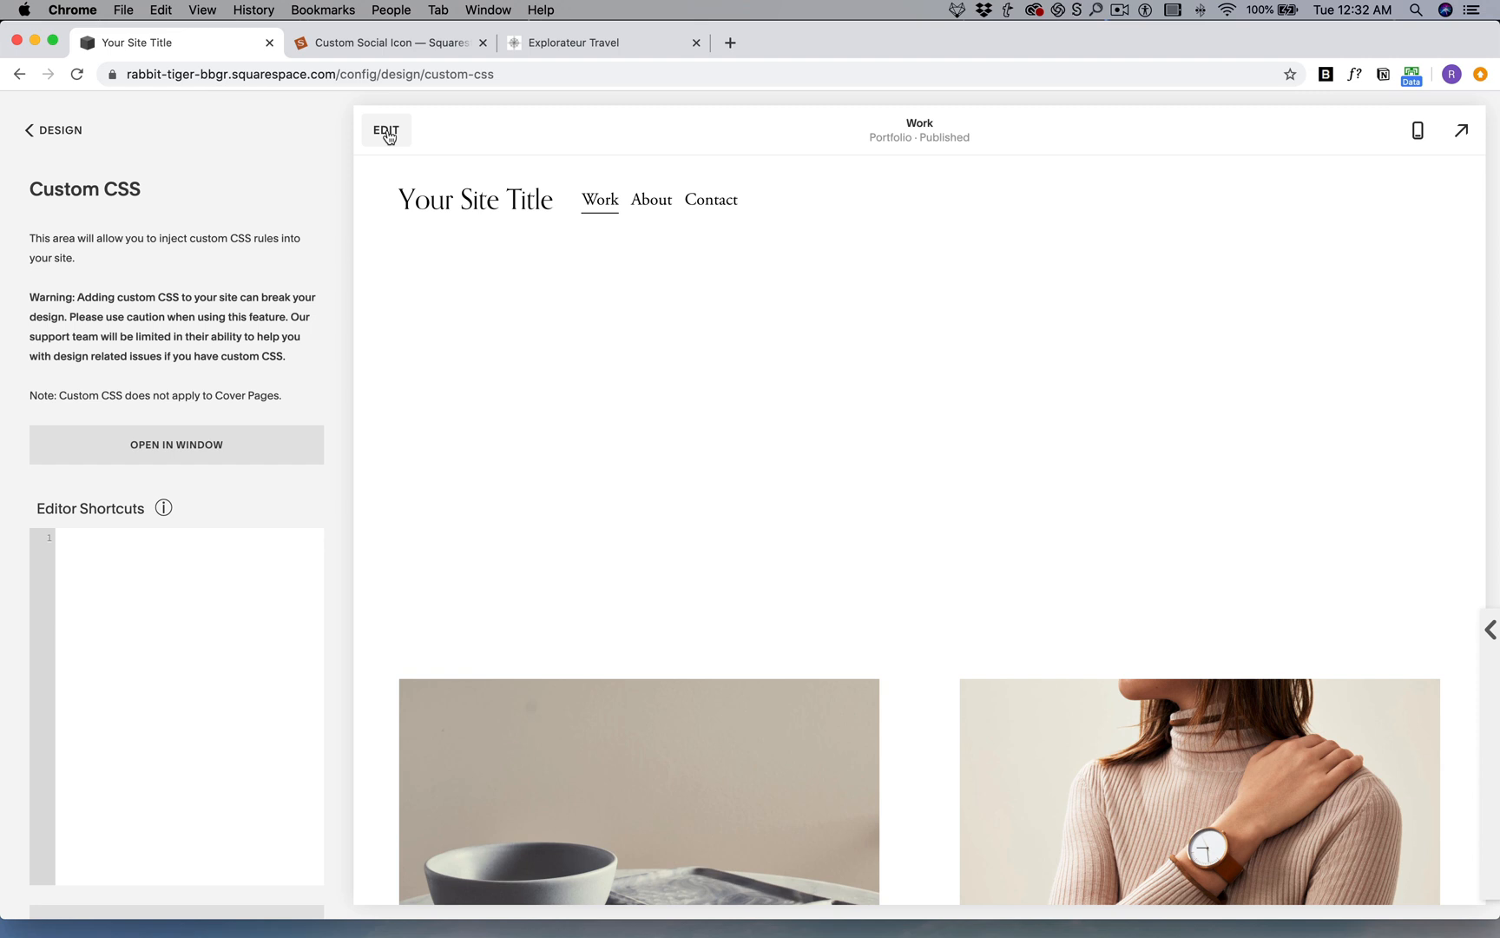
{"action": "left_click", "coordinate": [385, 131]}
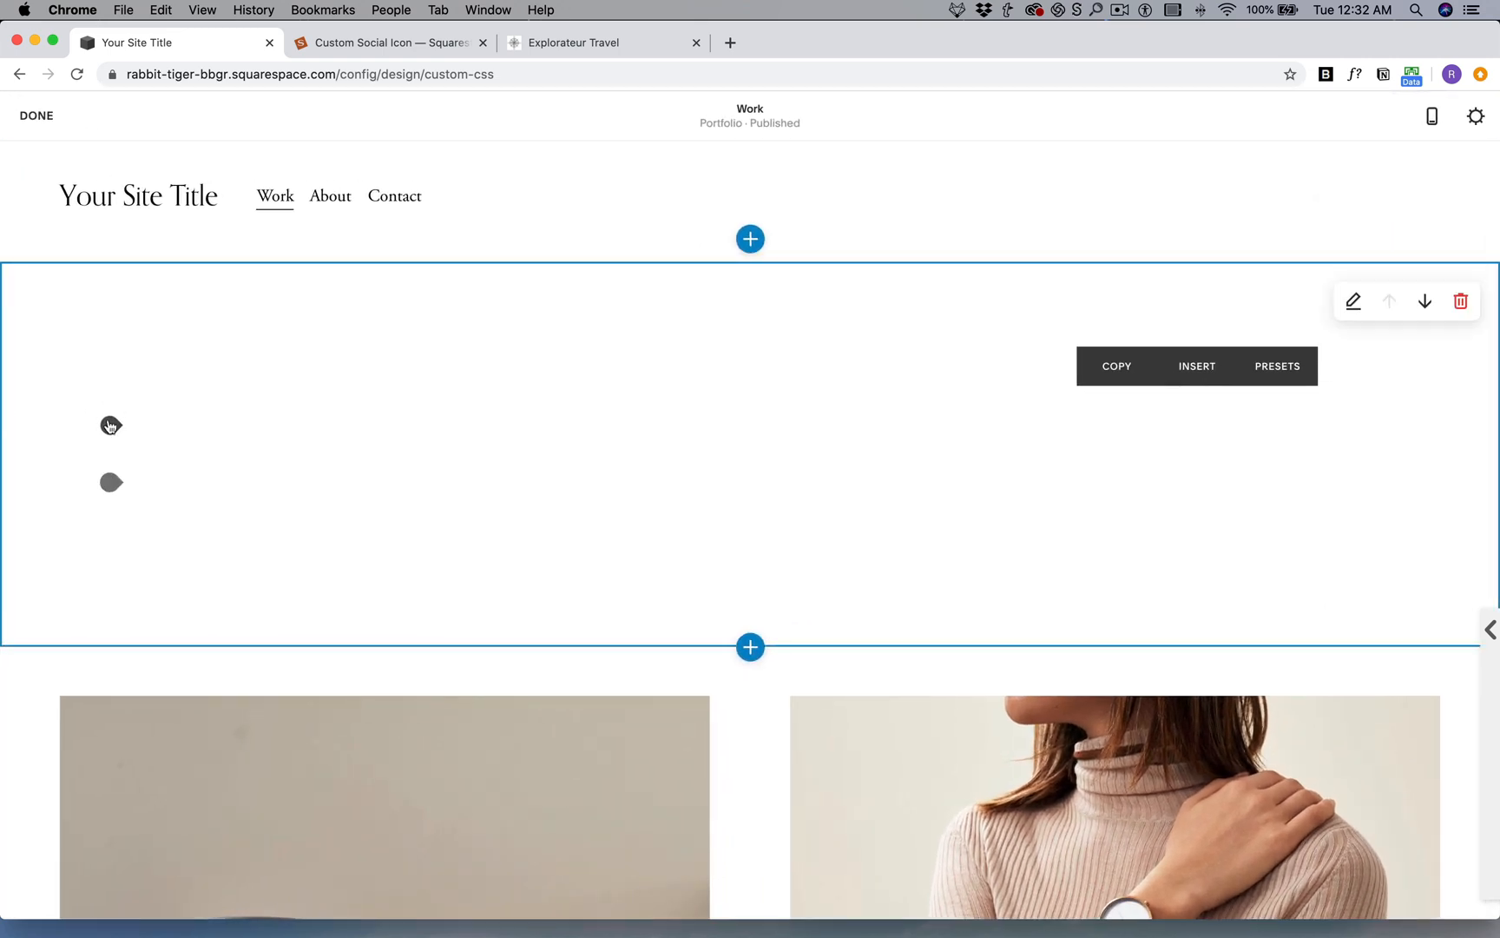
Step: Add a Social Links block (searched 'soc'), review its design options, and finish editing
{"action": "type", "text": "soci"}
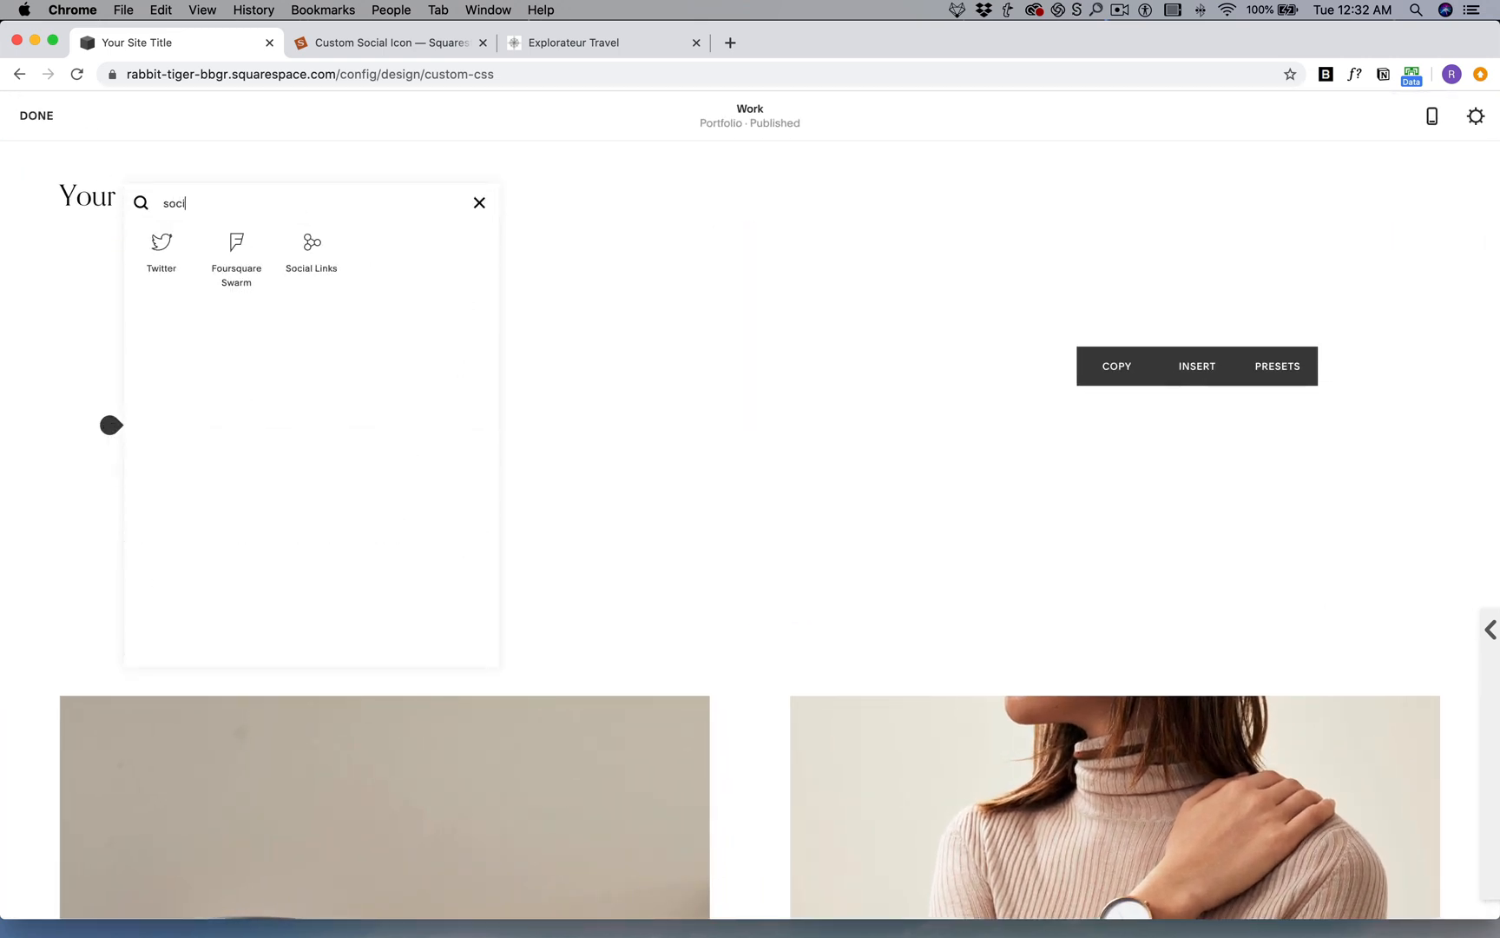
{"action": "left_click", "coordinate": [311, 249]}
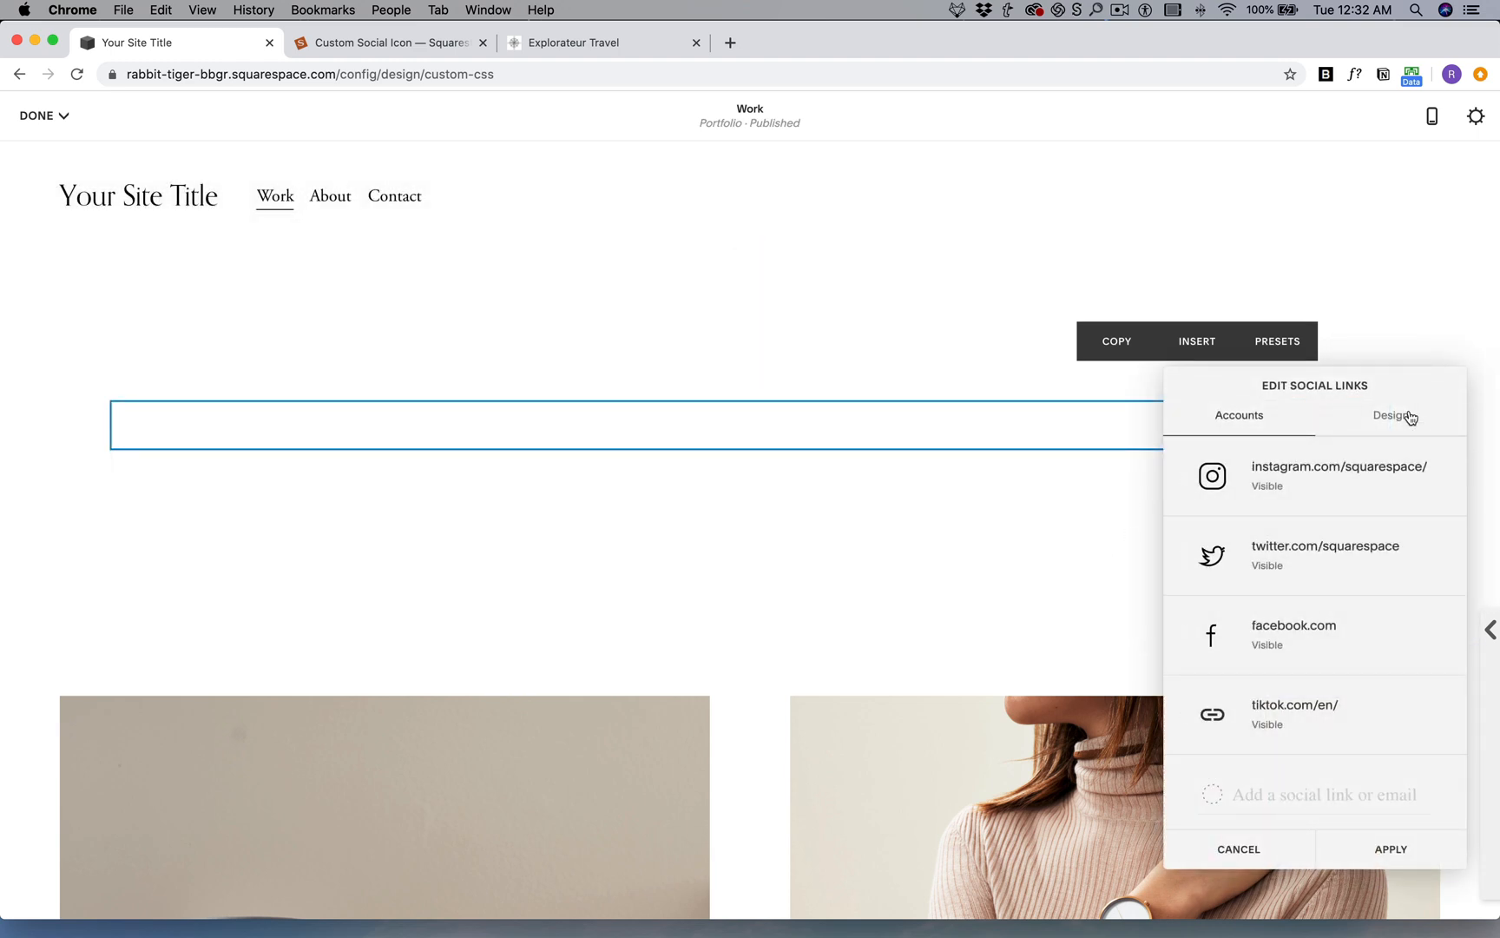
{"action": "left_click", "coordinate": [1391, 415]}
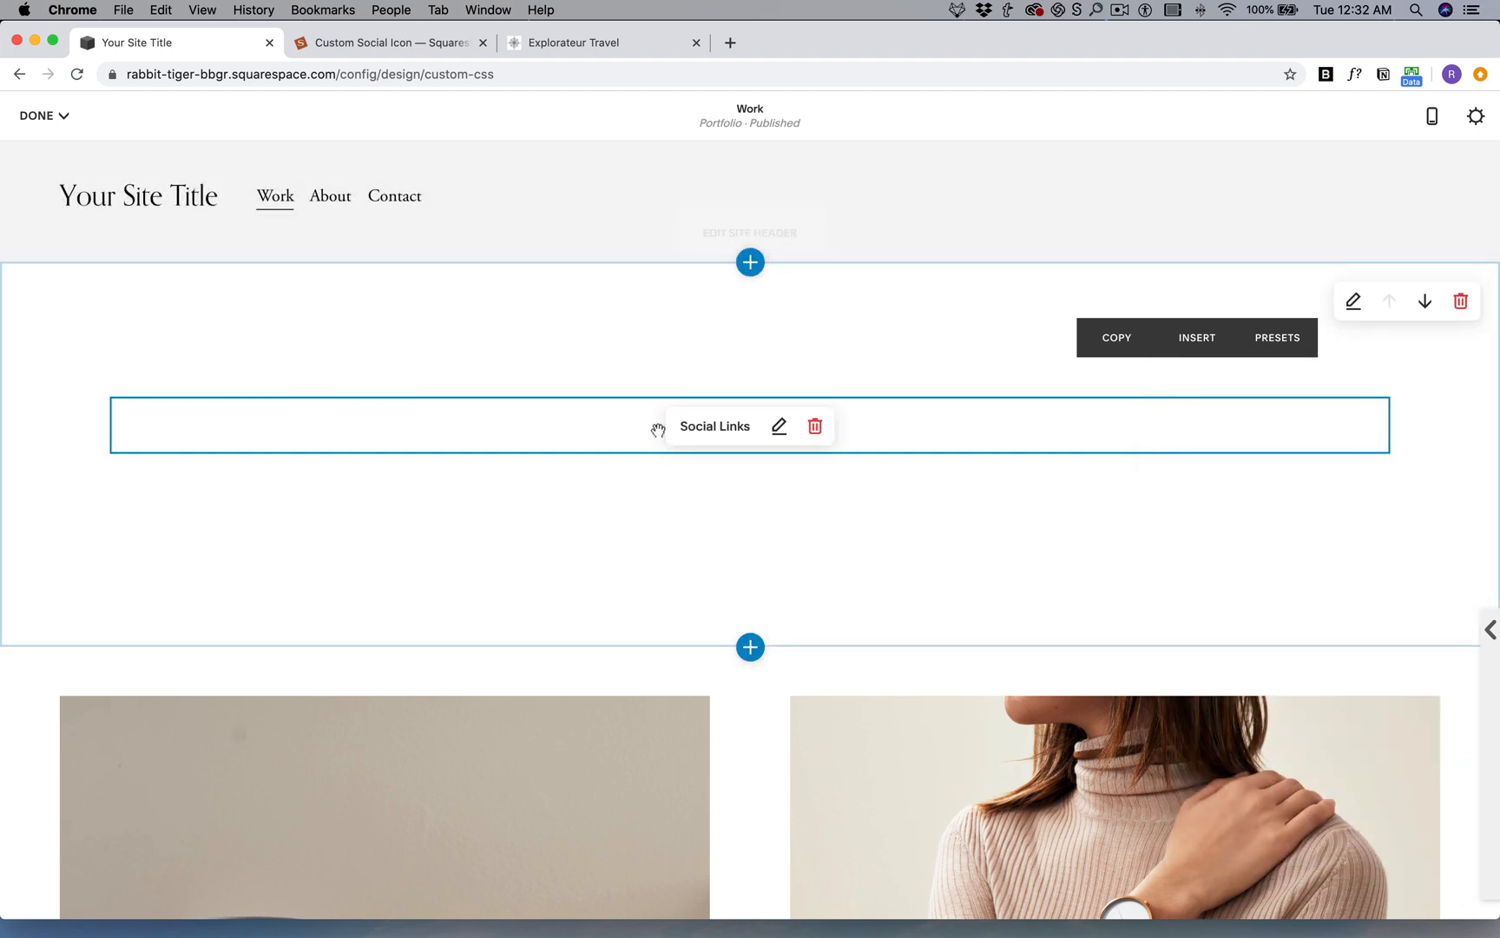
{"action": "left_click", "coordinate": [41, 116]}
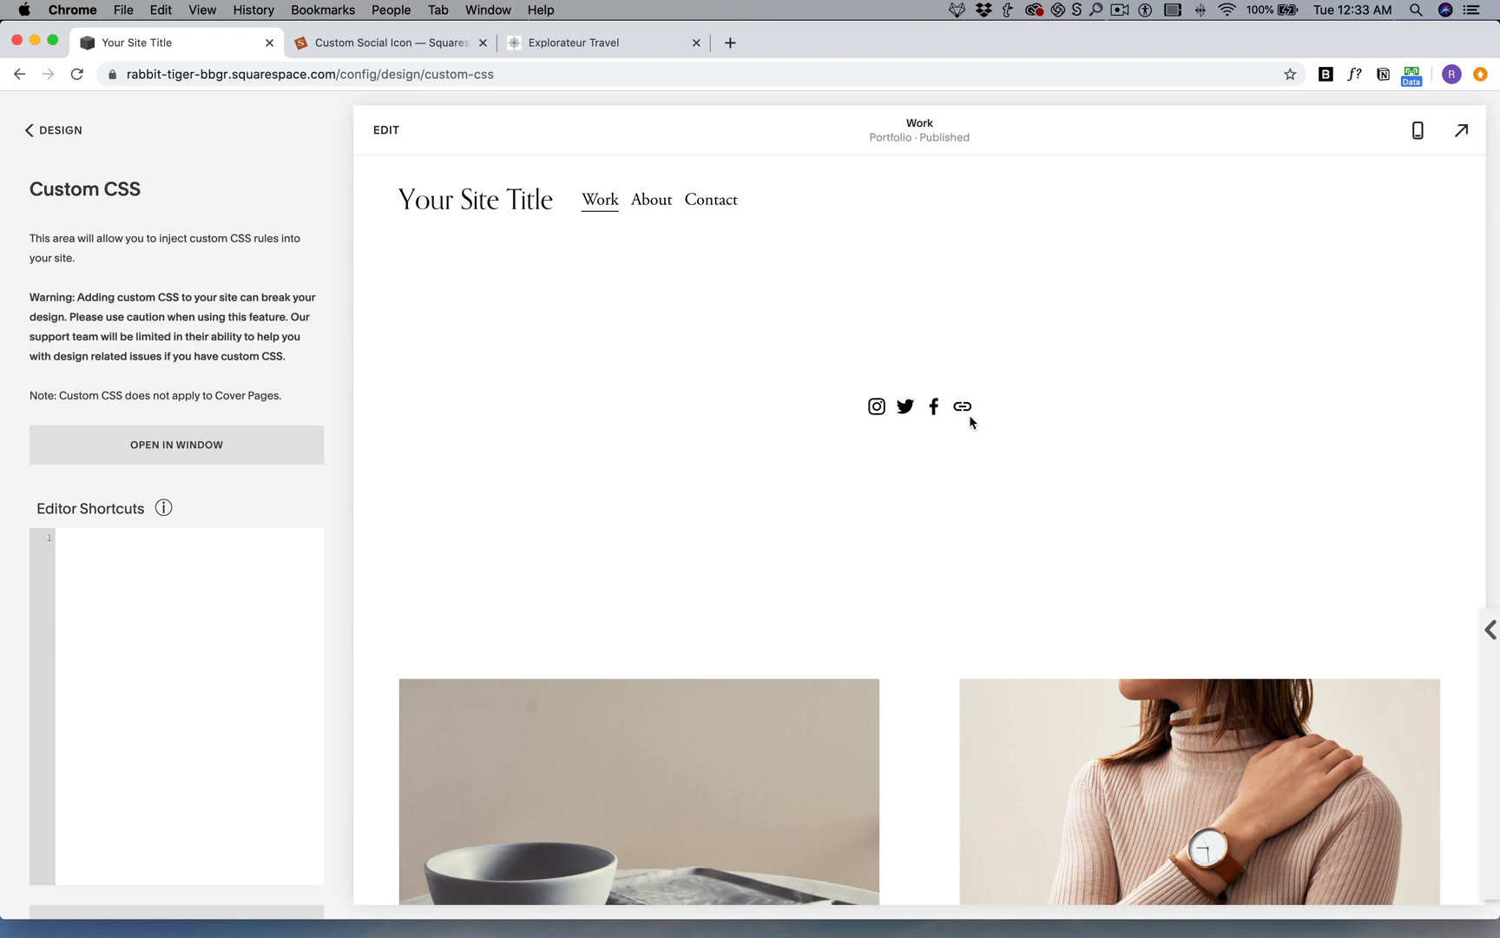
{"action": "mouse_move", "coordinate": [963, 406]}
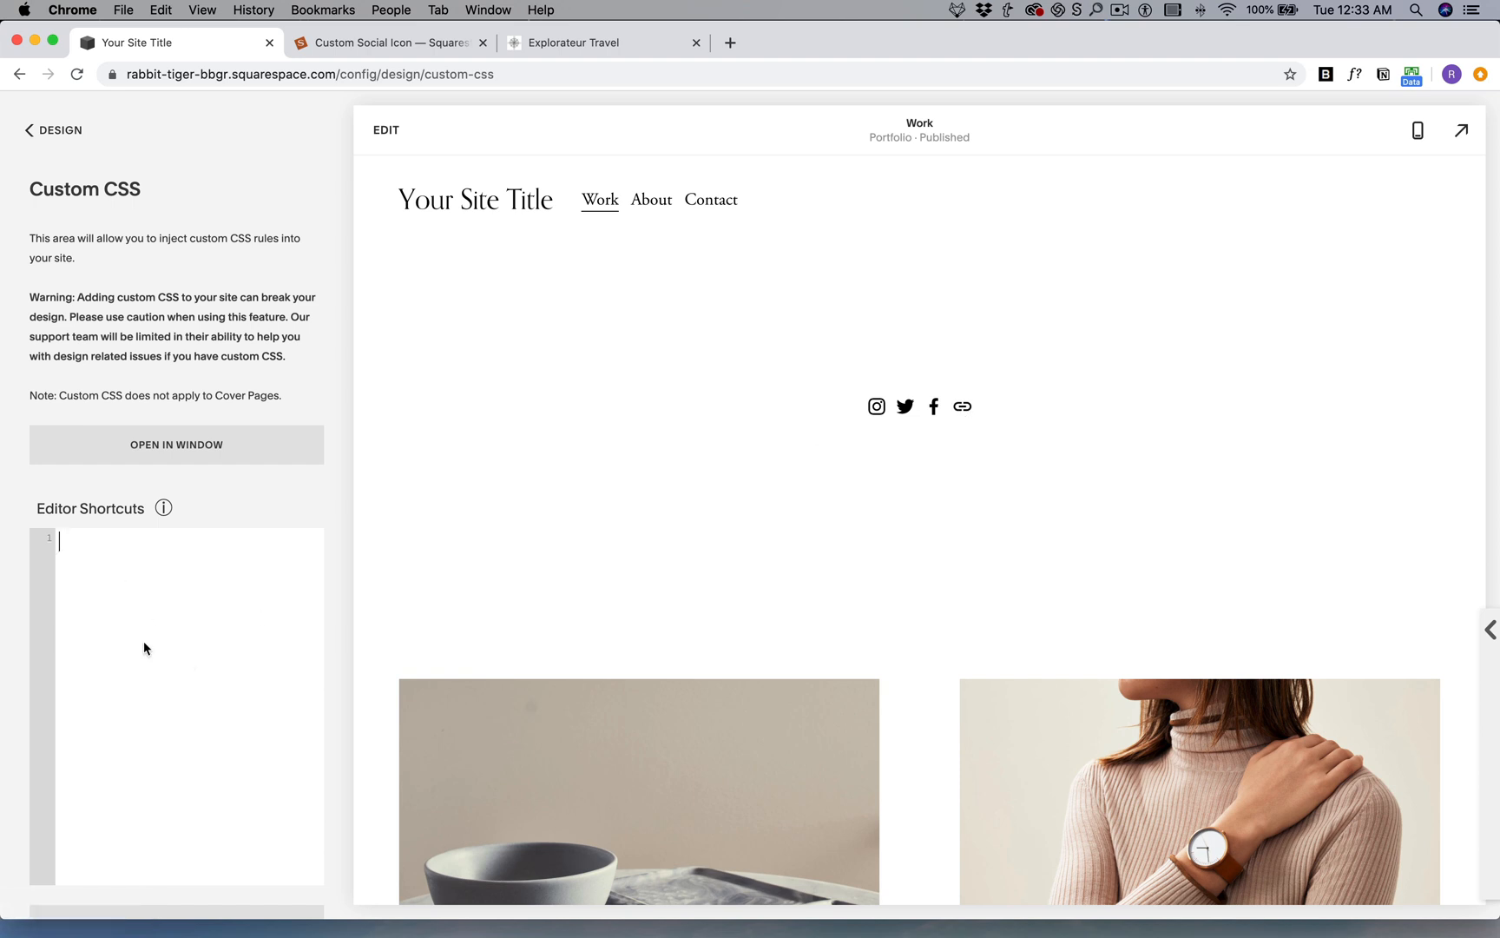
Step: Upload tiktok-round.png as a custom file in the Custom CSS panel
{"action": "scroll", "scroll_direction": "down", "scroll_amount": 3}
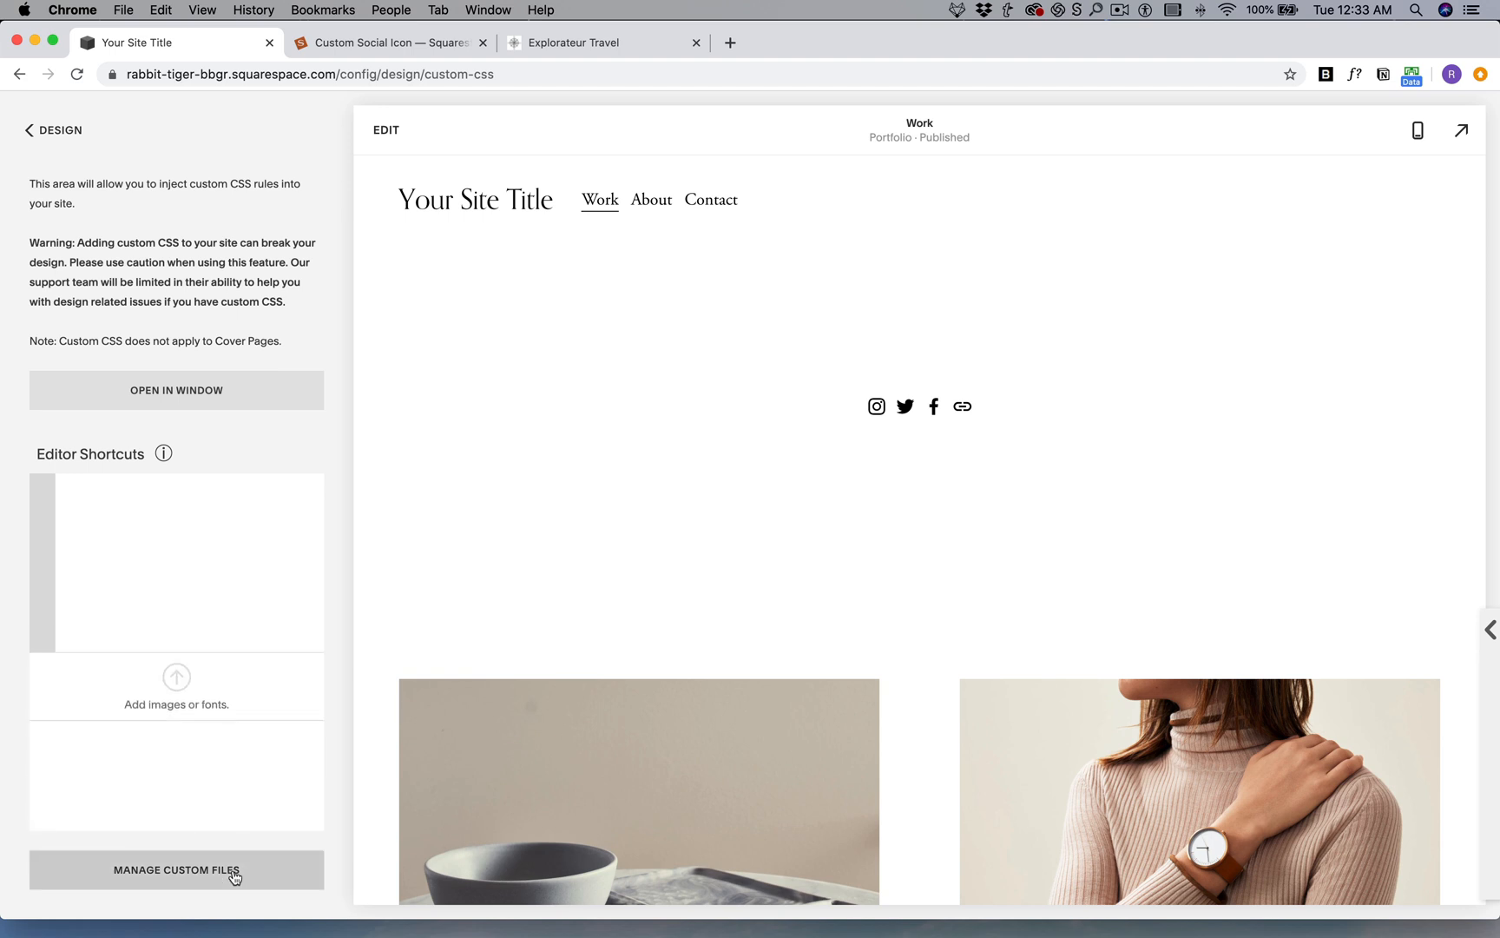
{"action": "left_click", "coordinate": [175, 686]}
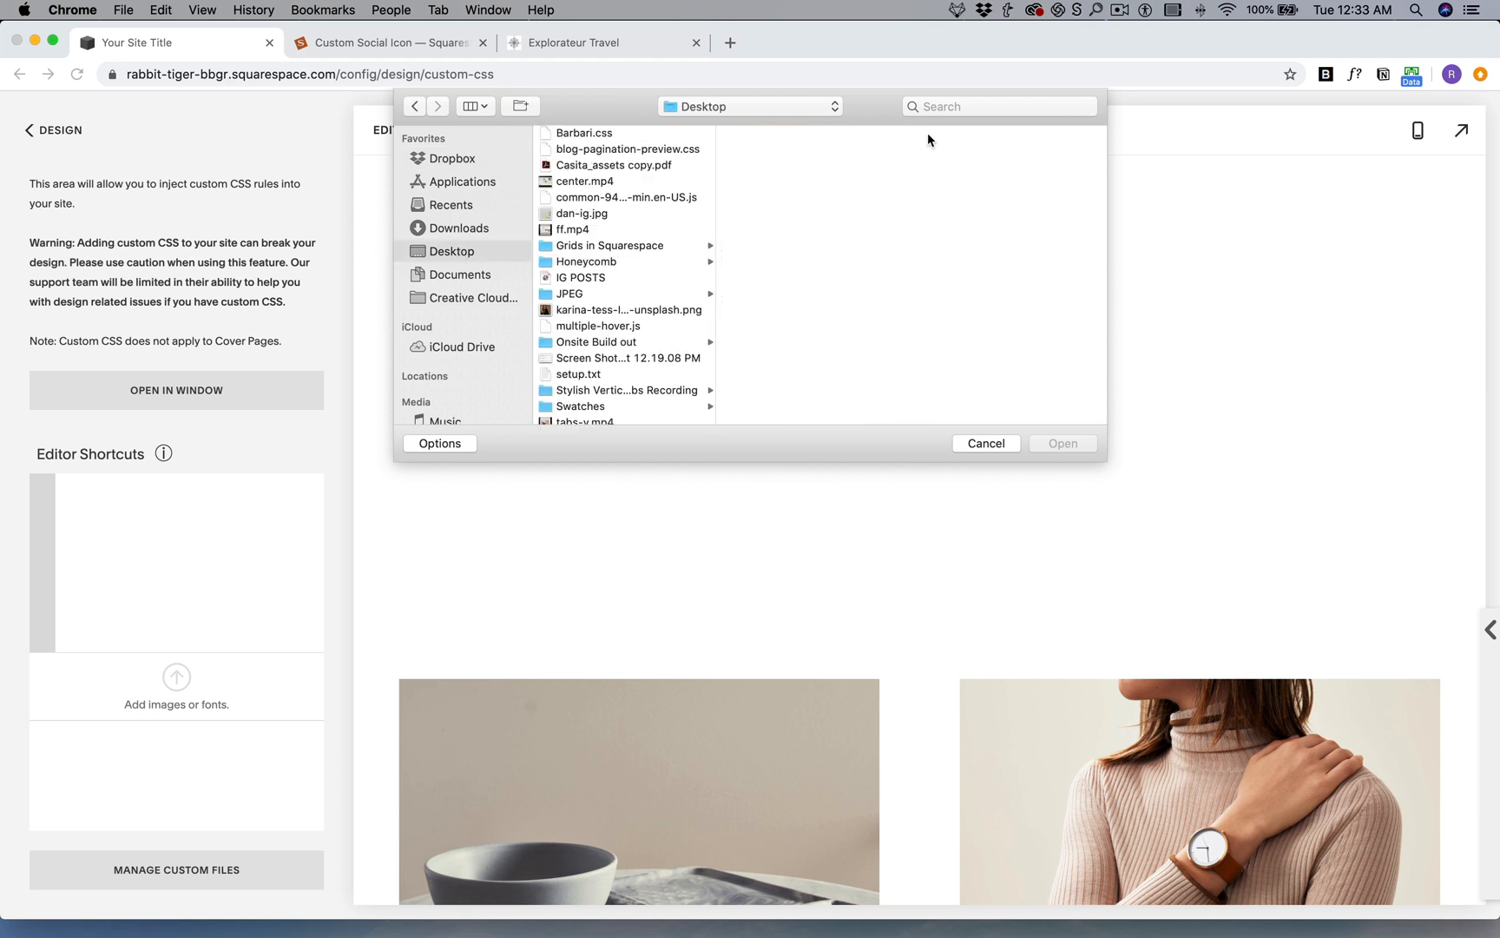
{"action": "type", "text": "tit"}
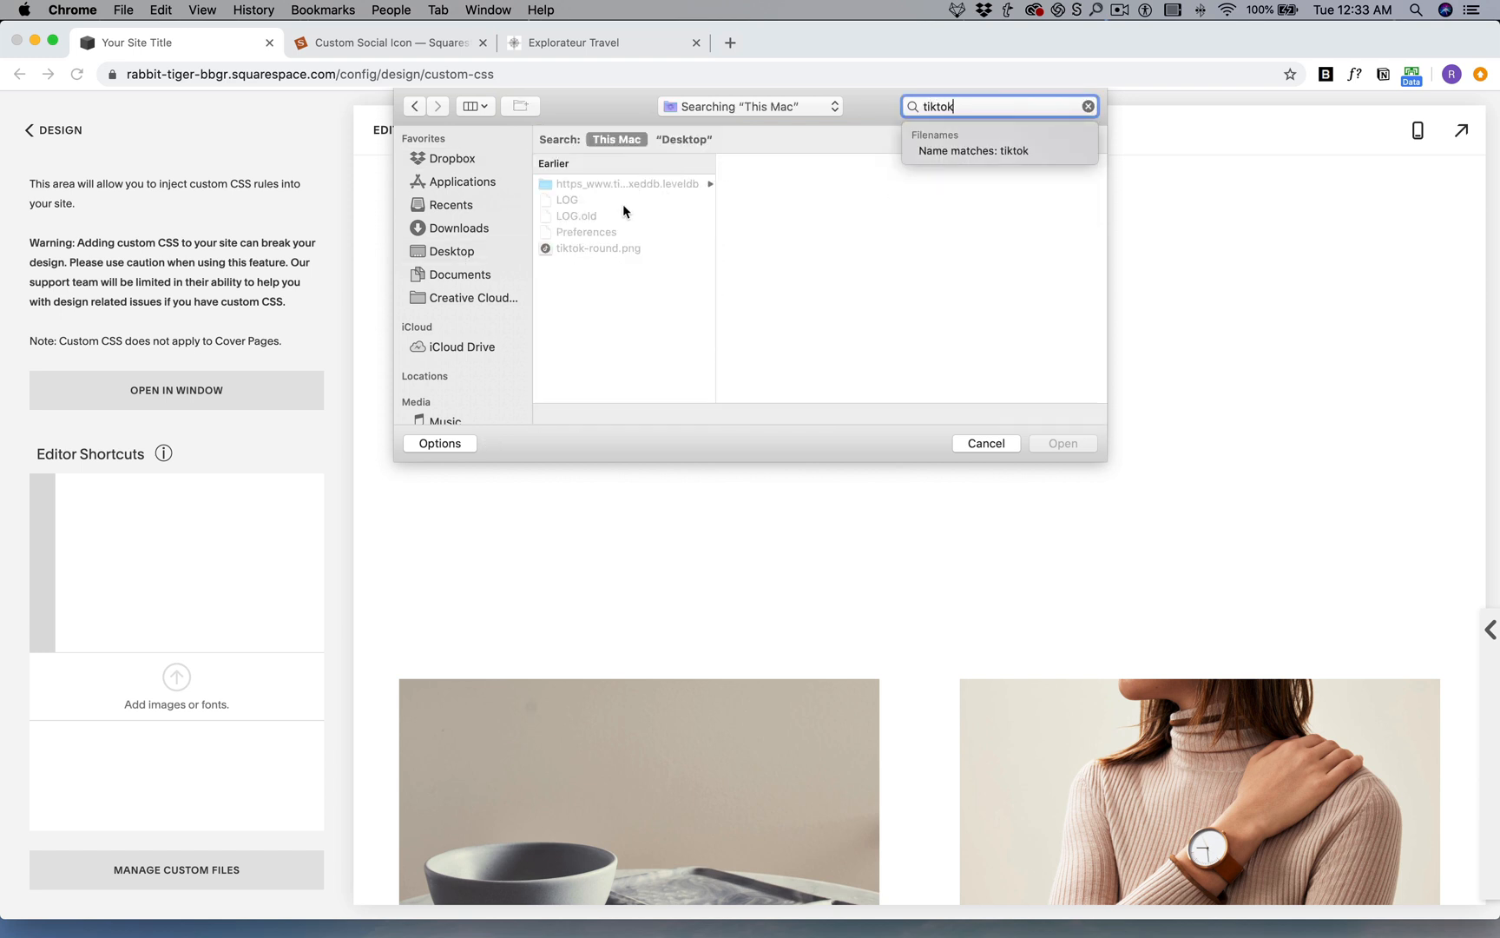
{"action": "left_click", "coordinate": [592, 248]}
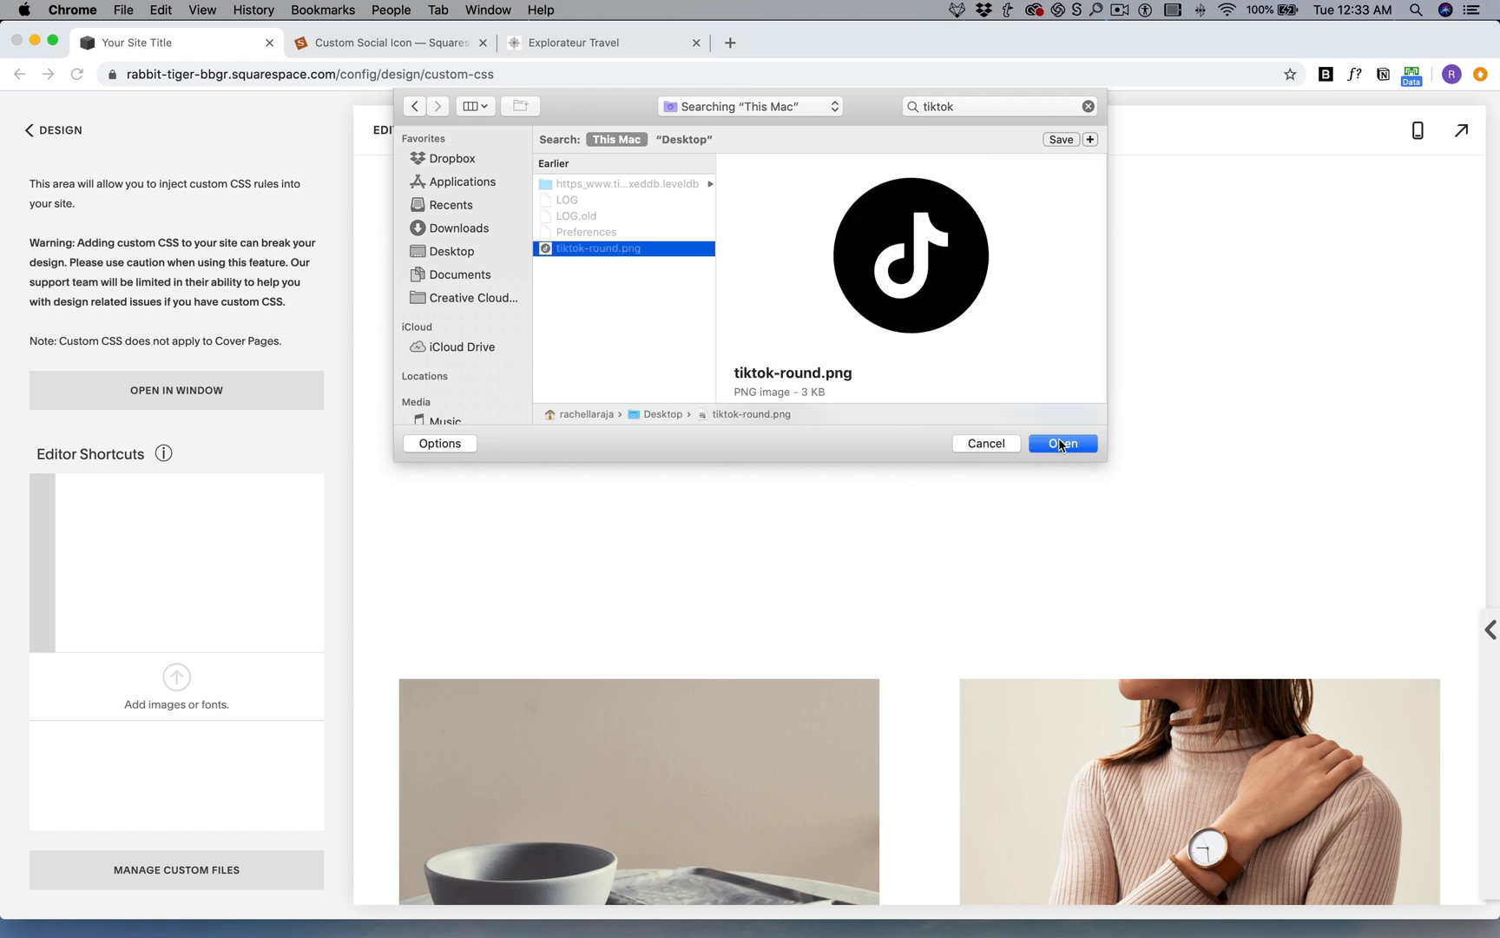
{"action": "left_click", "coordinate": [1063, 443]}
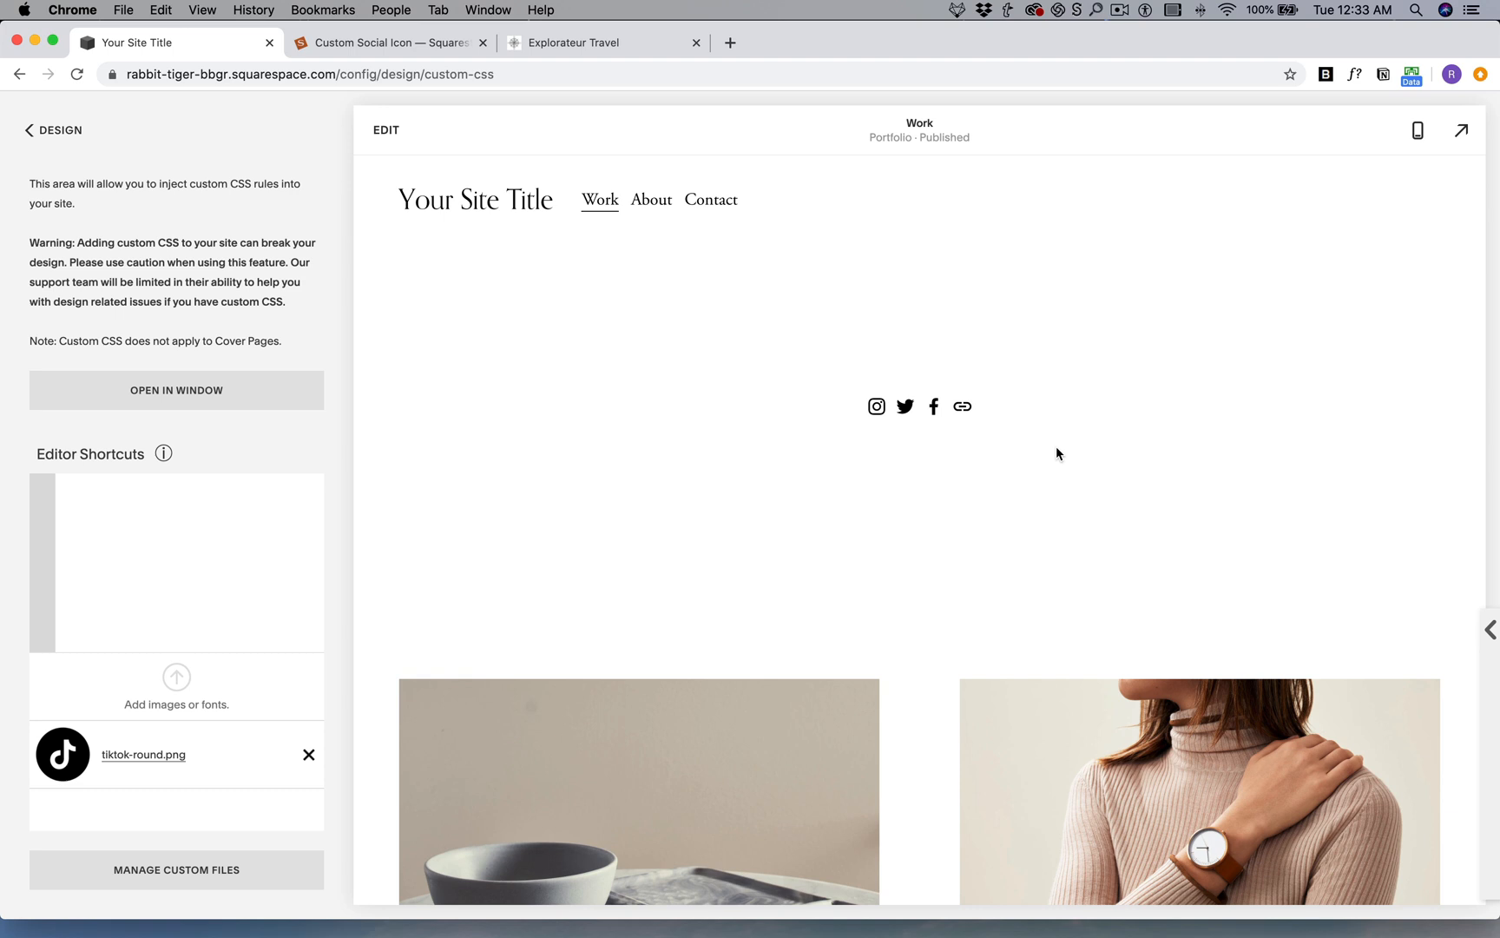
{"action": "mouse_move", "coordinate": [1036, 453]}
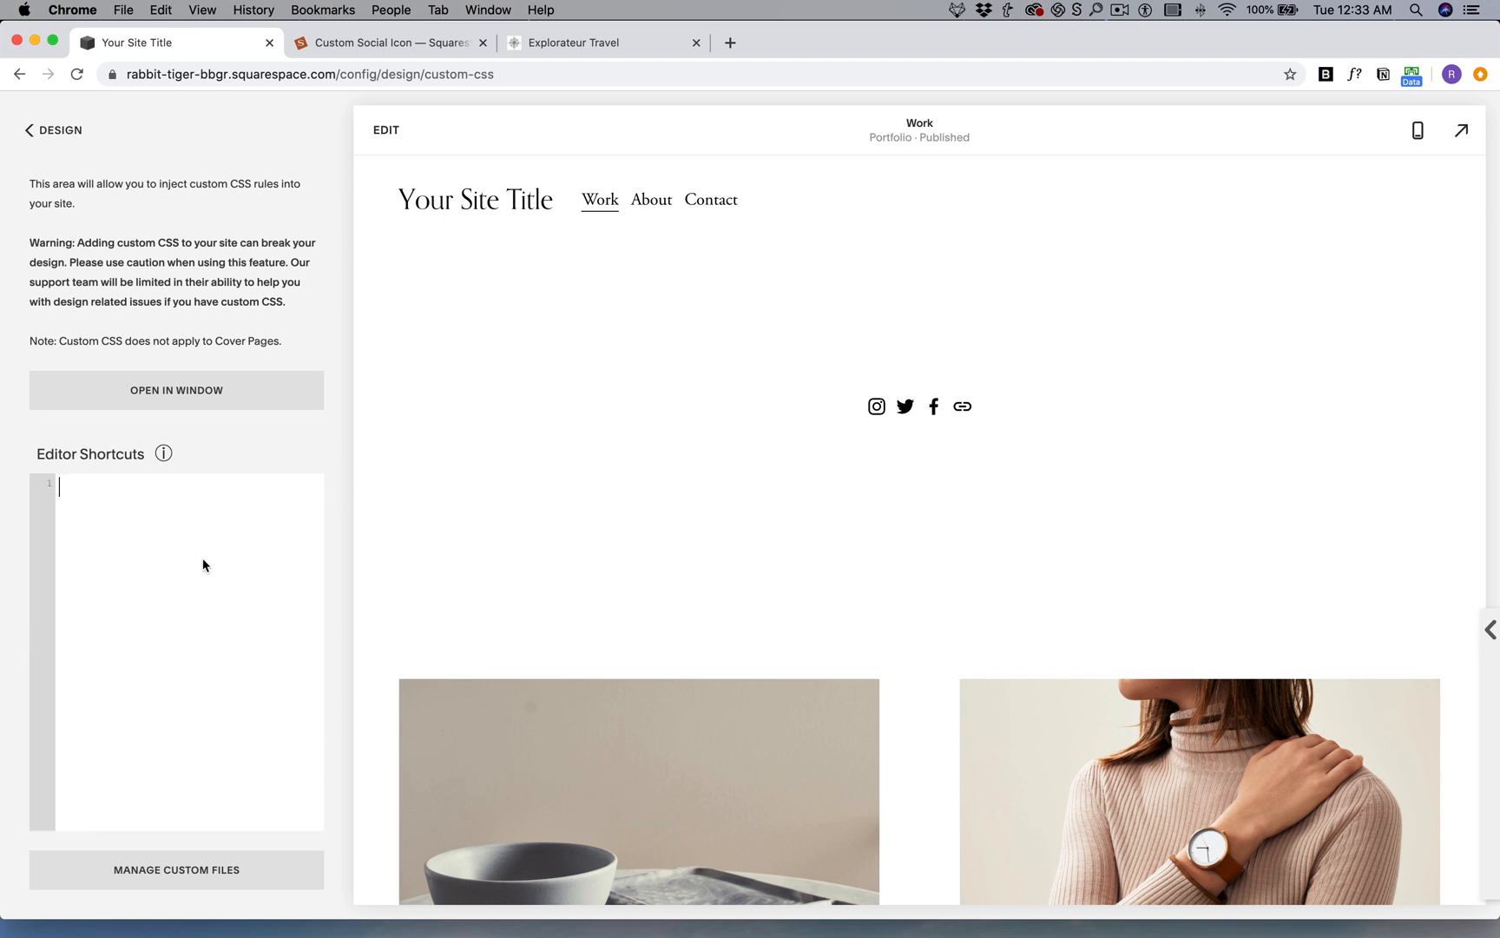
{"action": "mouse_move", "coordinate": [160, 516]}
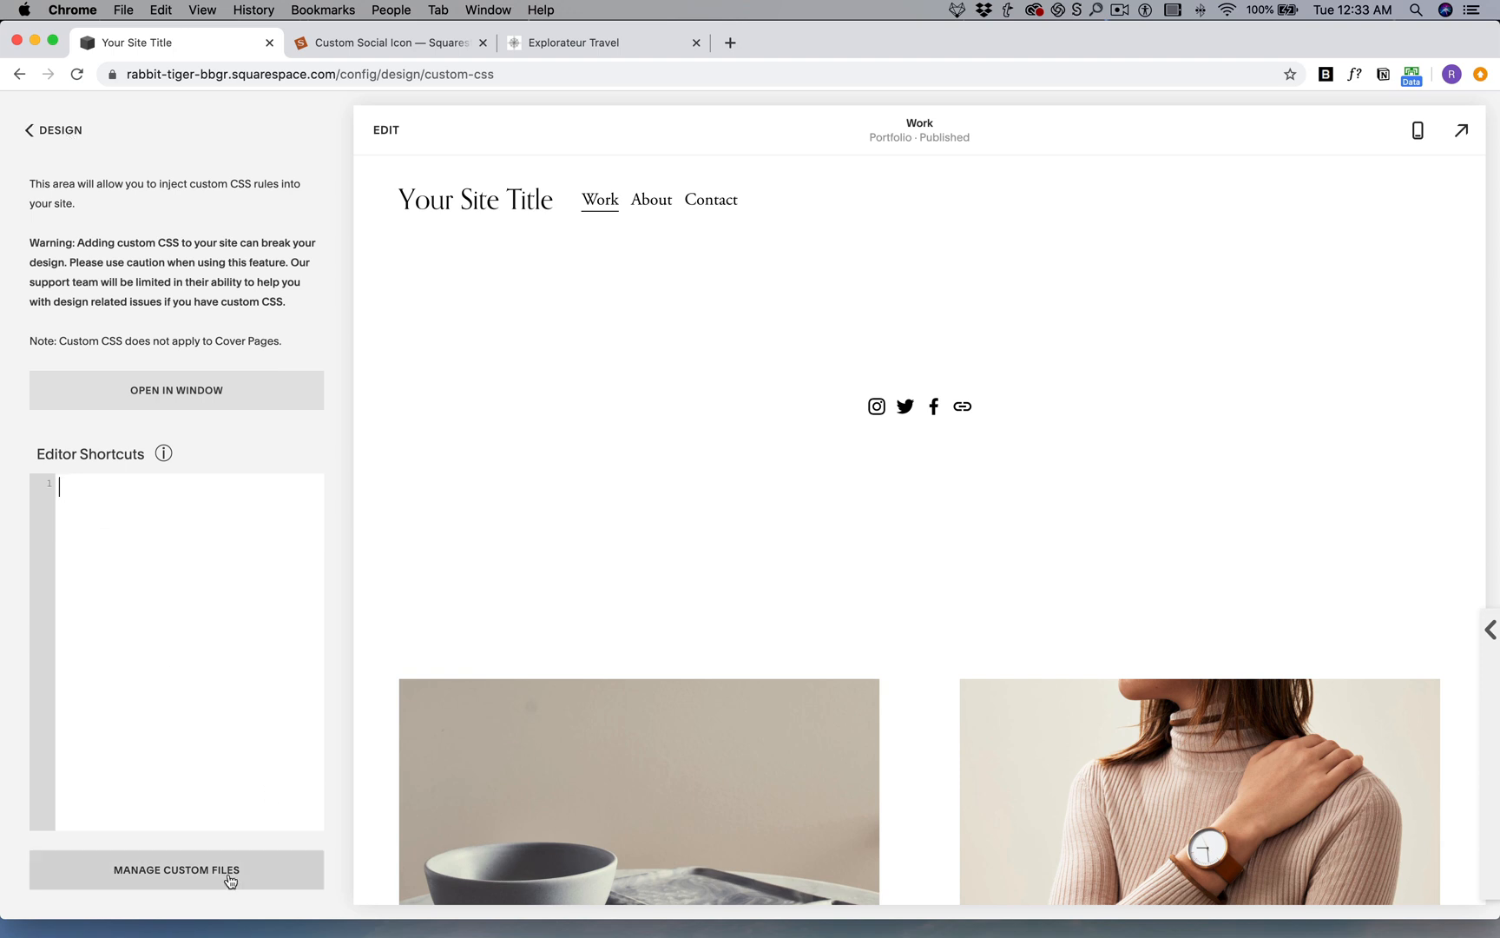
Step: Show the uploaded custom files list to confirm the image, then hide it
{"action": "left_click", "coordinate": [175, 869]}
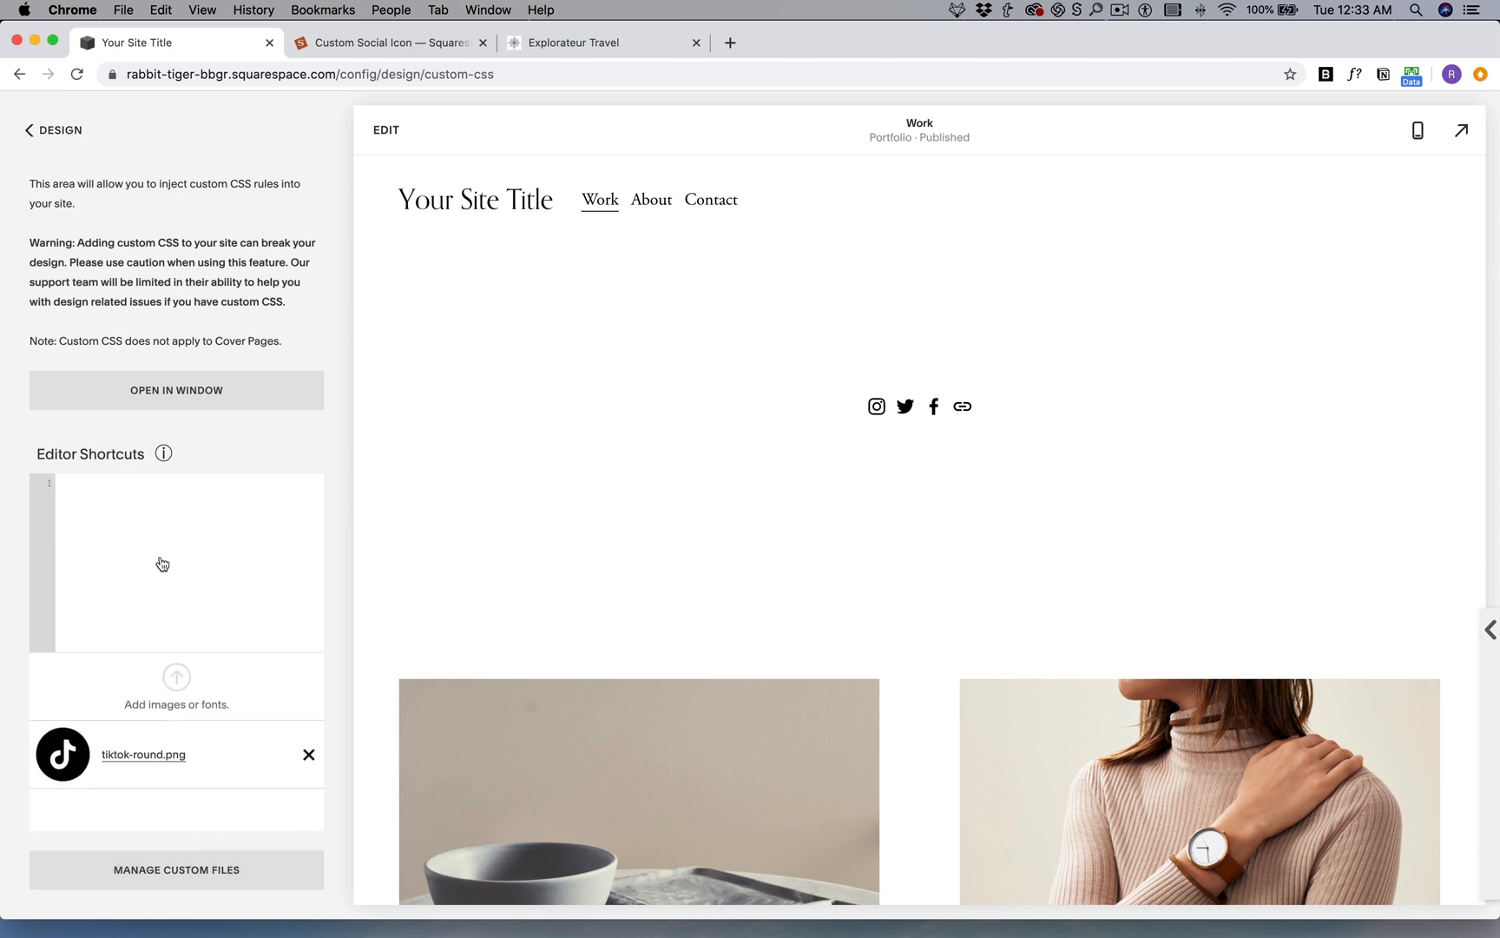
{"action": "mouse_move", "coordinate": [229, 536]}
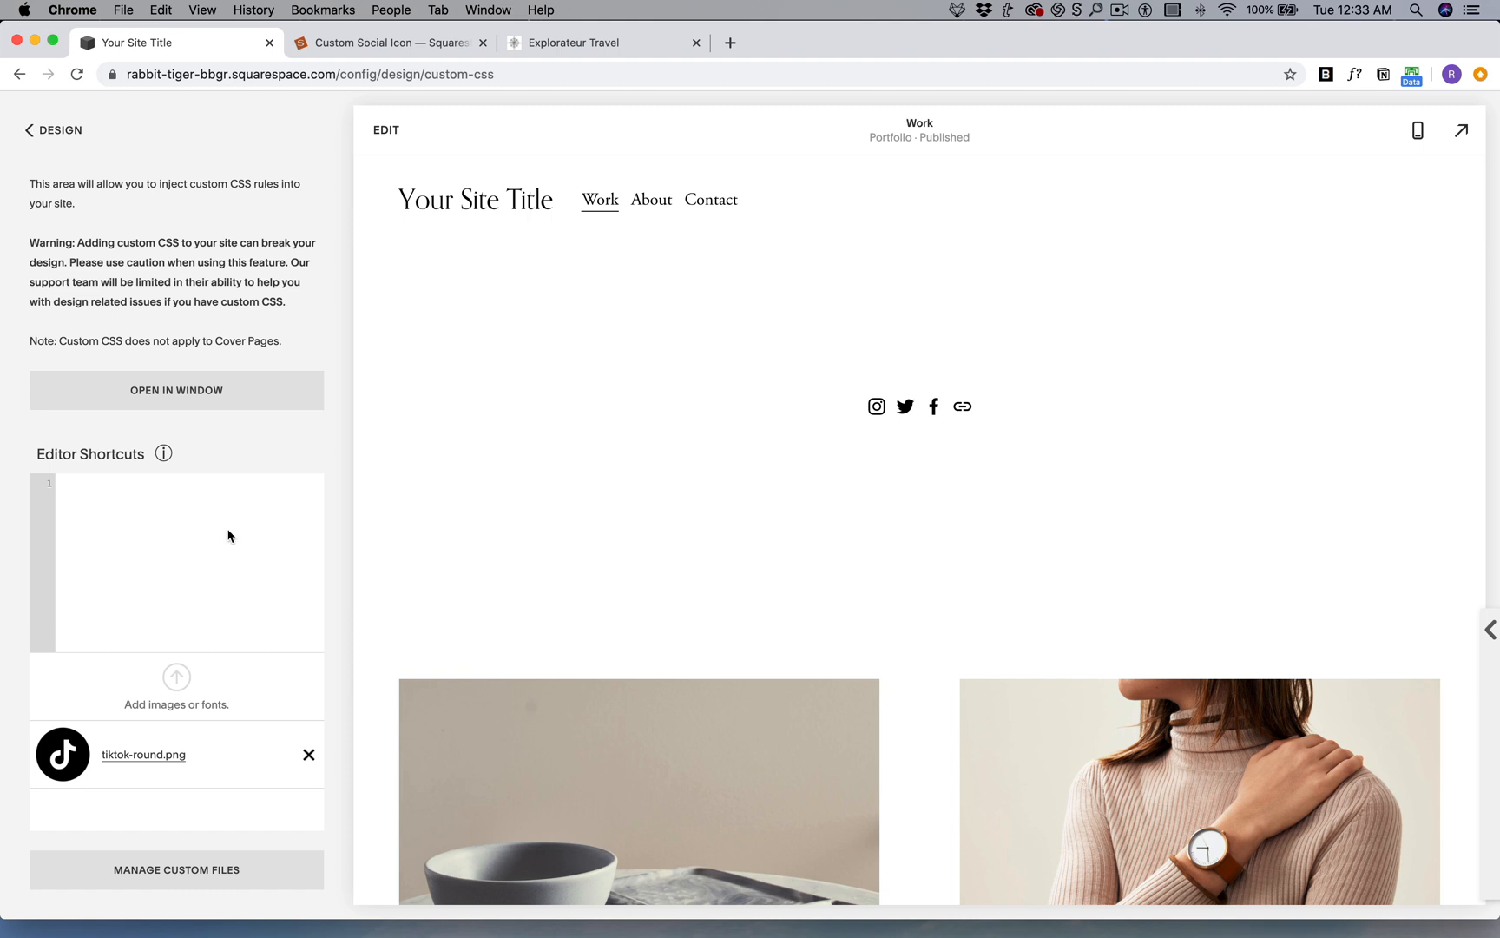
{"action": "left_click", "coordinate": [308, 755]}
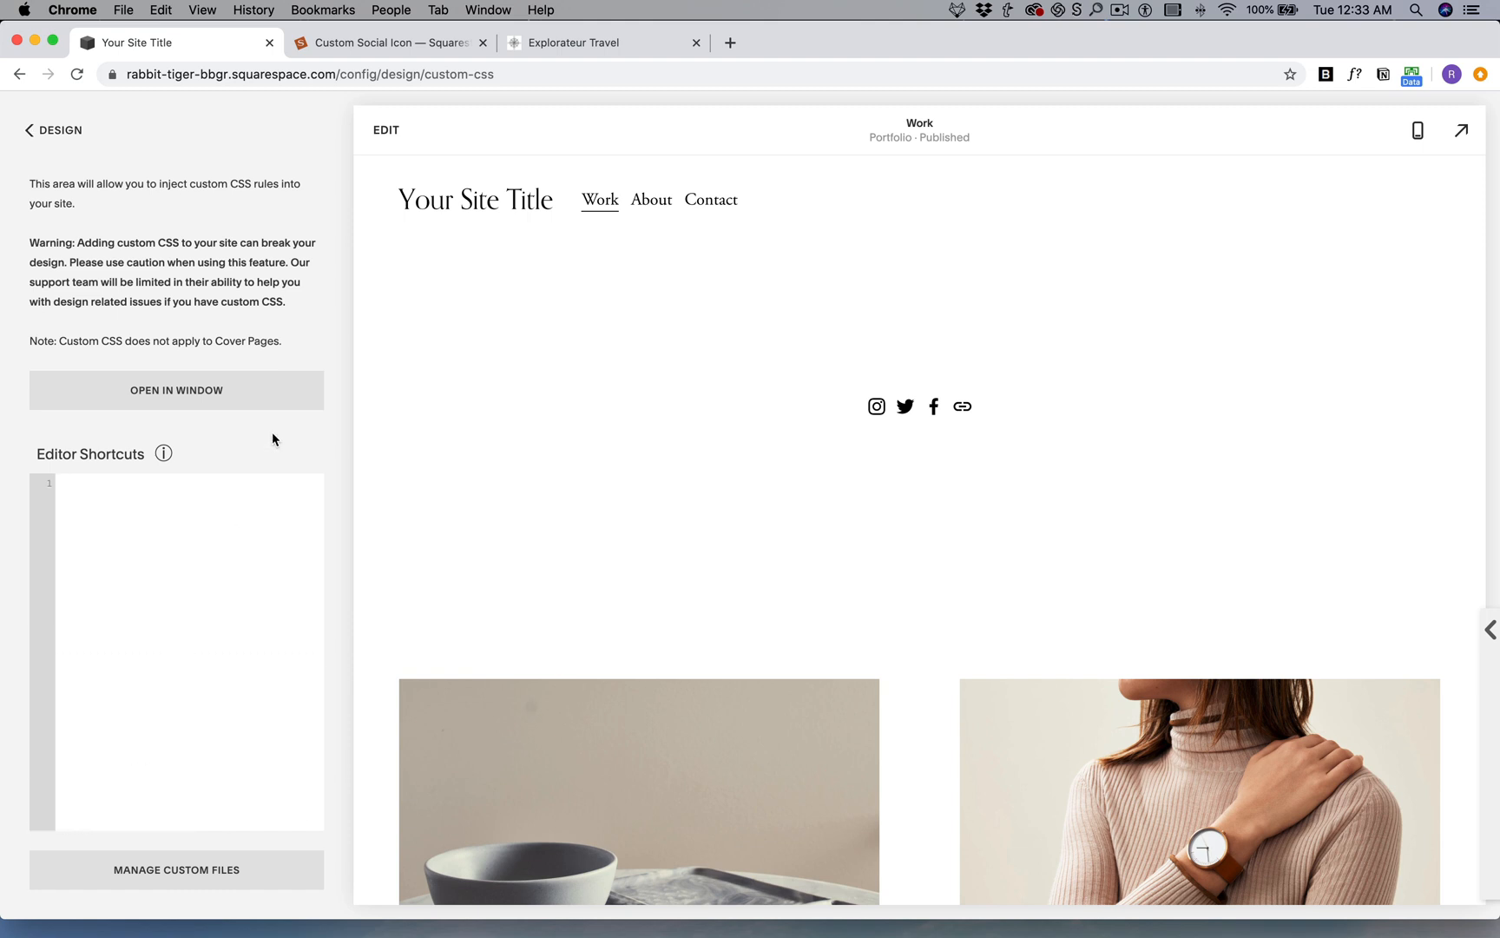
Step: Copy the tutorial's 7.1 social-icon CSS into Custom CSS and clear its image URL
{"action": "left_click", "coordinate": [387, 42]}
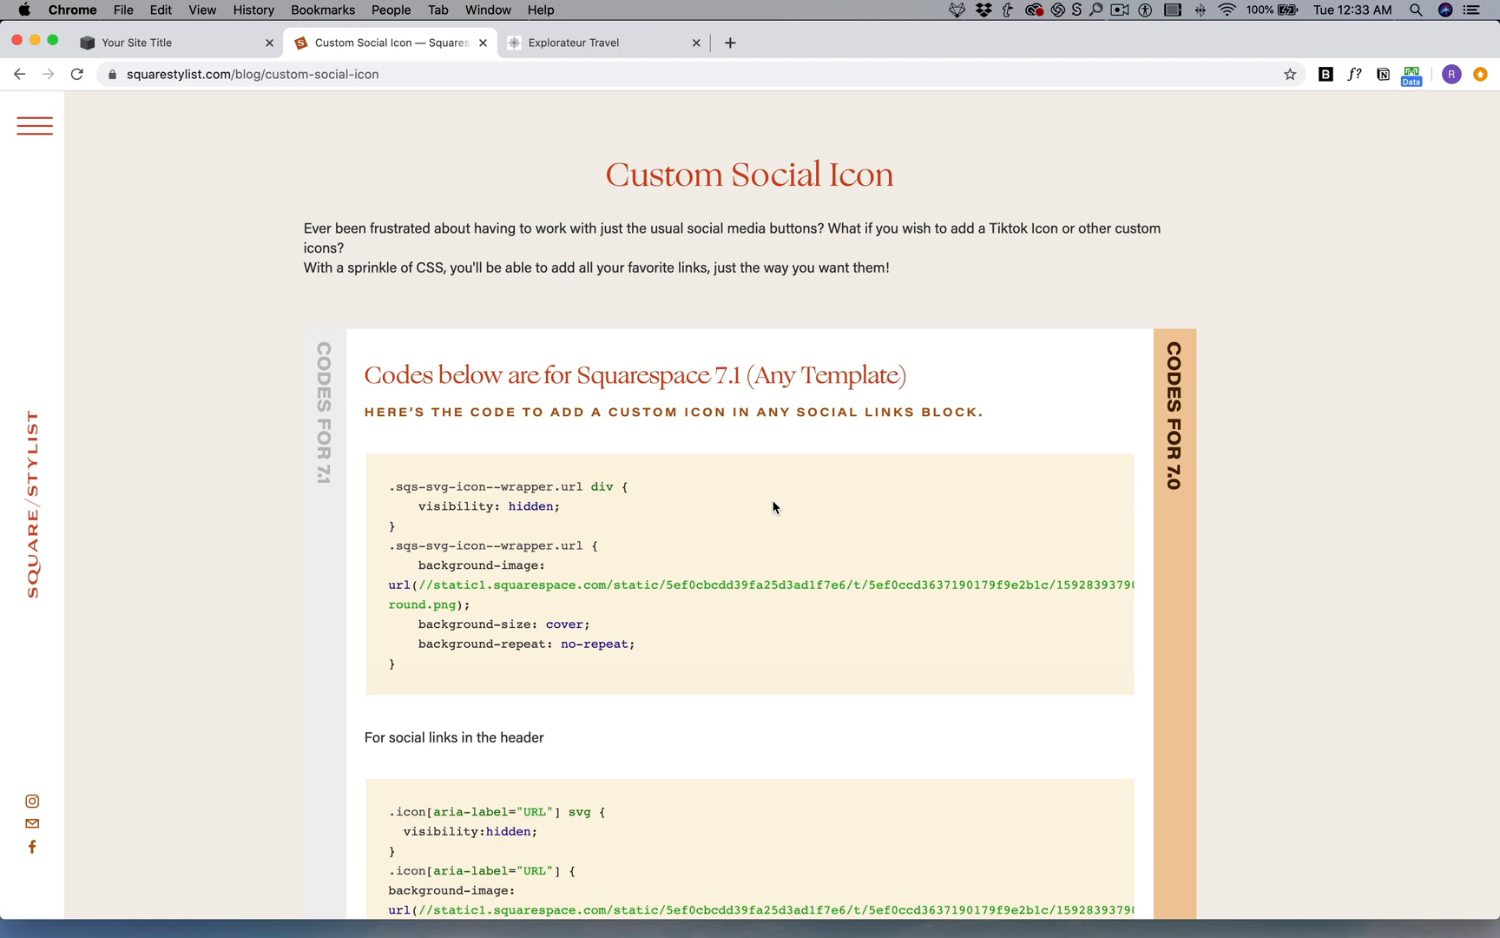
{"action": "mouse_move", "coordinate": [786, 413]}
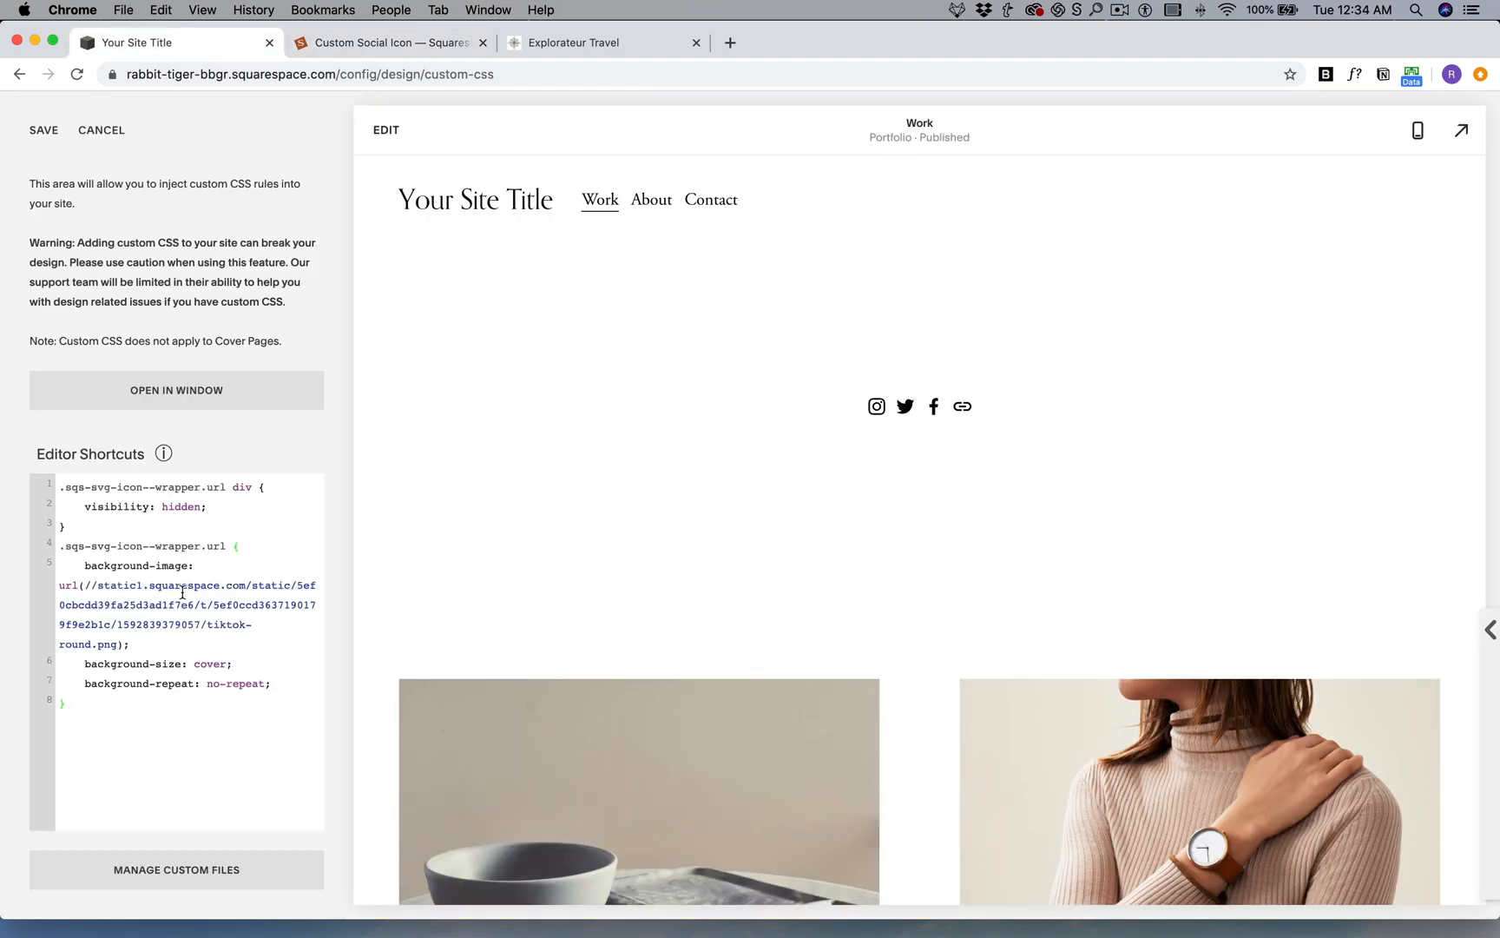
{"action": "left_click_drag", "start_coordinate": [59, 585], "coordinate": [125, 642]}
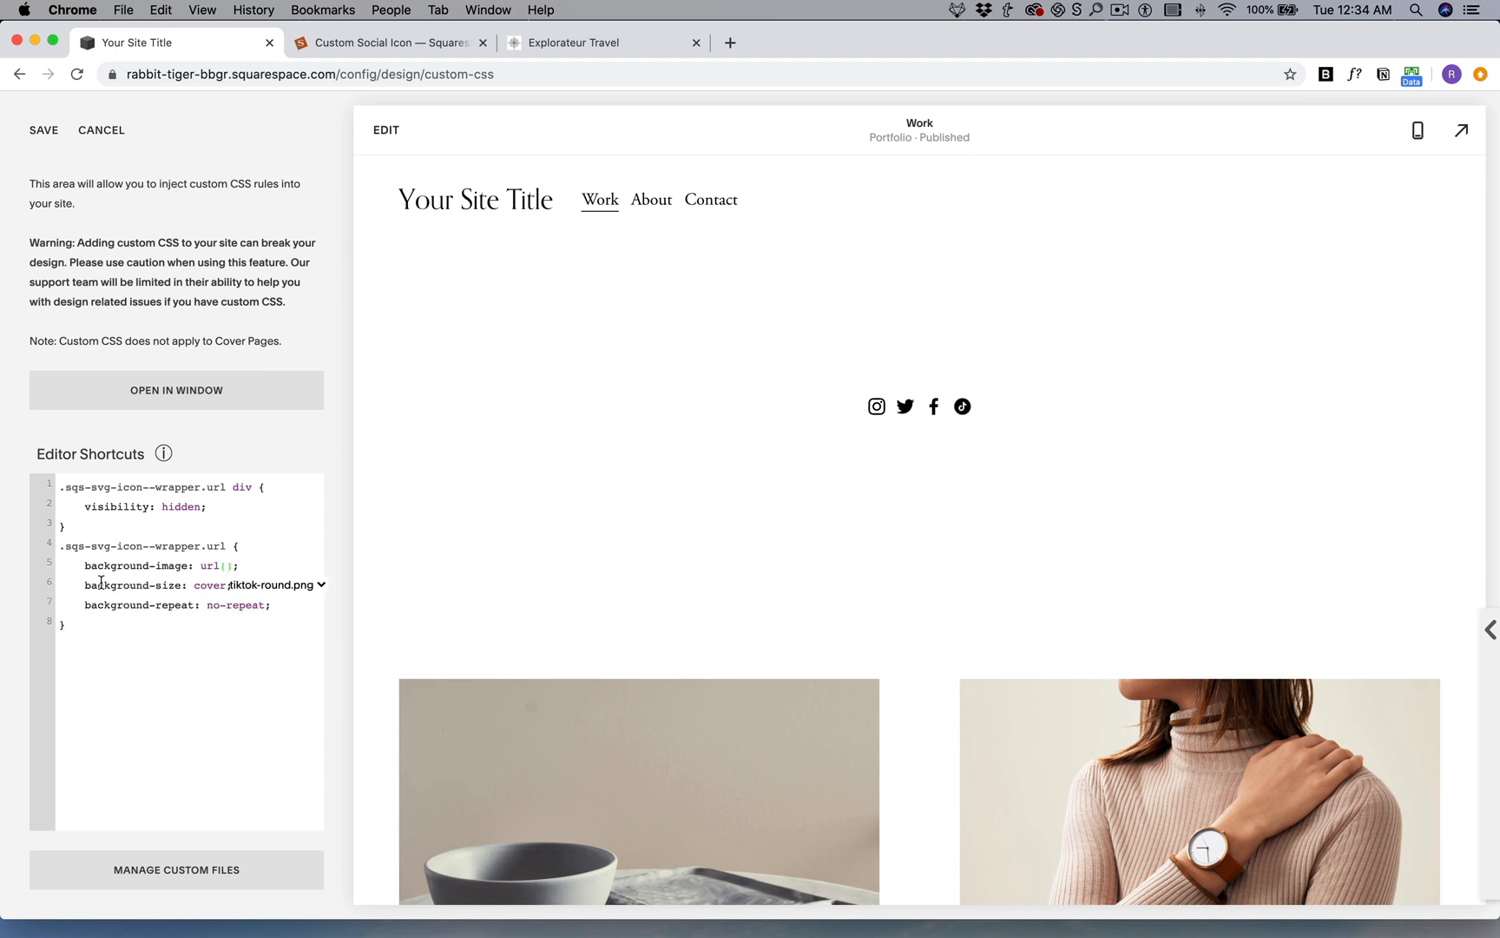
{"action": "left_click", "coordinate": [962, 407]}
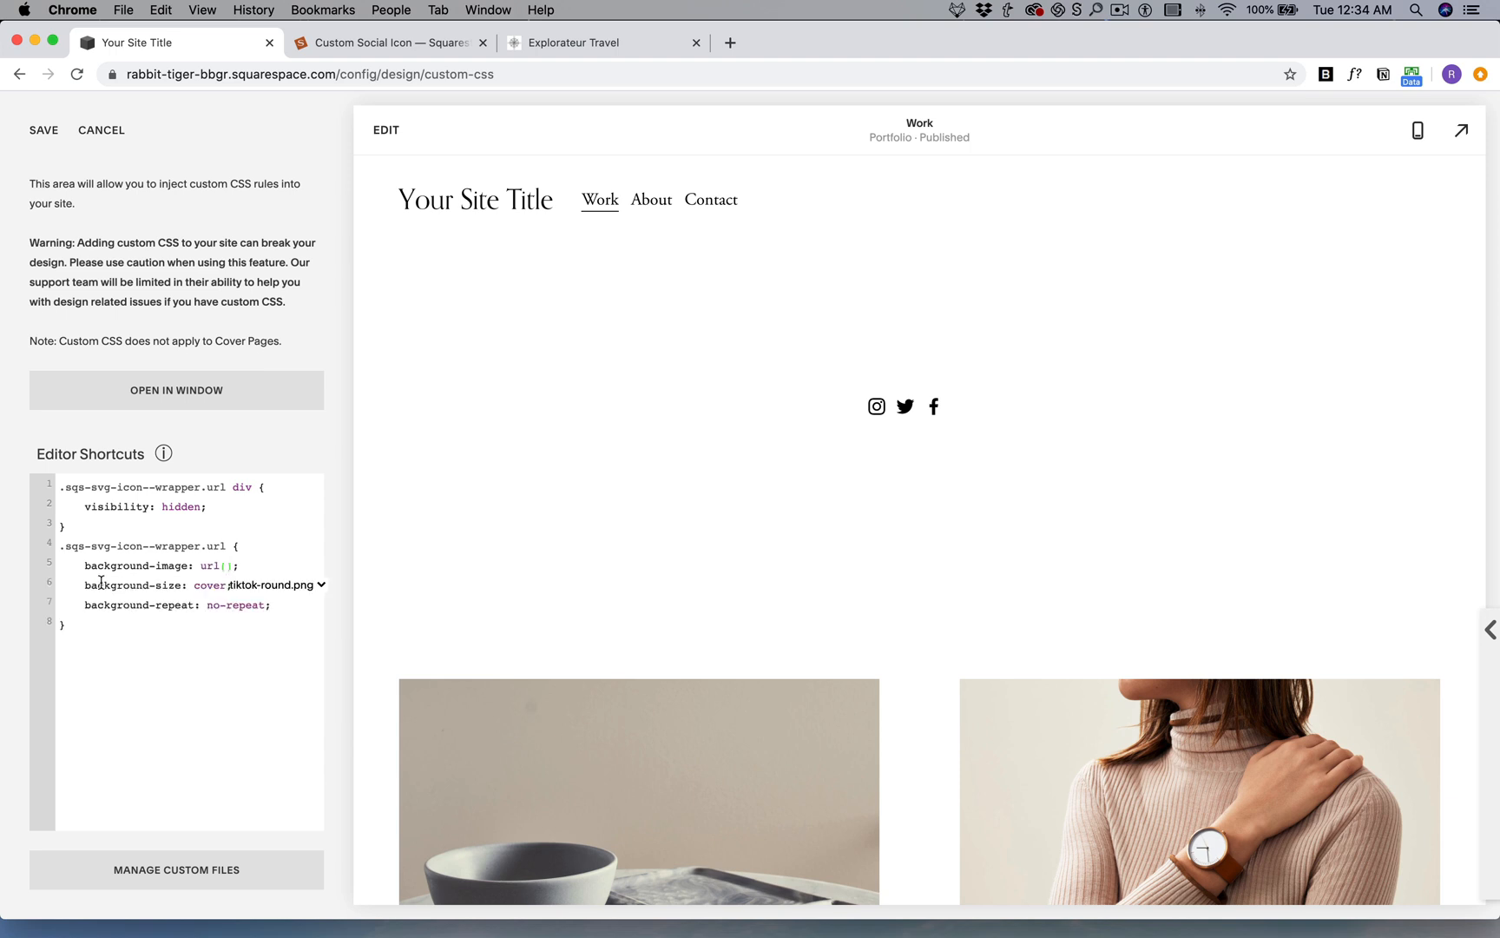
{"action": "mouse_move", "coordinate": [76, 512]}
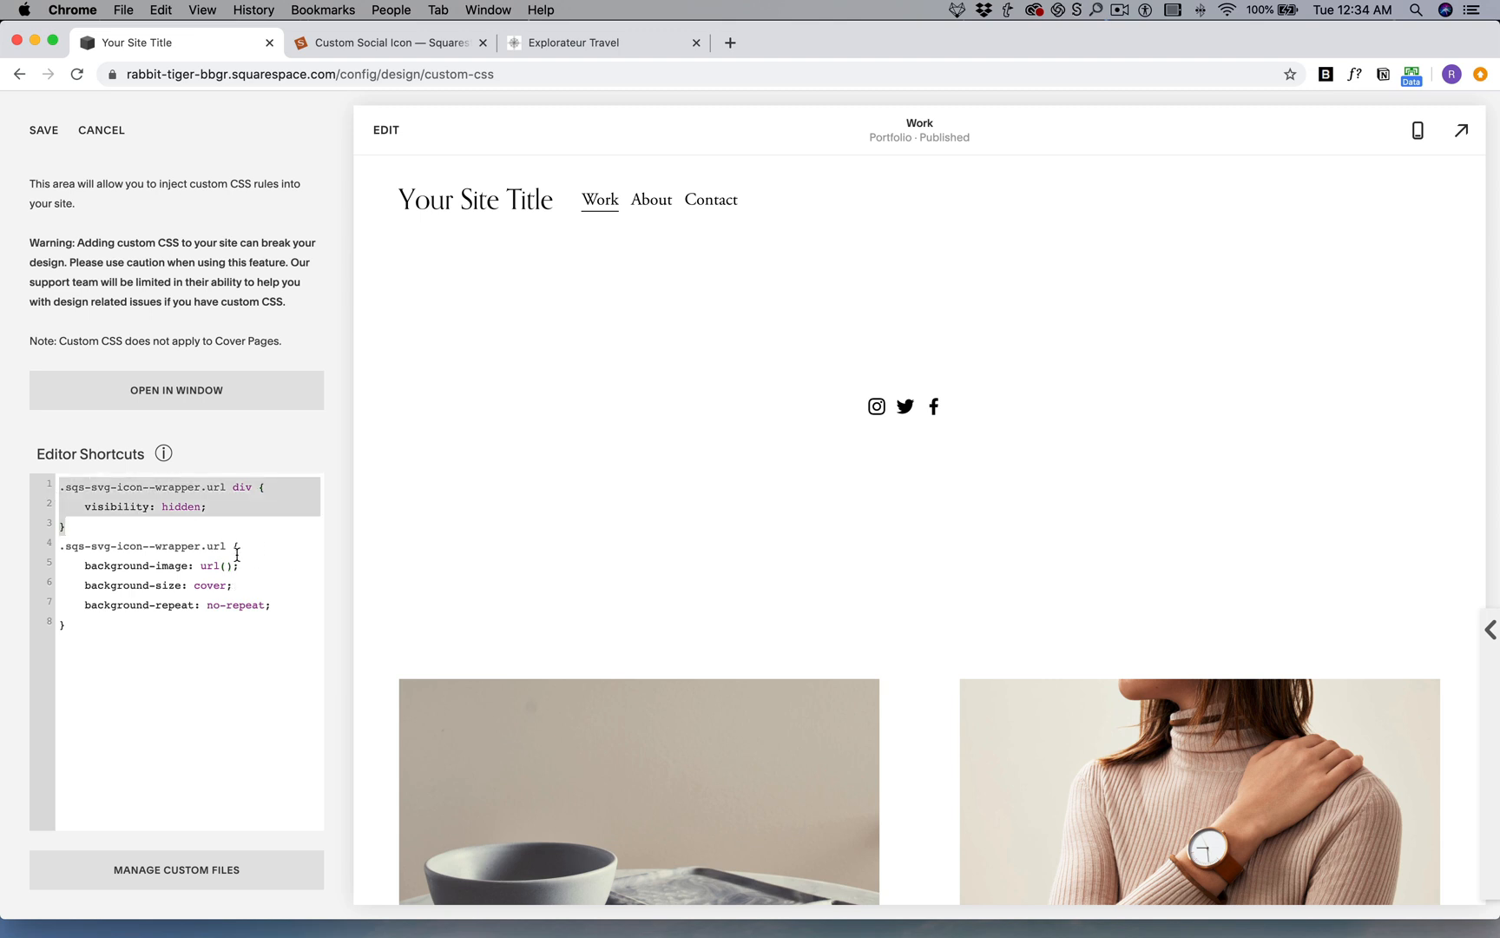
Step: Point the CSS background image at the uploaded tiktok-round.png and strip the https: prefix
{"action": "left_click", "coordinate": [224, 565]}
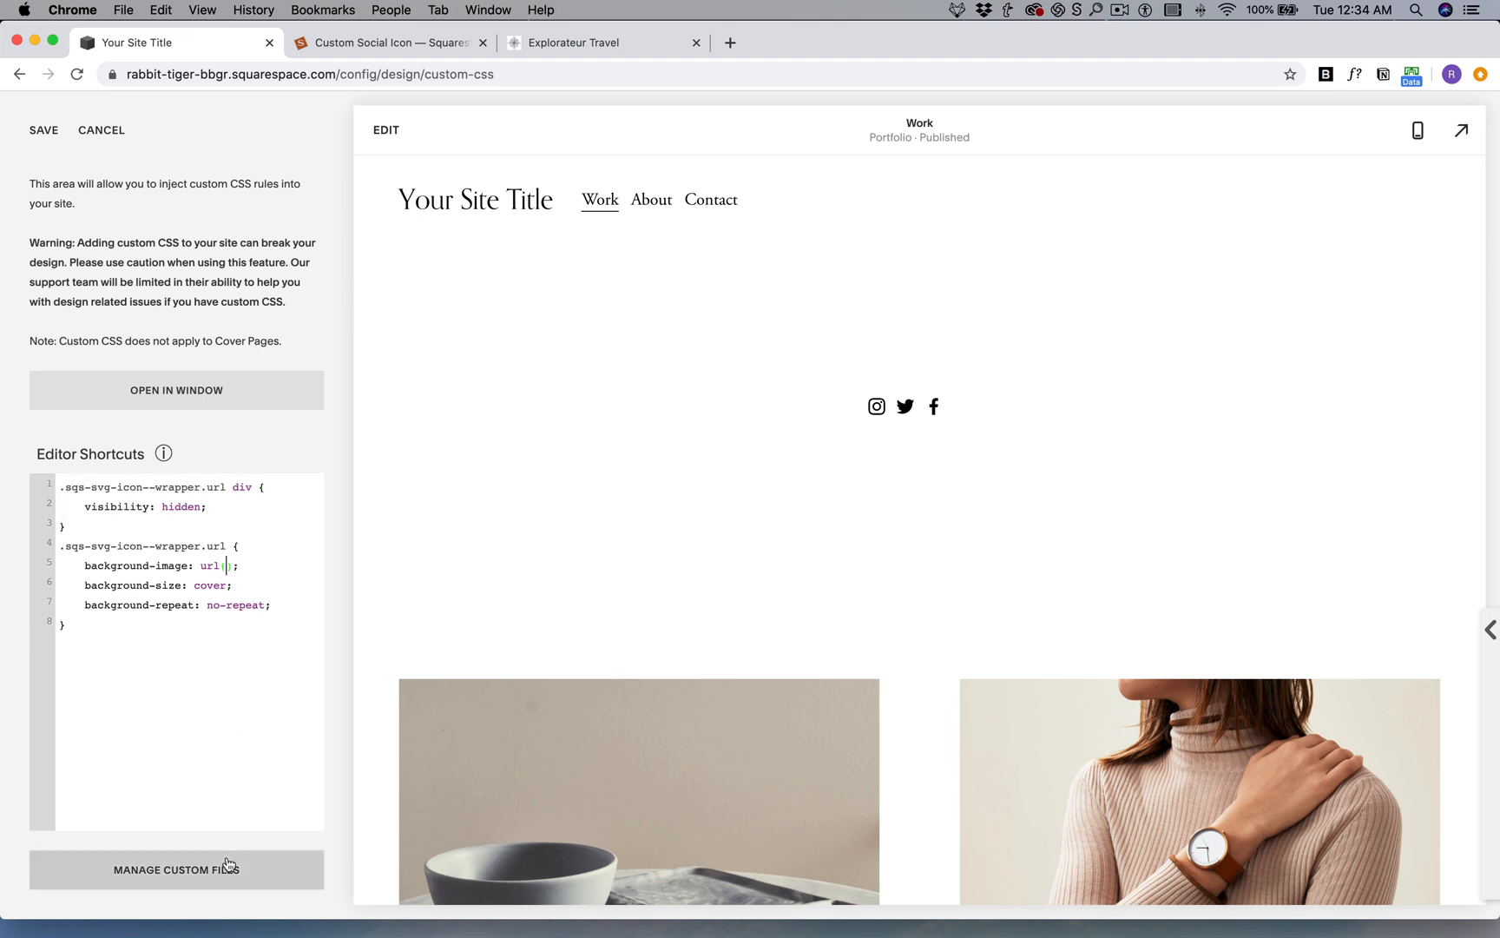
{"action": "mouse_move", "coordinate": [204, 743]}
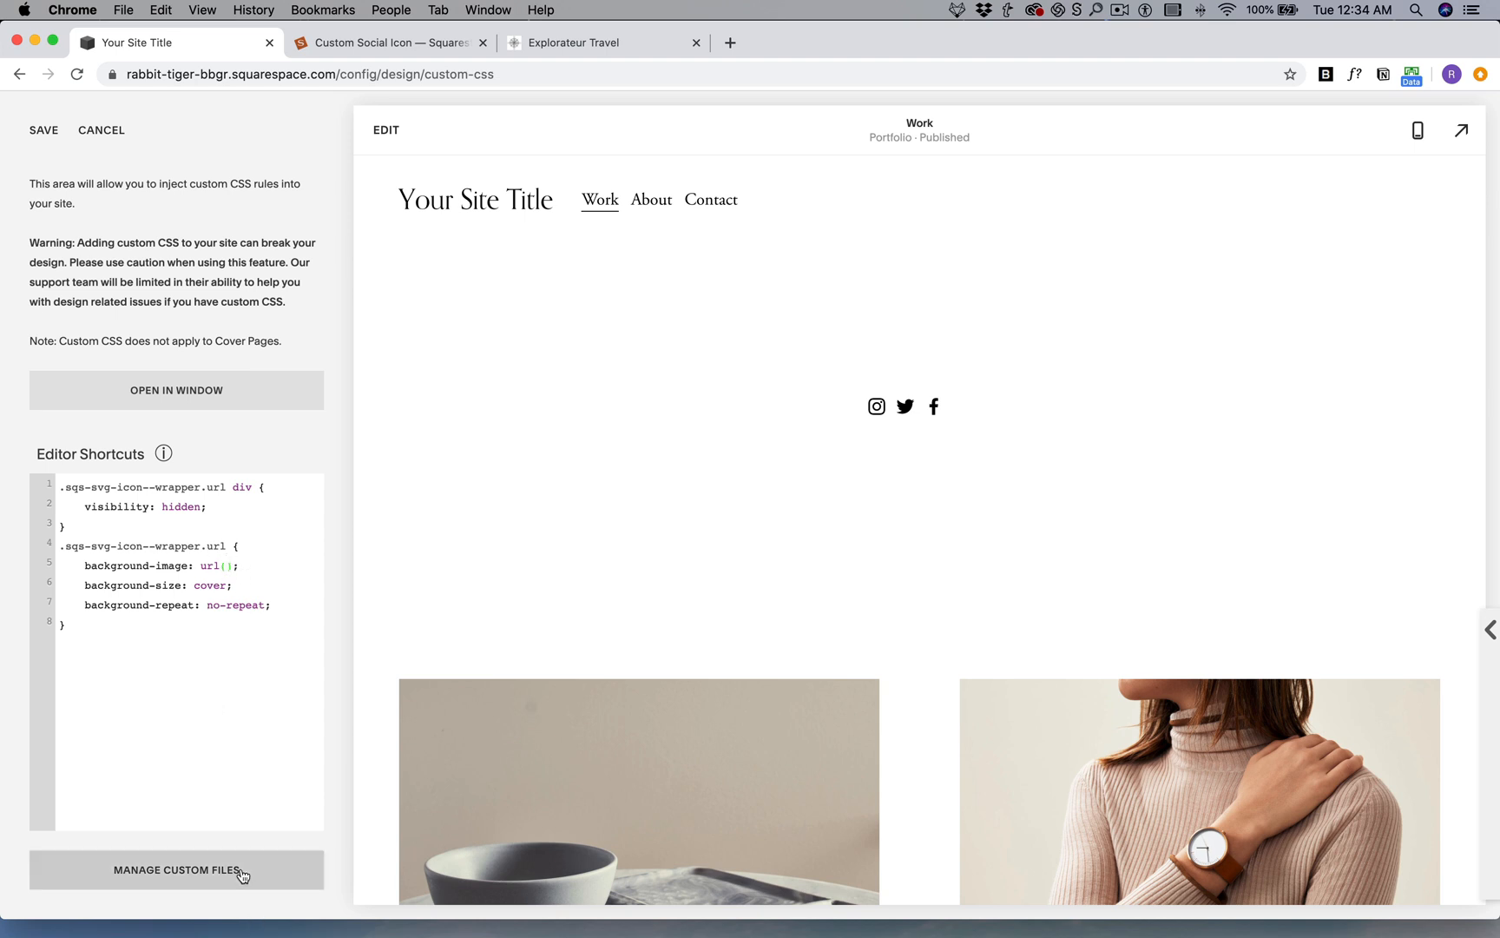
{"action": "left_click", "coordinate": [176, 870]}
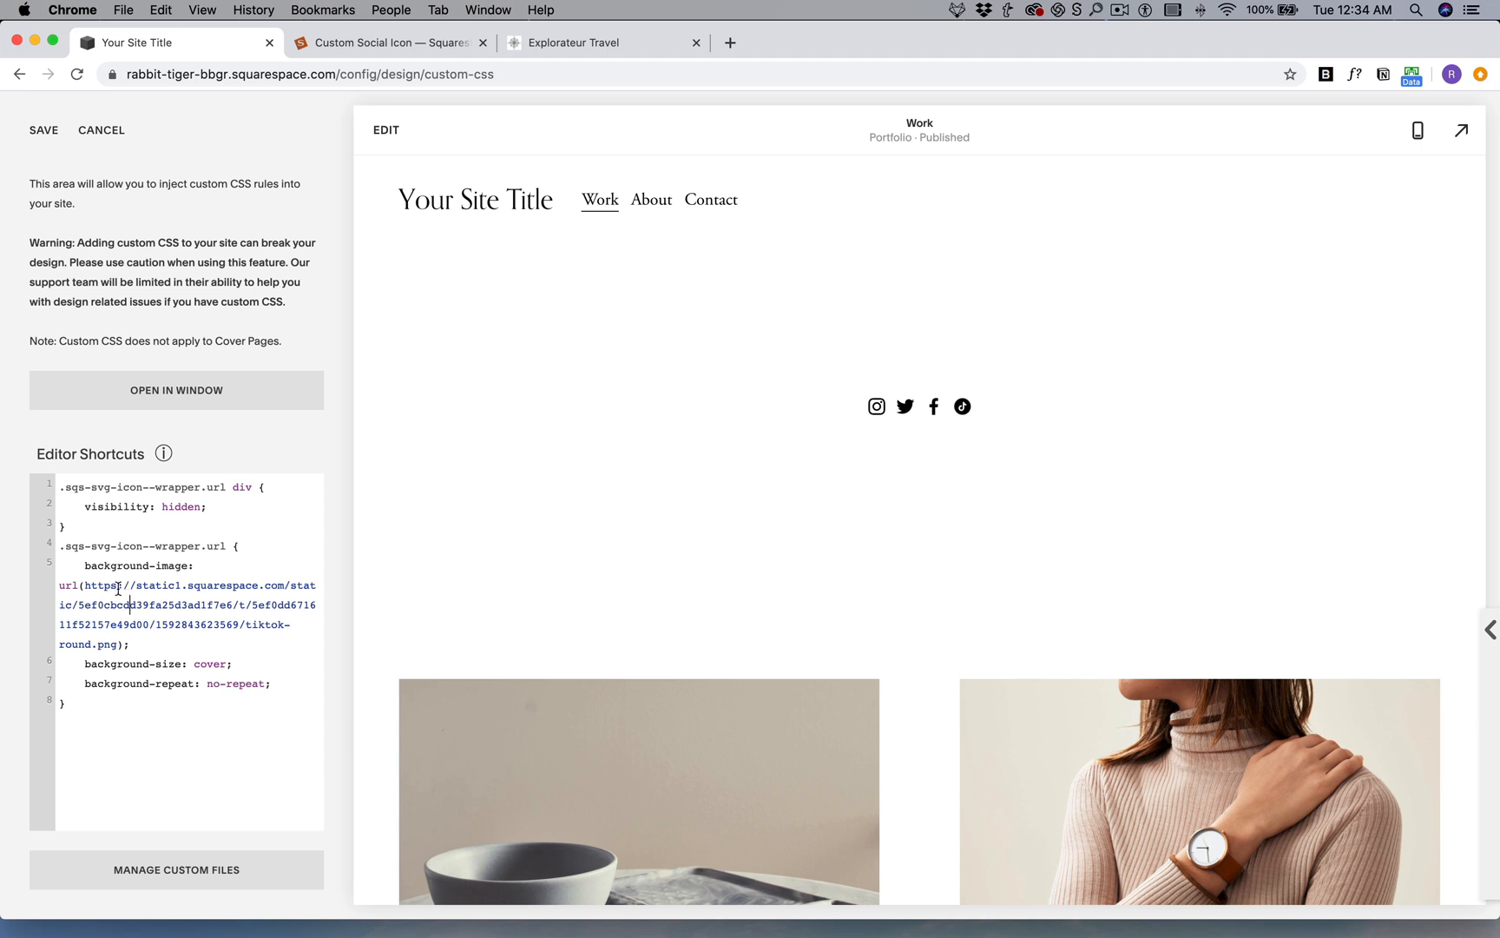
{"action": "double_click", "coordinate": [100, 585]}
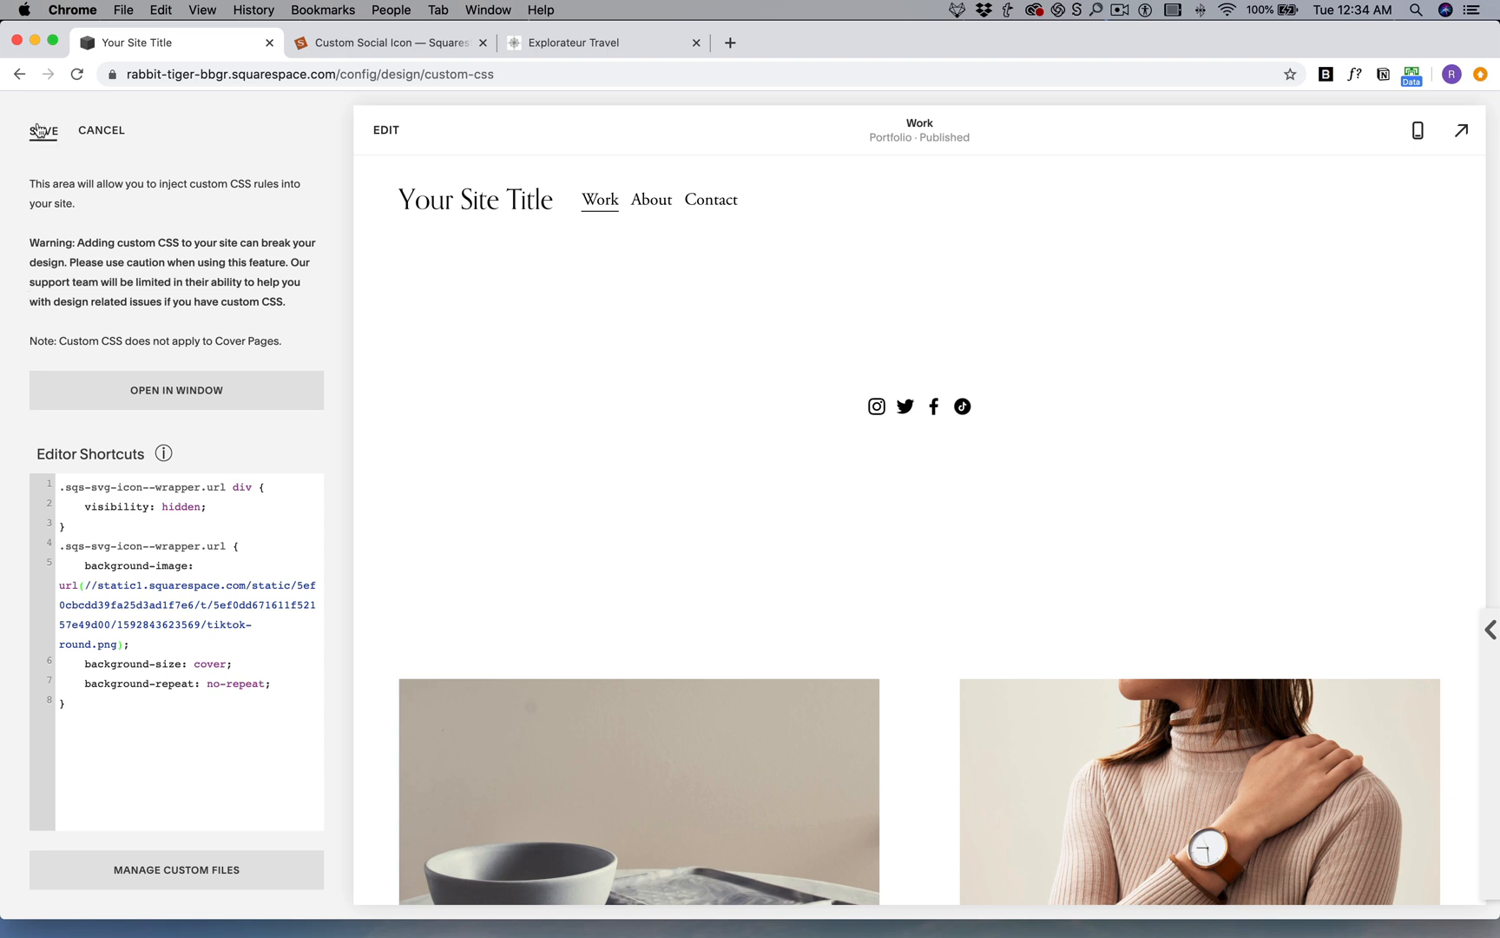
Step: Save the CSS, then turn on Social Links in the site header's elements and keep the change
{"action": "left_click", "coordinate": [43, 130]}
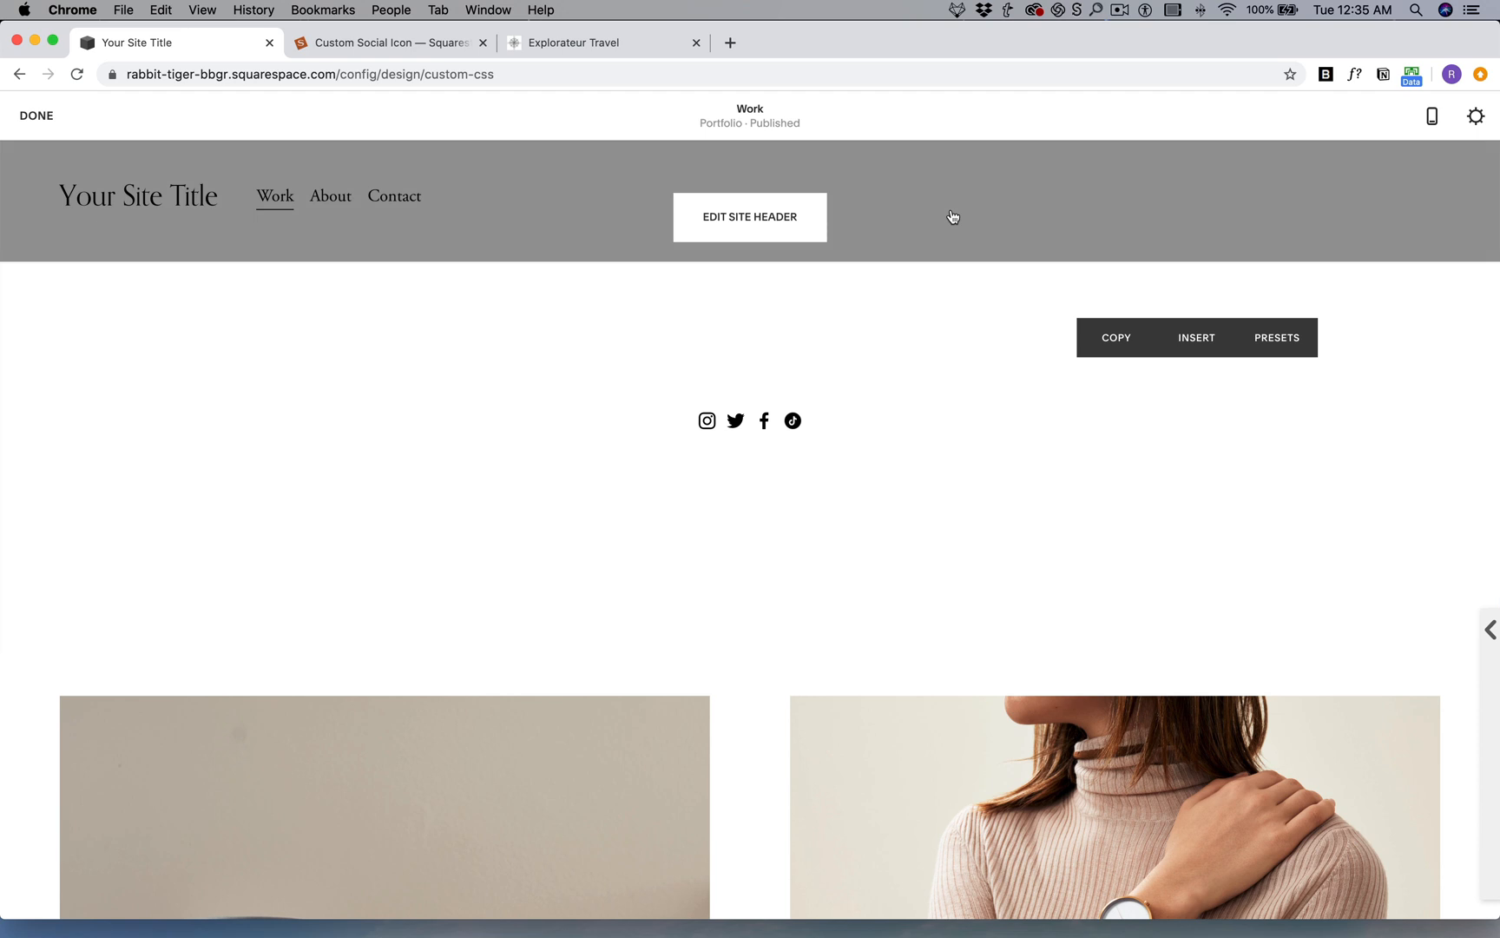
{"action": "left_click", "coordinate": [749, 217]}
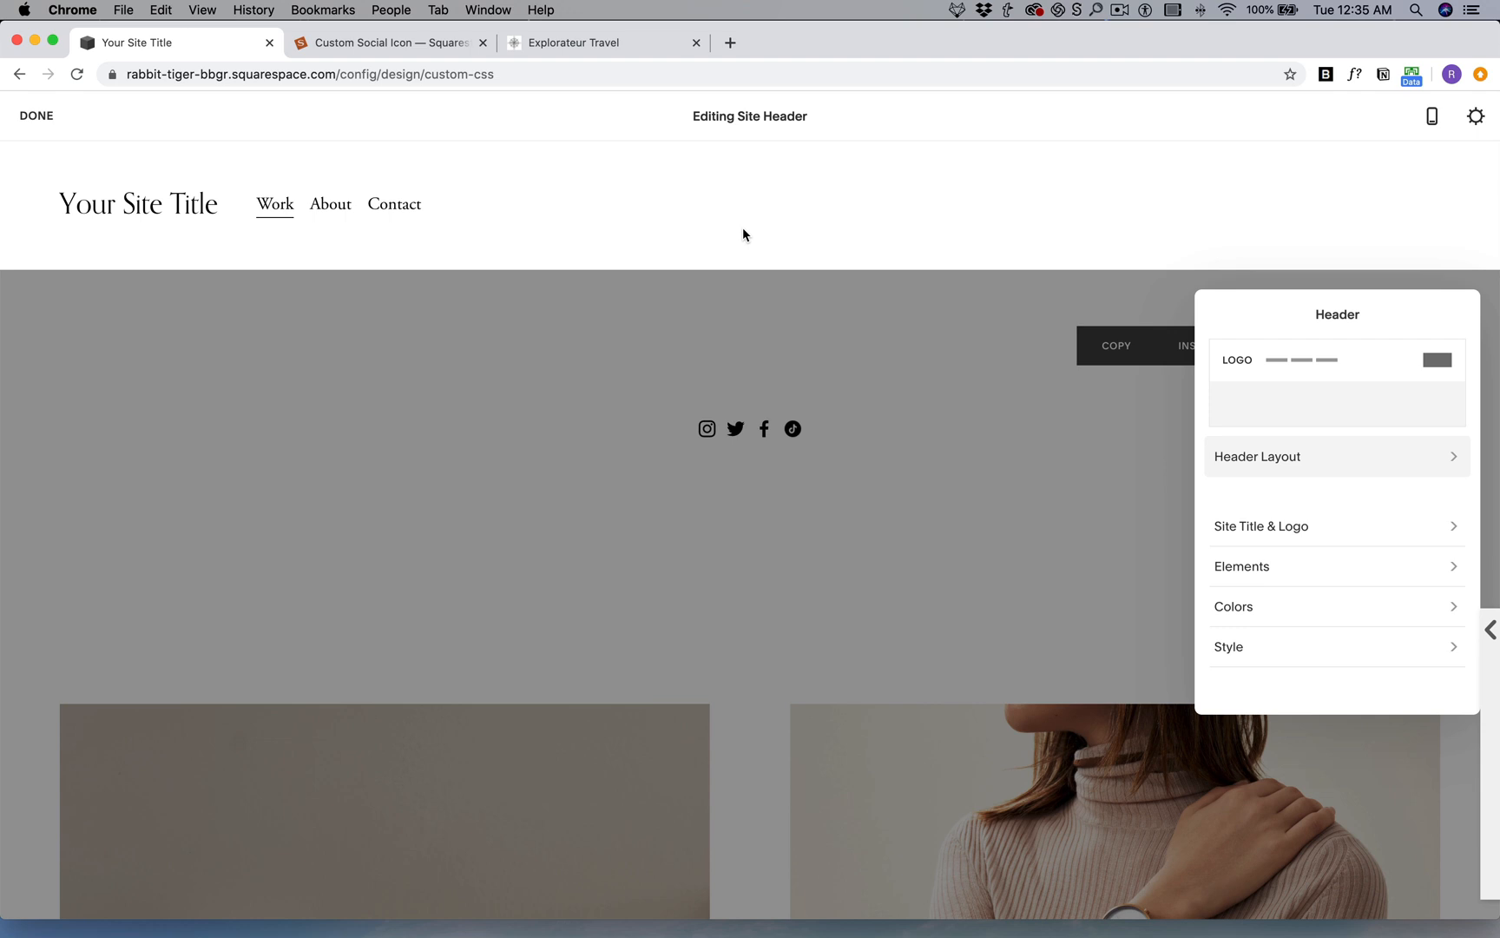
{"action": "mouse_move", "coordinate": [759, 186]}
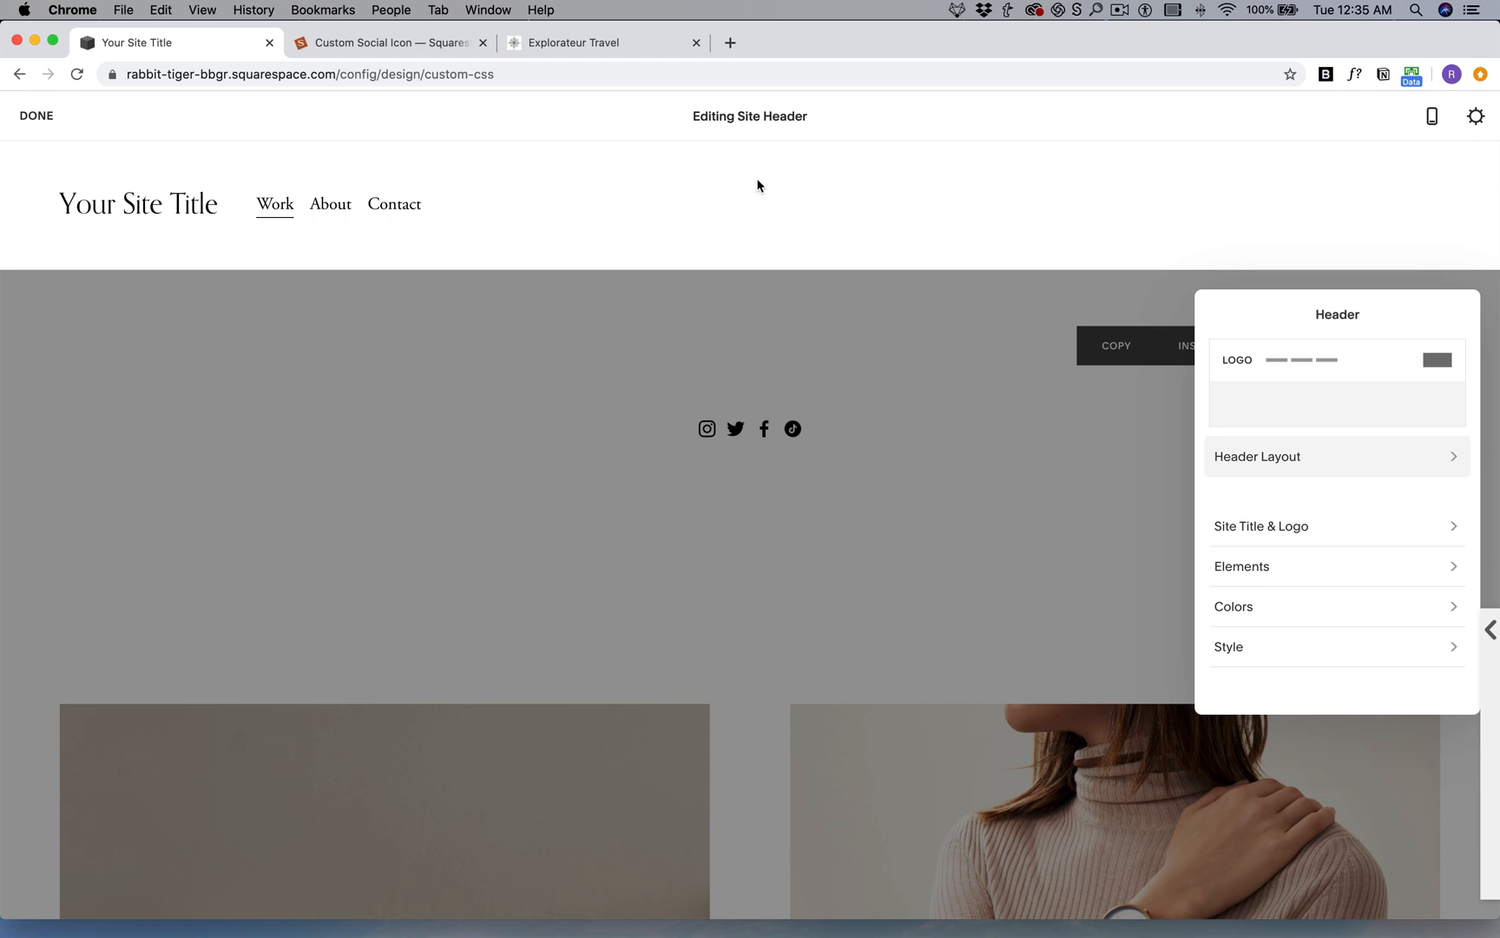
{"action": "mouse_move", "coordinate": [1335, 578]}
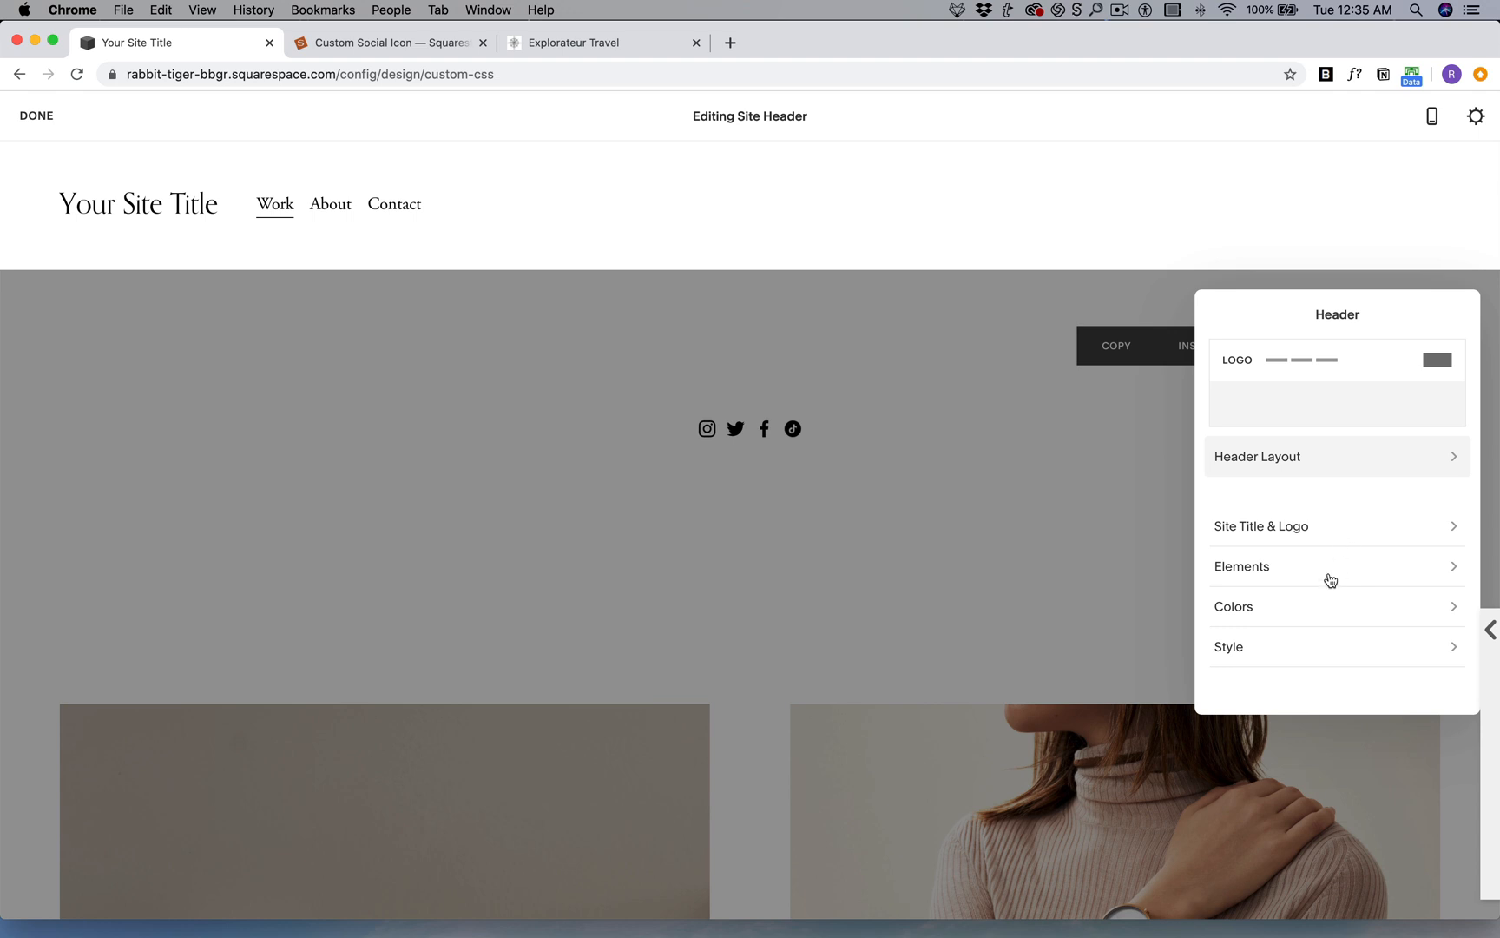
{"action": "left_click", "coordinate": [1242, 566]}
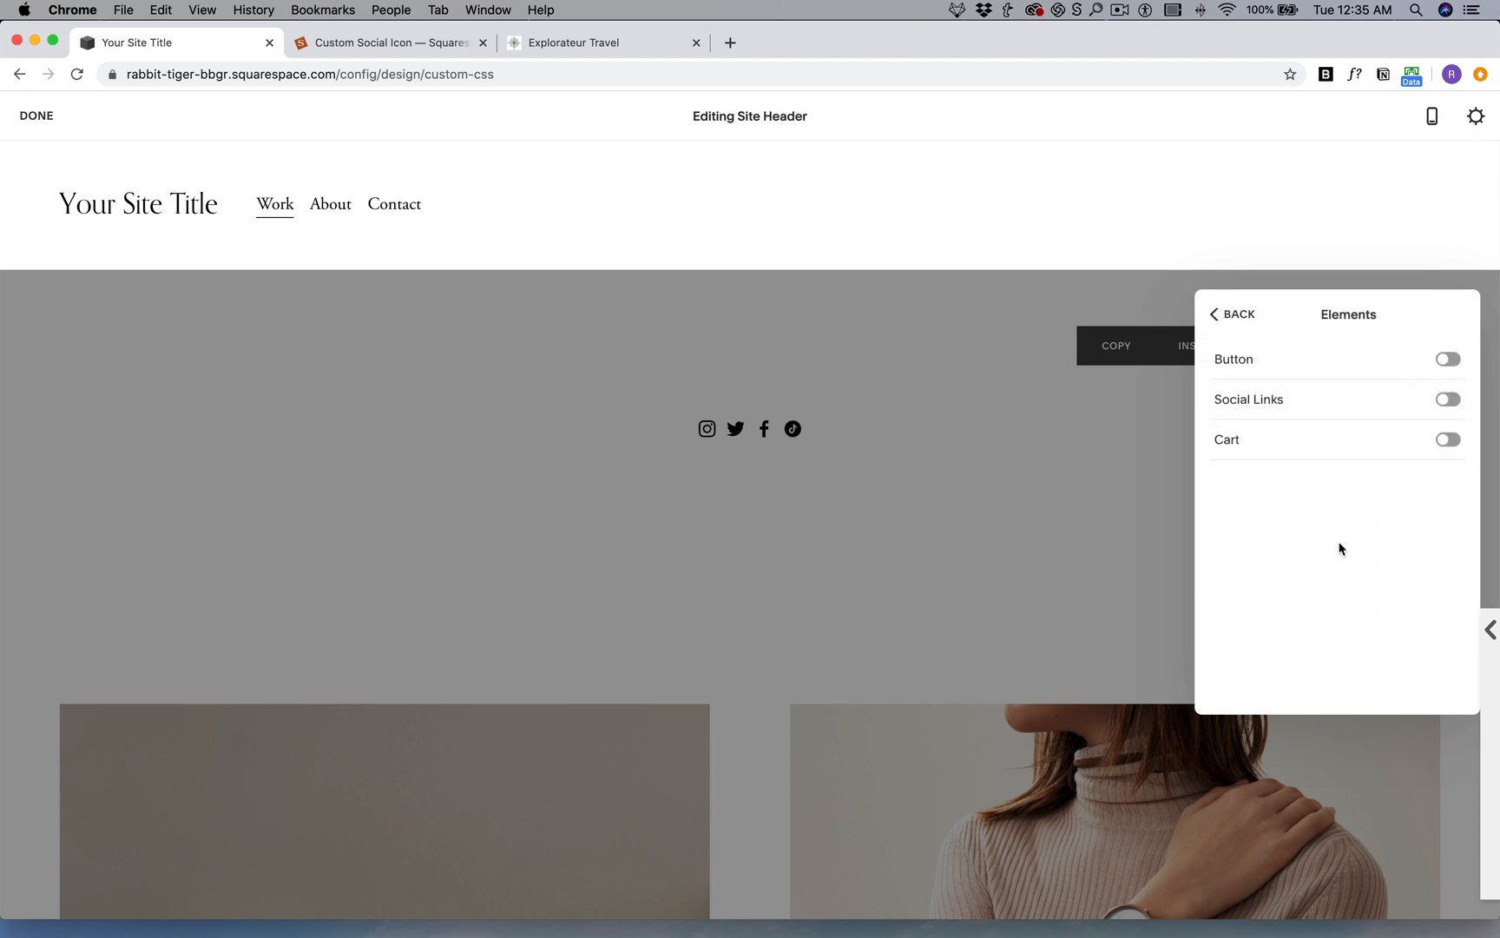
{"action": "left_click", "coordinate": [1446, 399]}
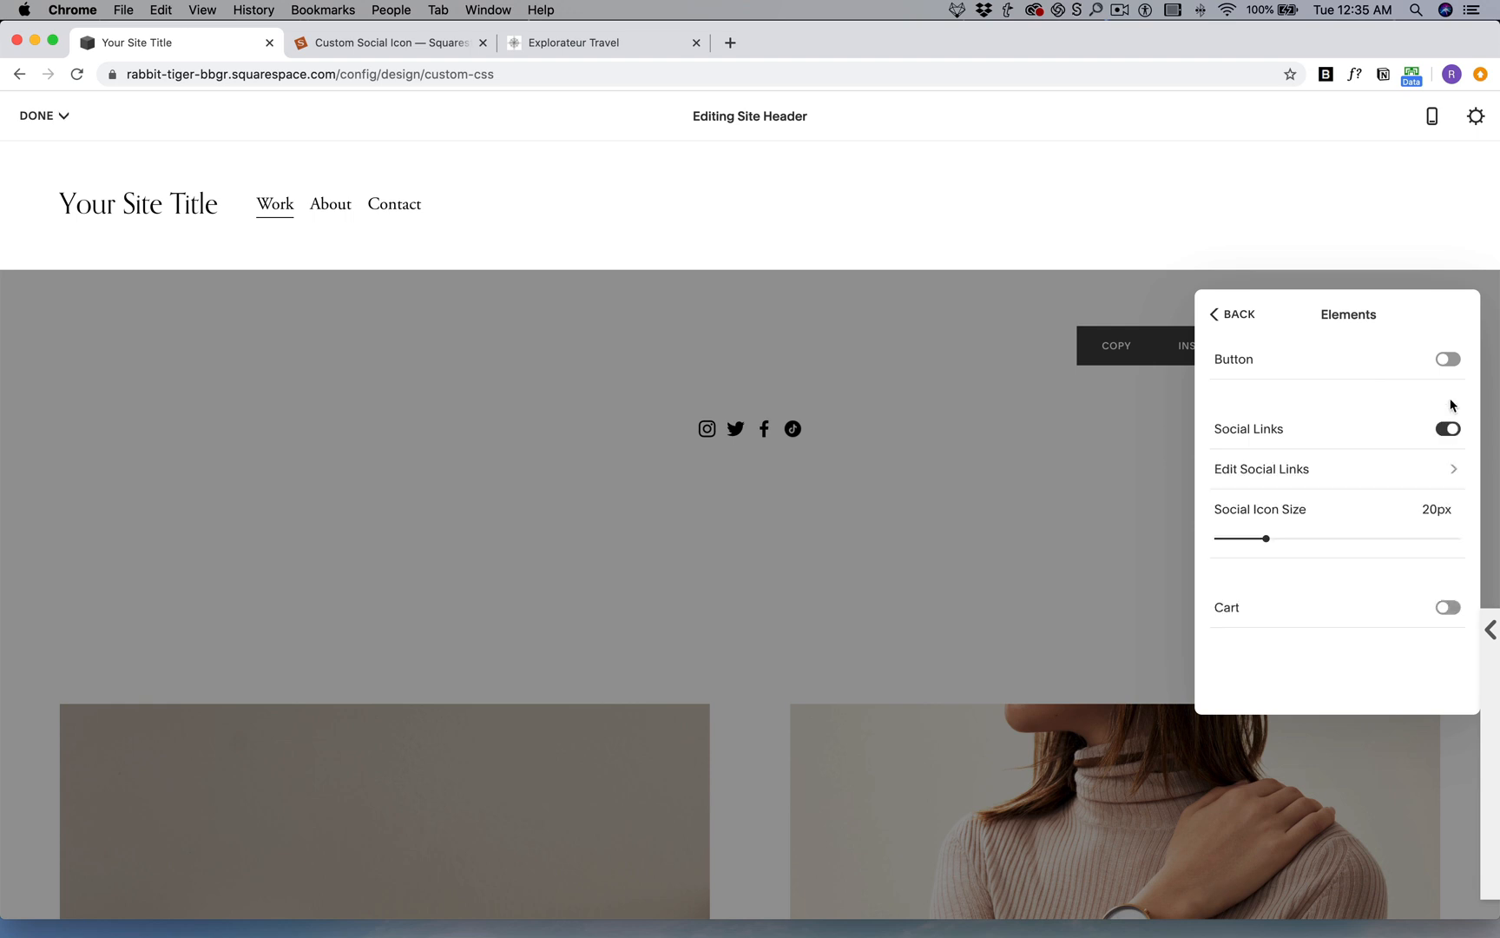
{"action": "mouse_move", "coordinate": [1272, 448]}
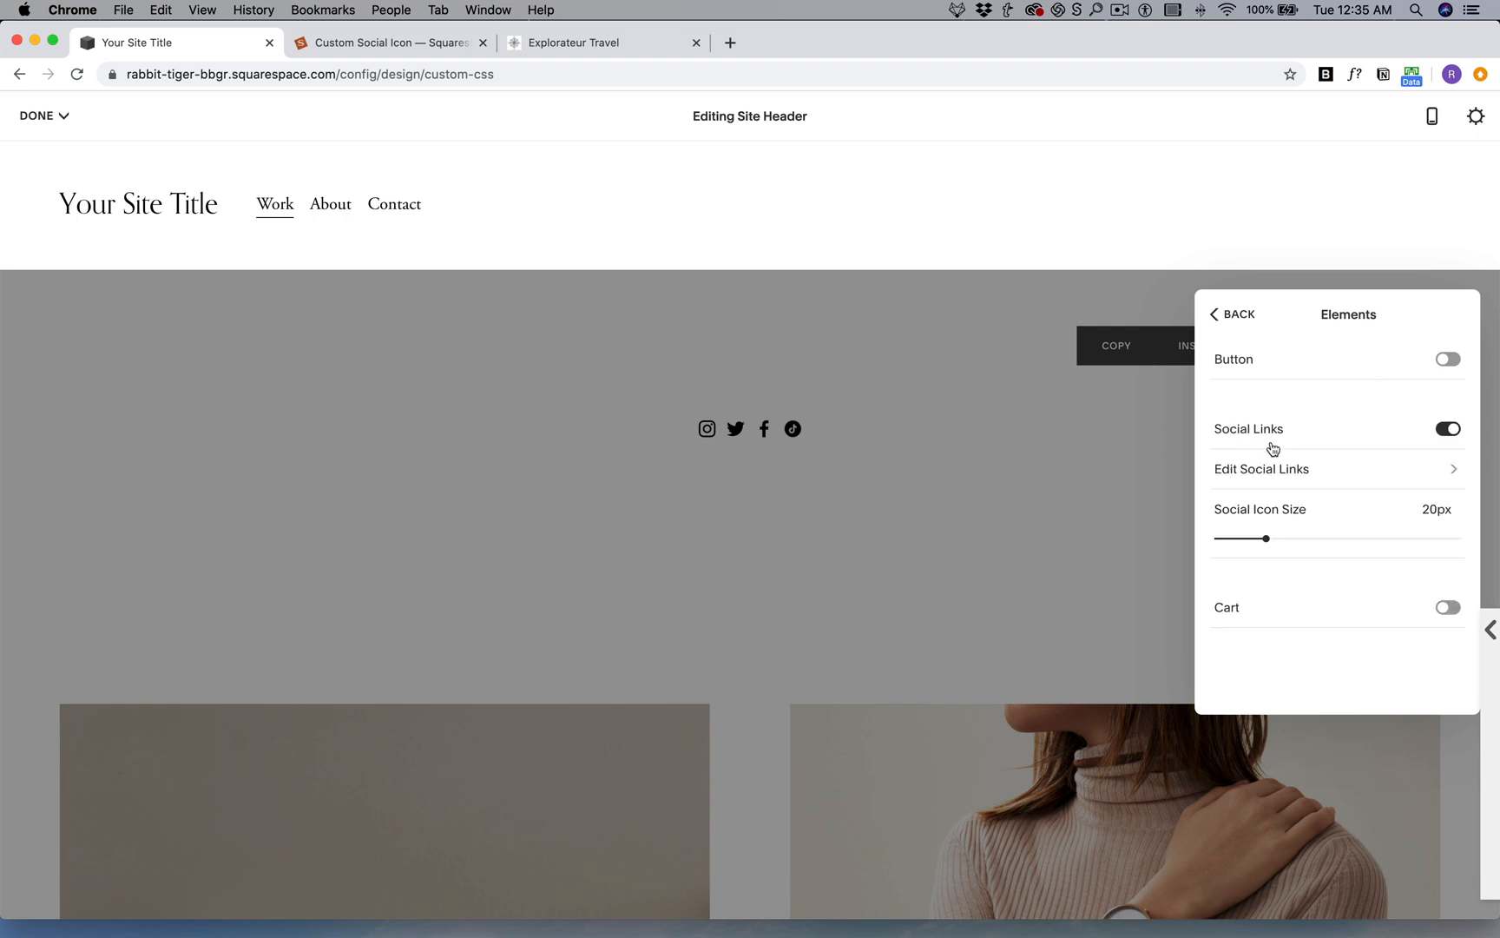
{"action": "mouse_move", "coordinate": [979, 508]}
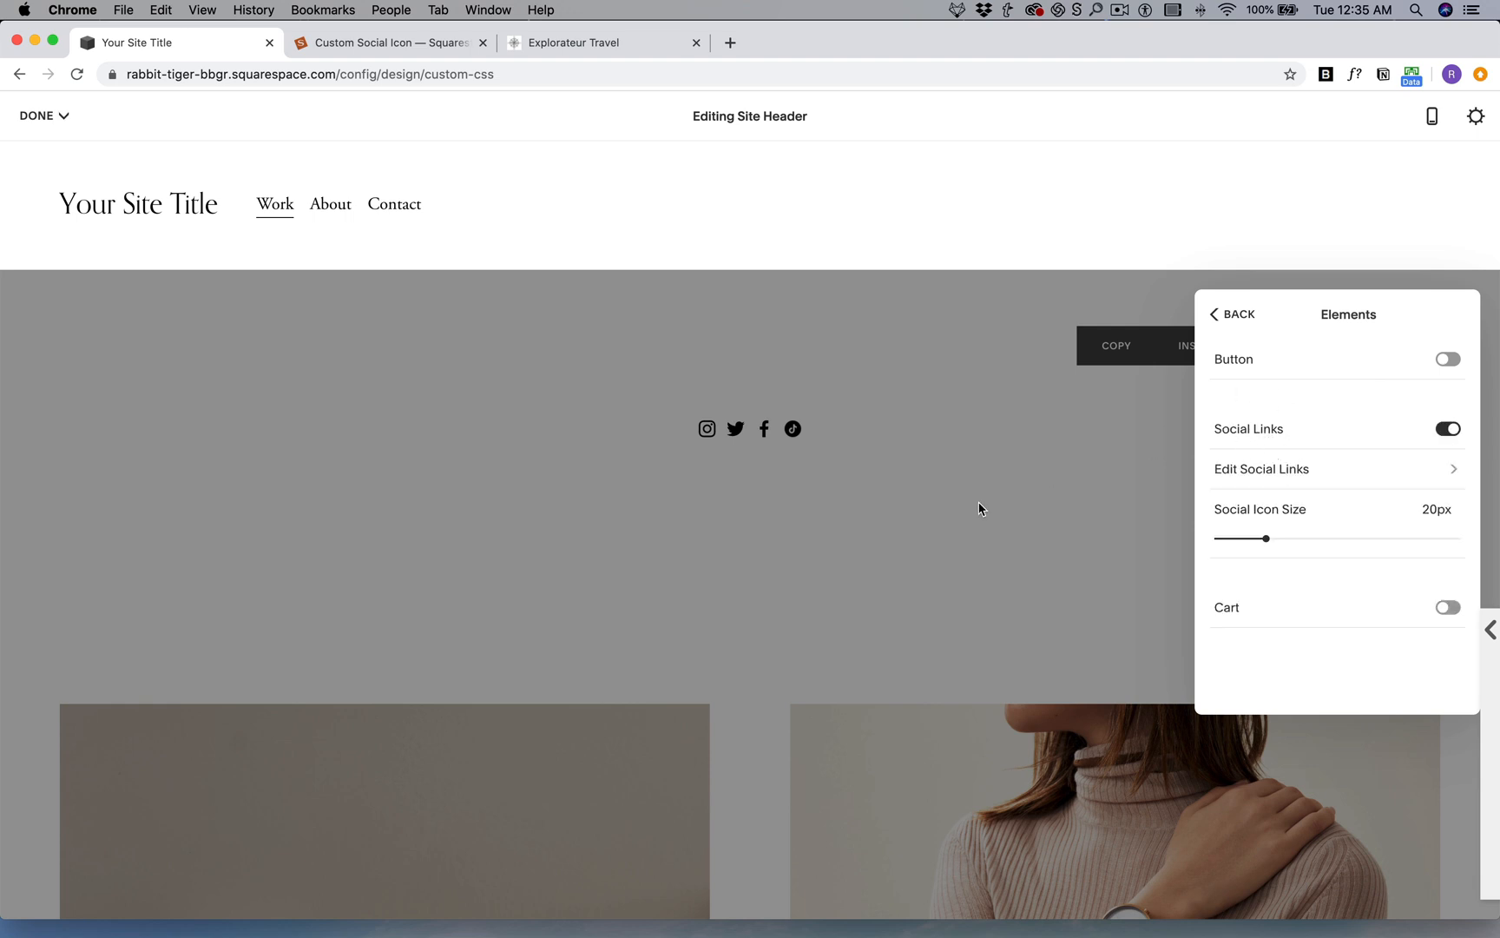
{"action": "mouse_move", "coordinate": [912, 519]}
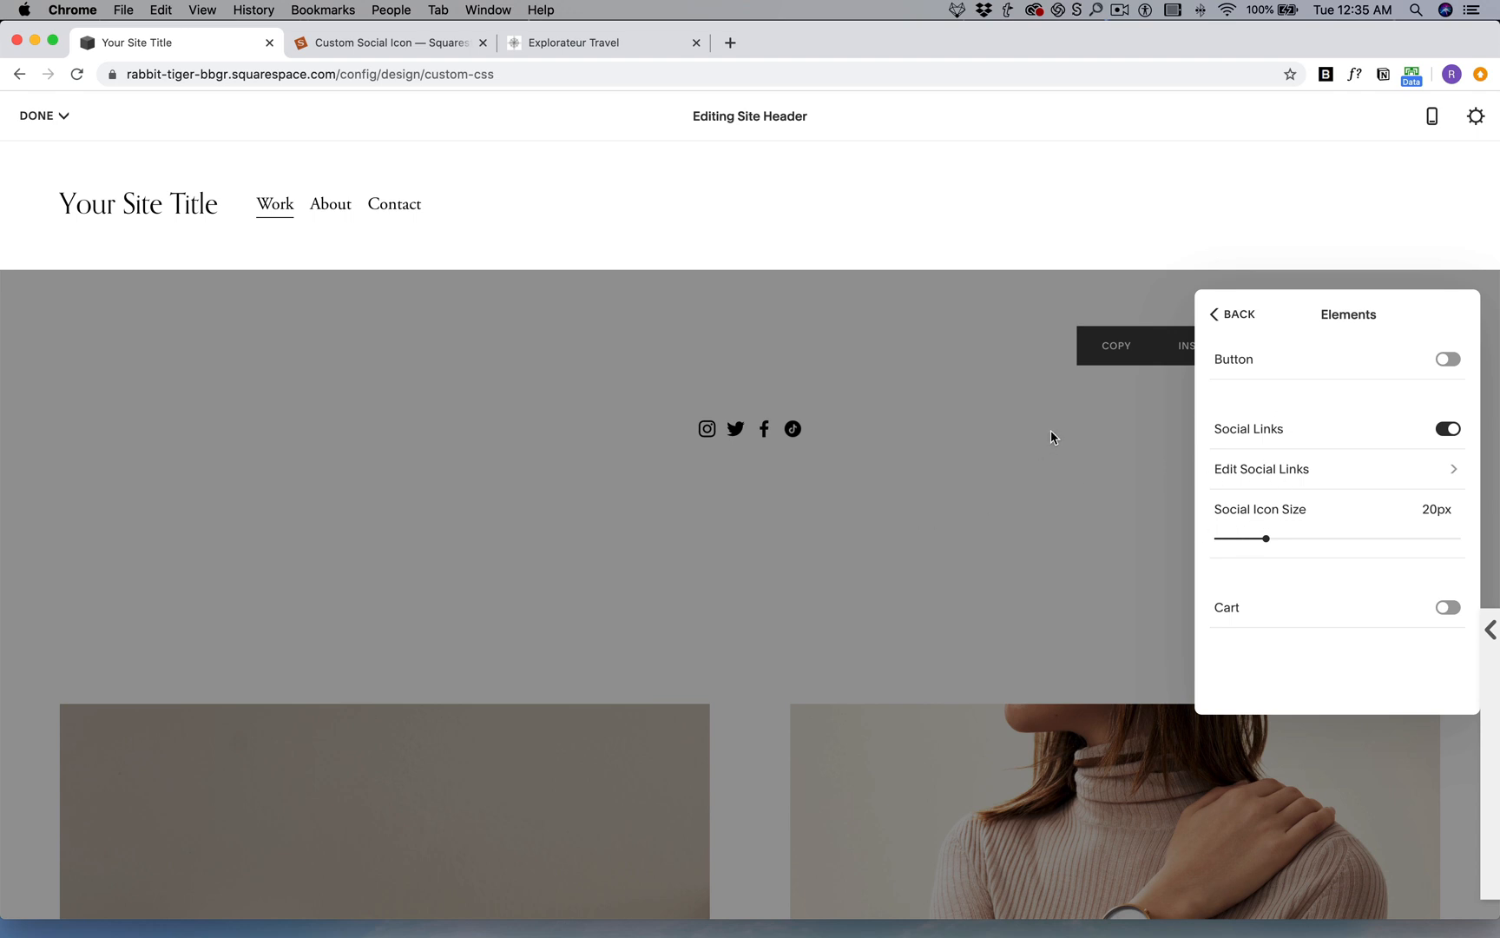
{"action": "left_click", "coordinate": [36, 117]}
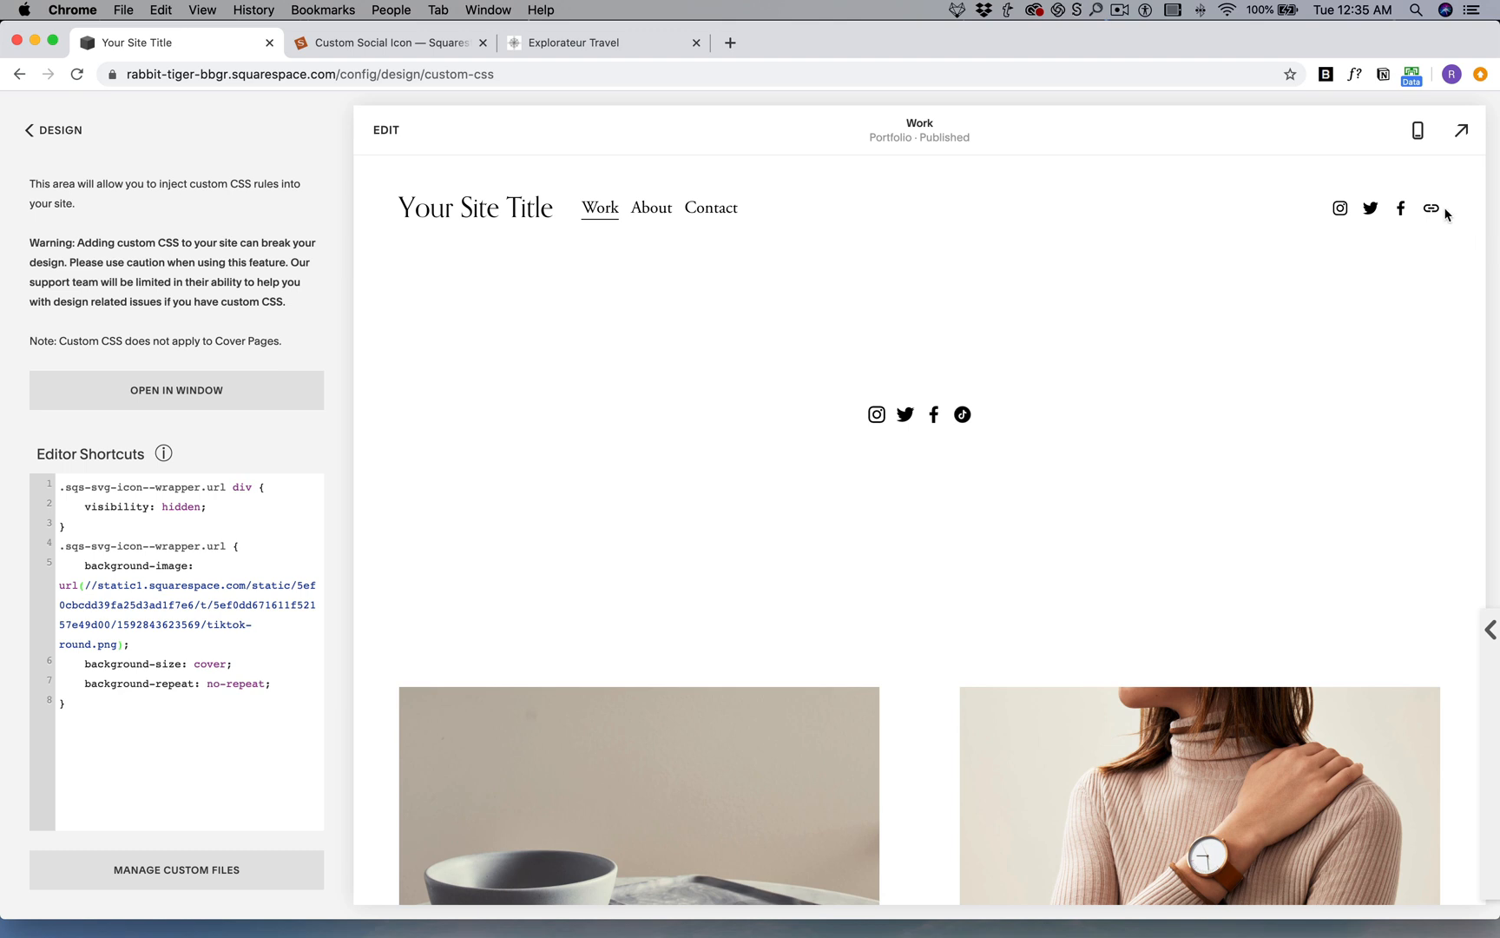
{"action": "mouse_move", "coordinate": [1448, 196]}
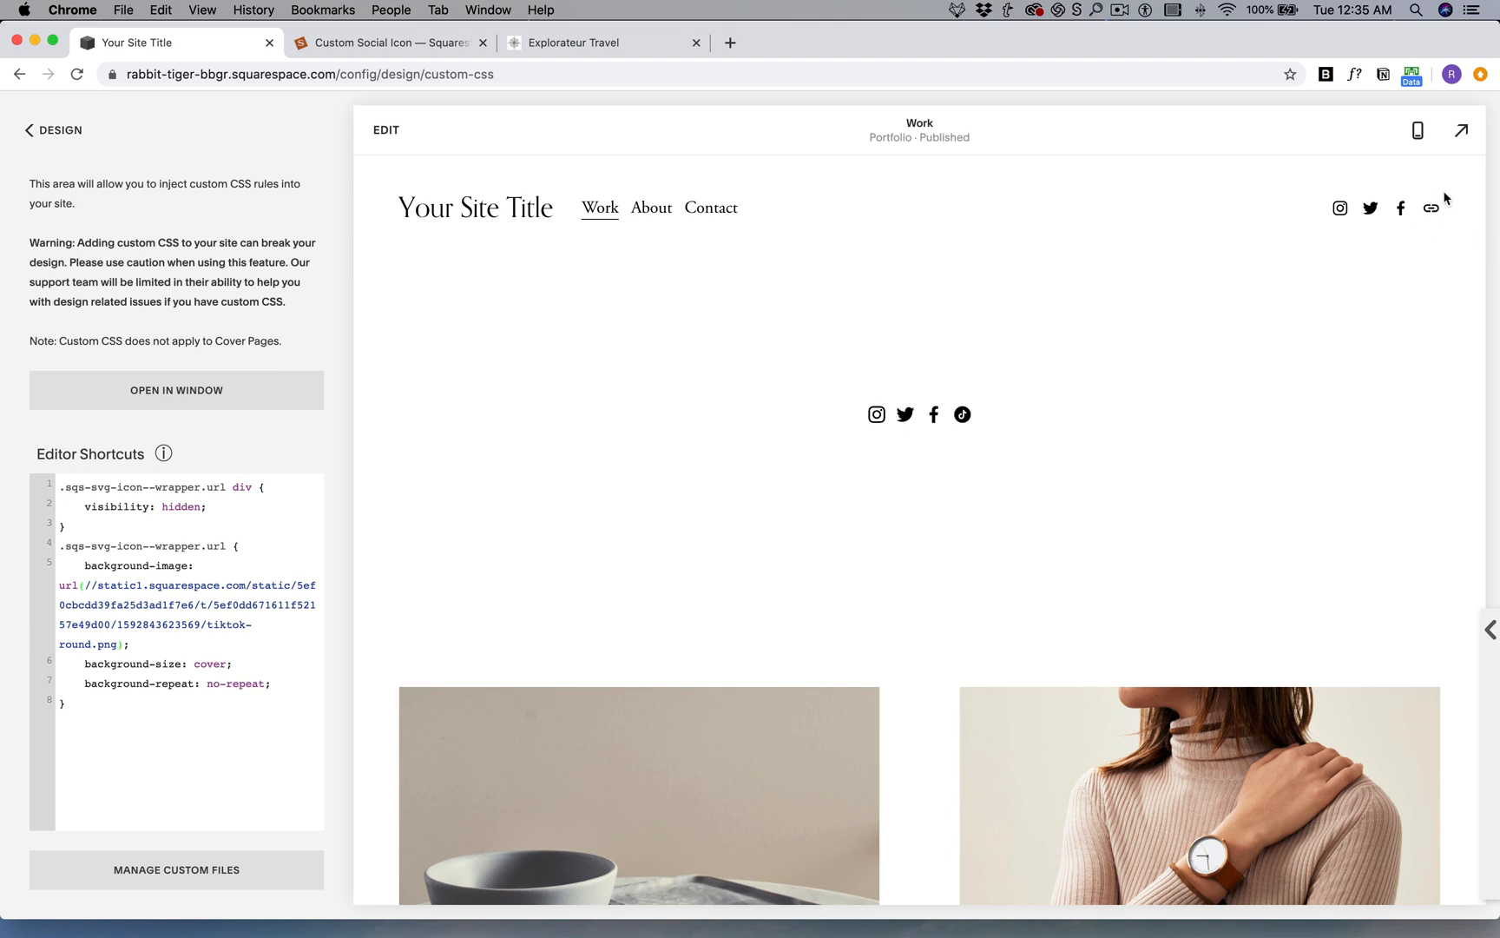
{"action": "mouse_move", "coordinate": [177, 757]}
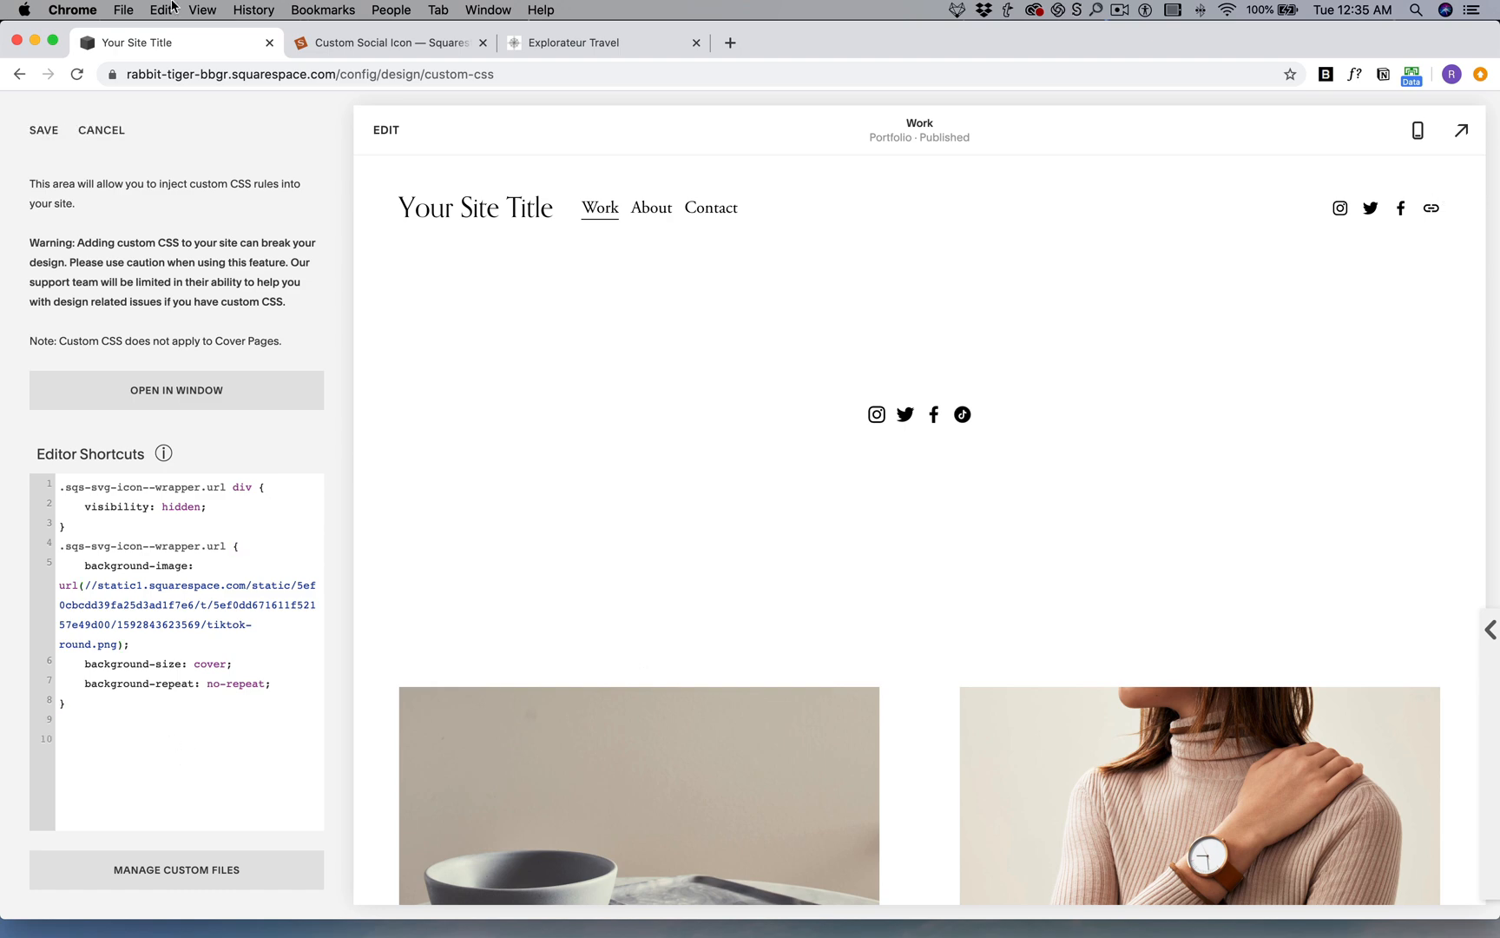
Step: Switch to the Square Stylist tutorial for its 7.1 header social links code
{"action": "left_click", "coordinate": [390, 42]}
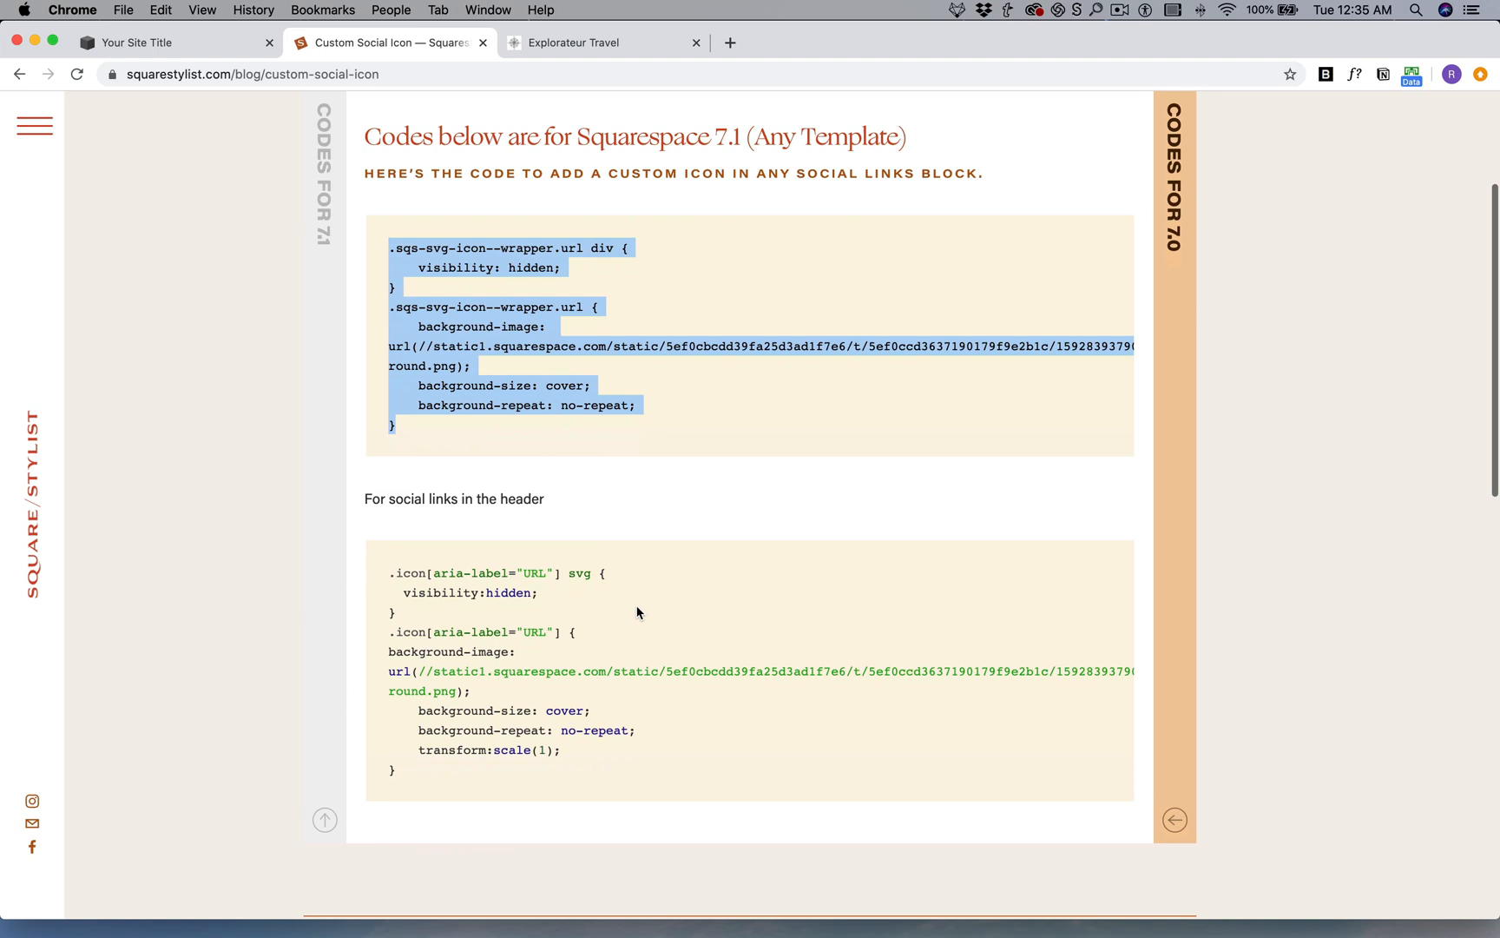
{"action": "mouse_move", "coordinate": [399, 774]}
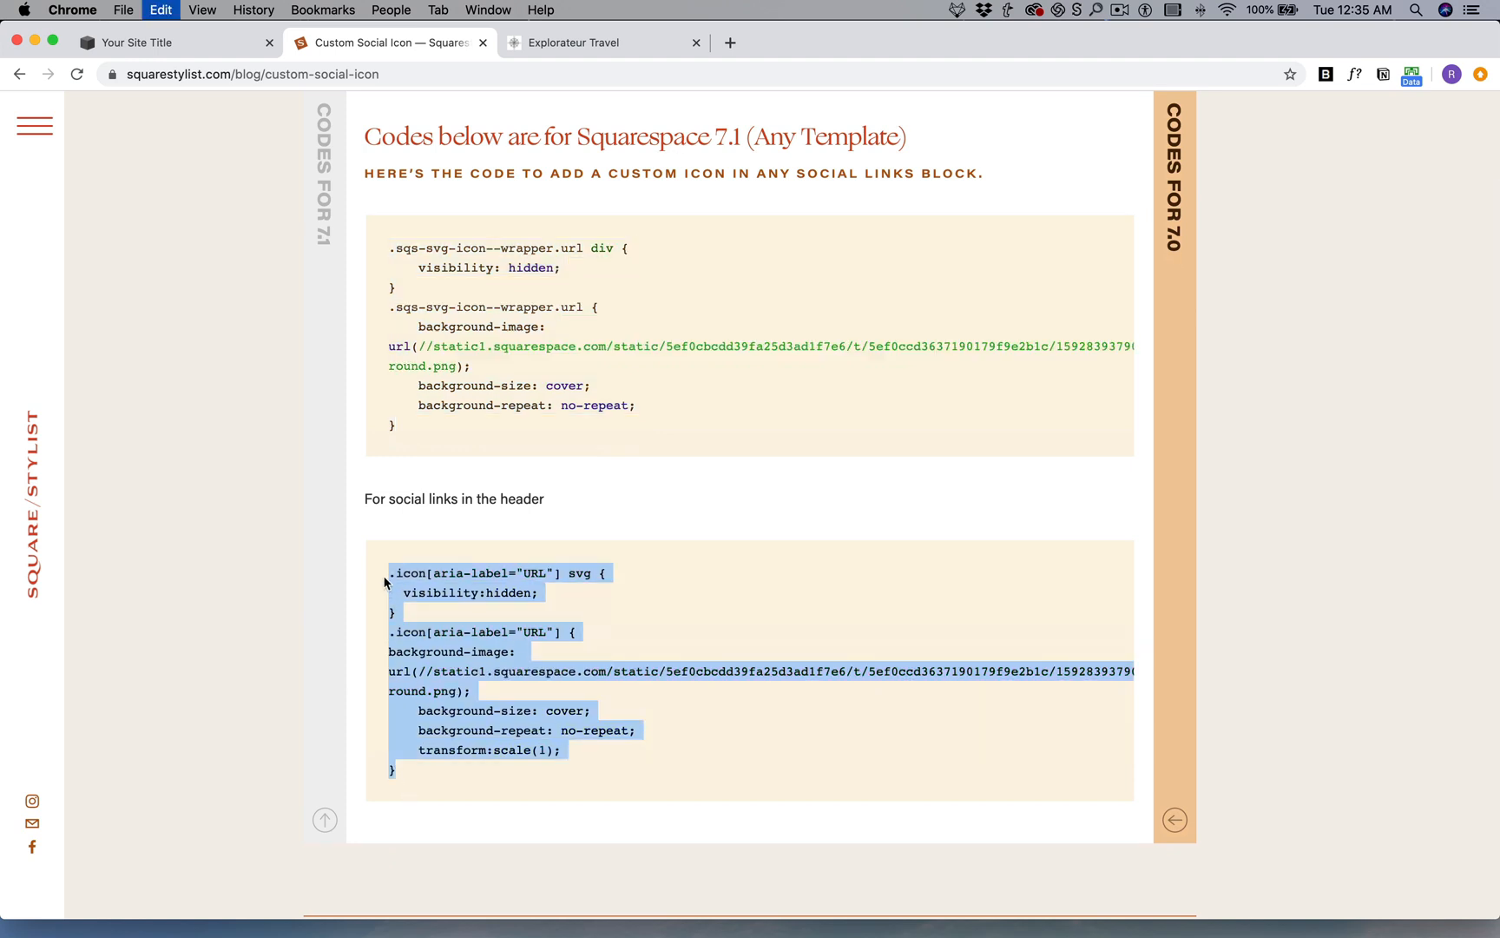
{"action": "left_click", "coordinate": [144, 42]}
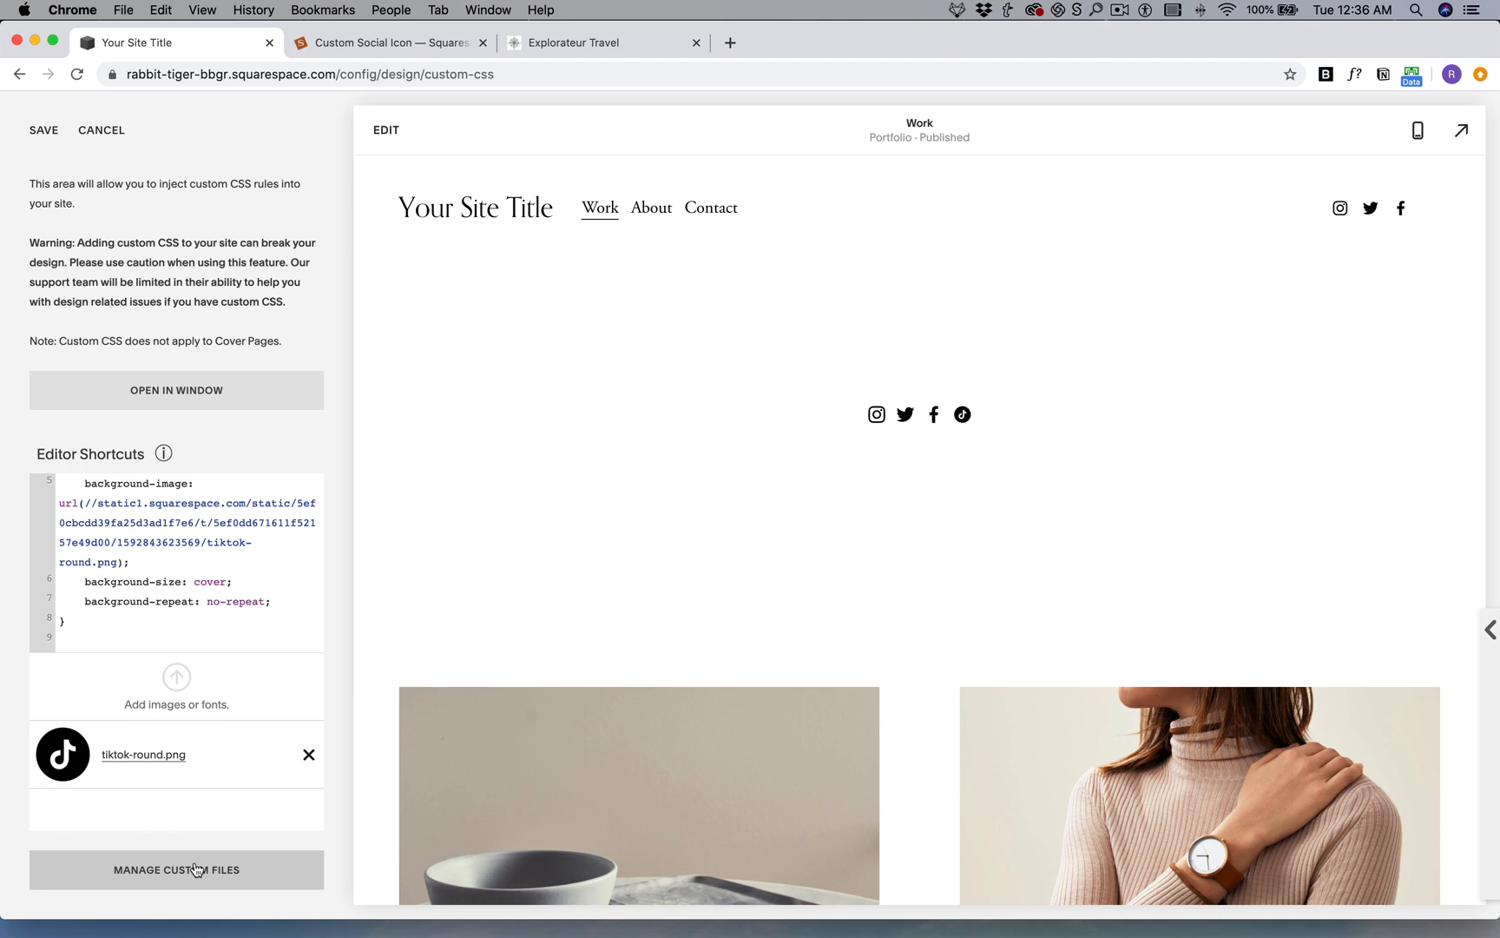
{"action": "mouse_move", "coordinate": [220, 763]}
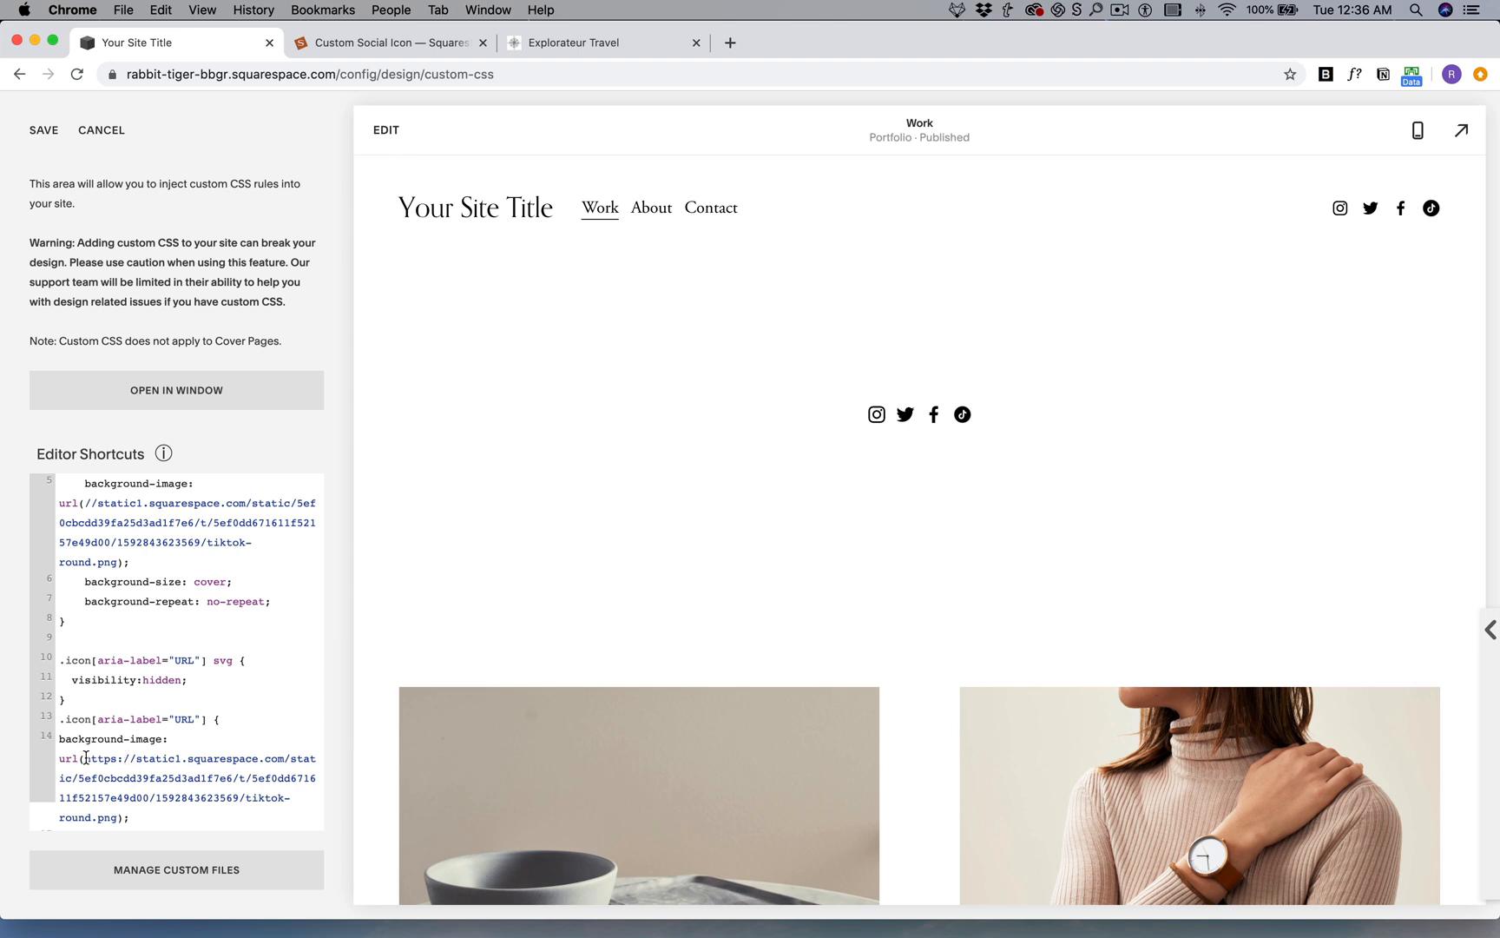
Step: Strip the https: prefix from the header CSS image URL, then edit the page's social links block
{"action": "double_click", "coordinate": [96, 758]}
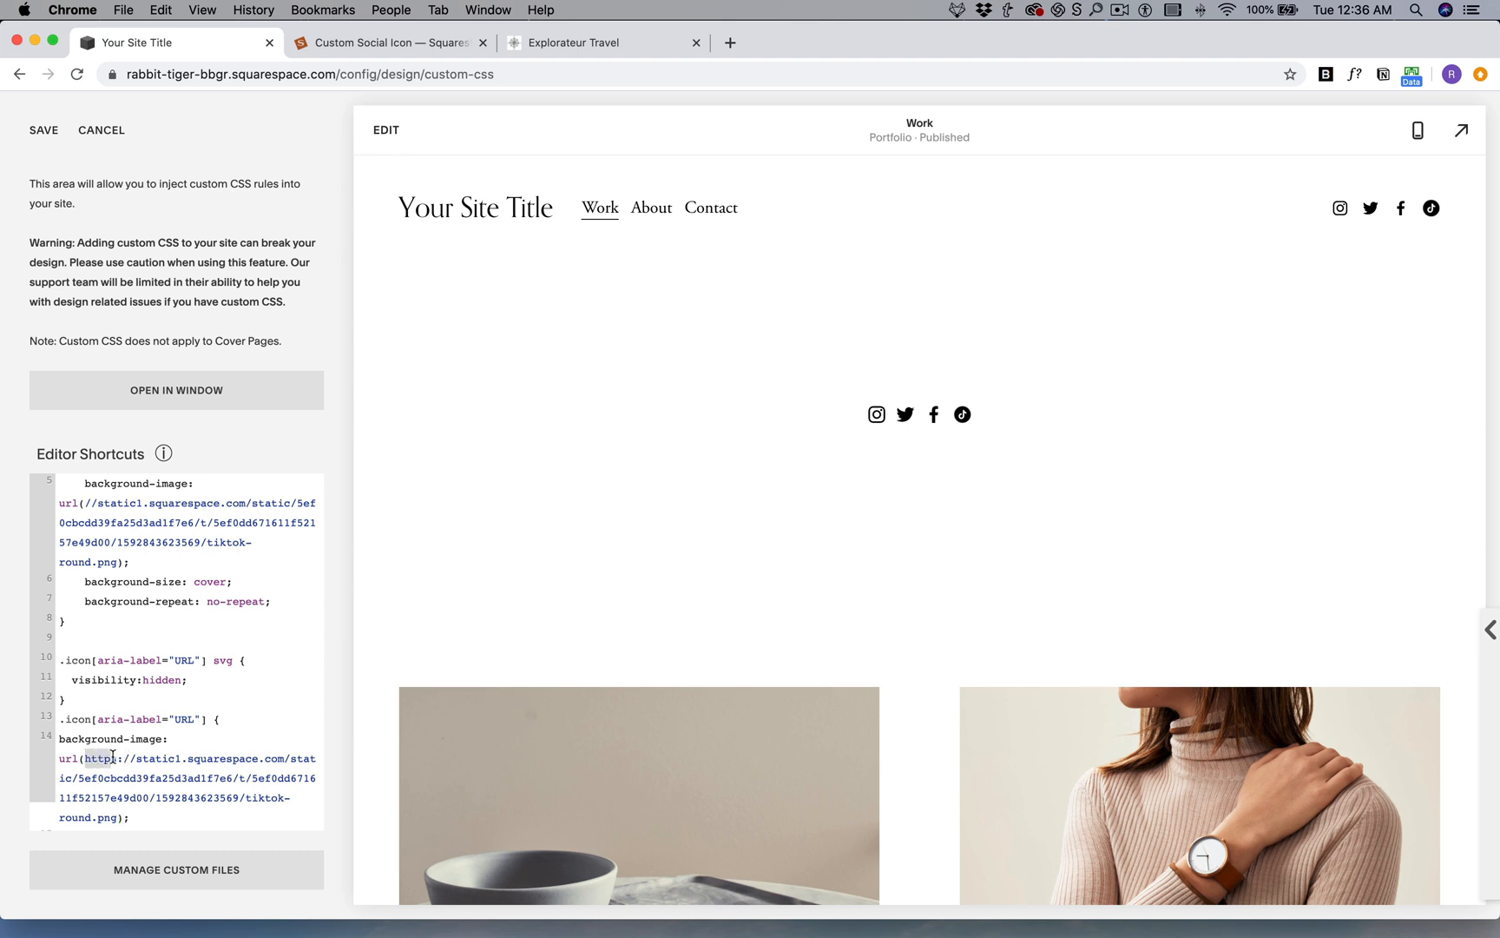
{"action": "key", "text": "Backspace"}
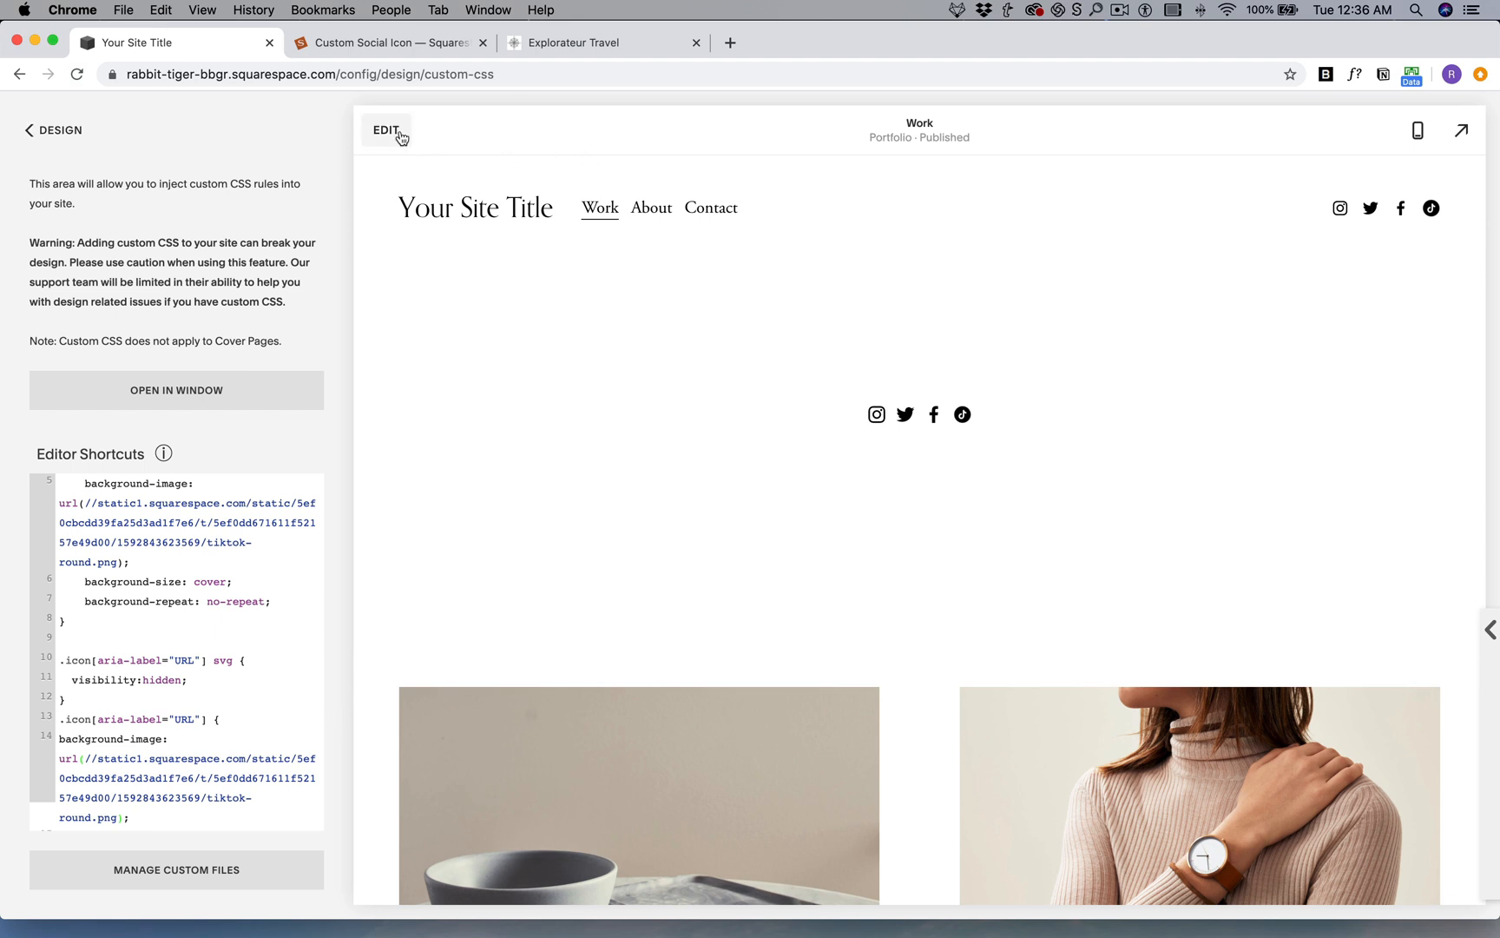
{"action": "left_click", "coordinate": [385, 129]}
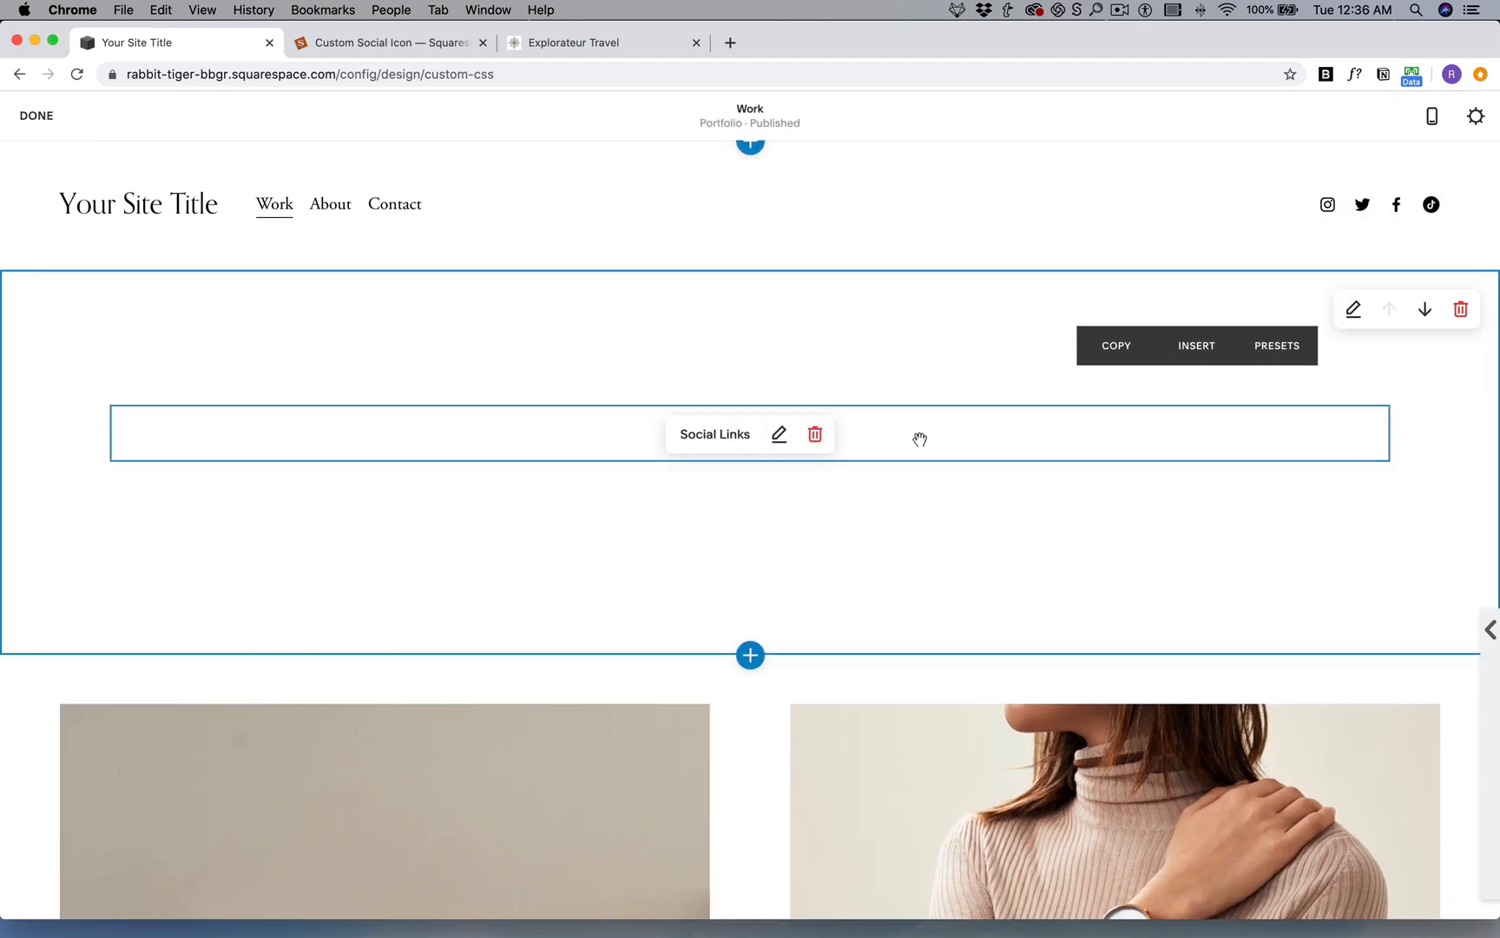
{"action": "left_click", "coordinate": [780, 434]}
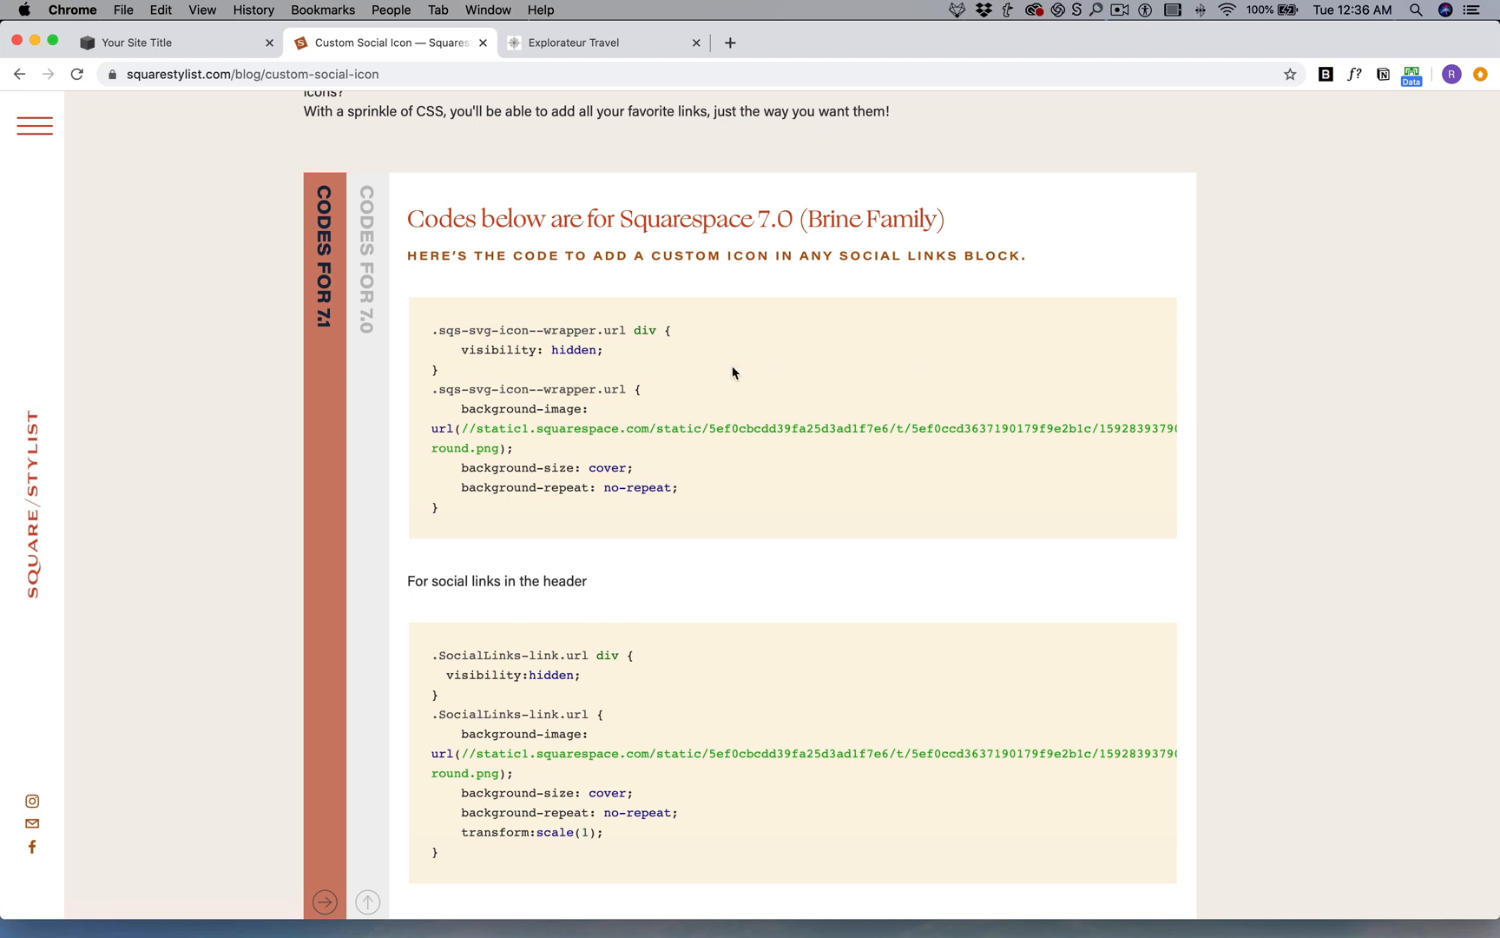
{"action": "mouse_move", "coordinate": [601, 681]}
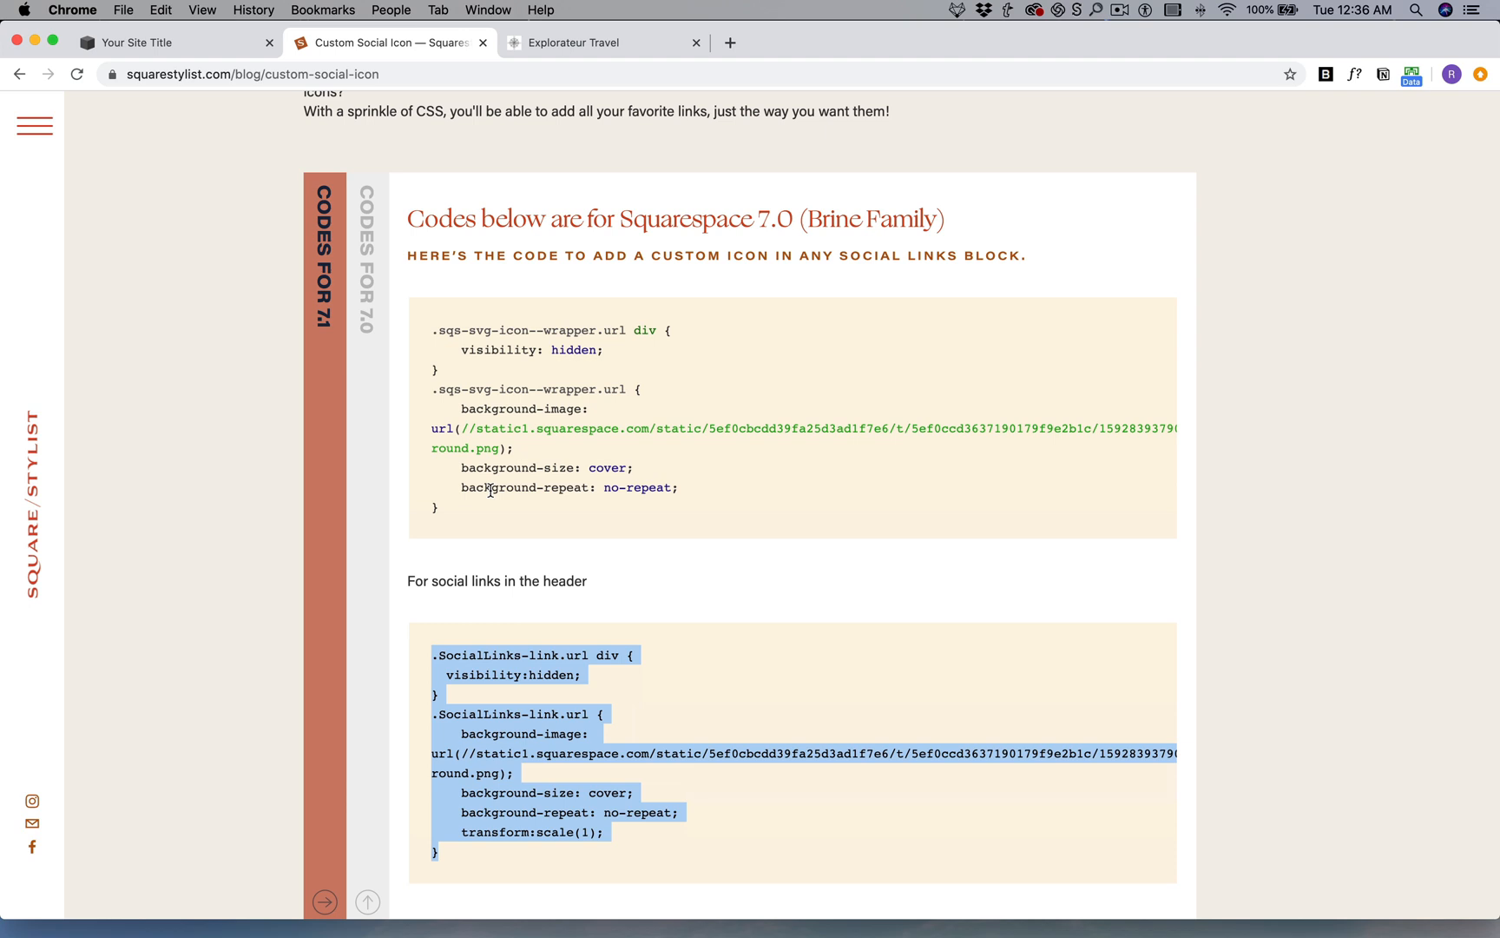
Step: Return from the tutorial's 7.0 codes to the site's Custom CSS editor
{"action": "left_click", "coordinate": [172, 41]}
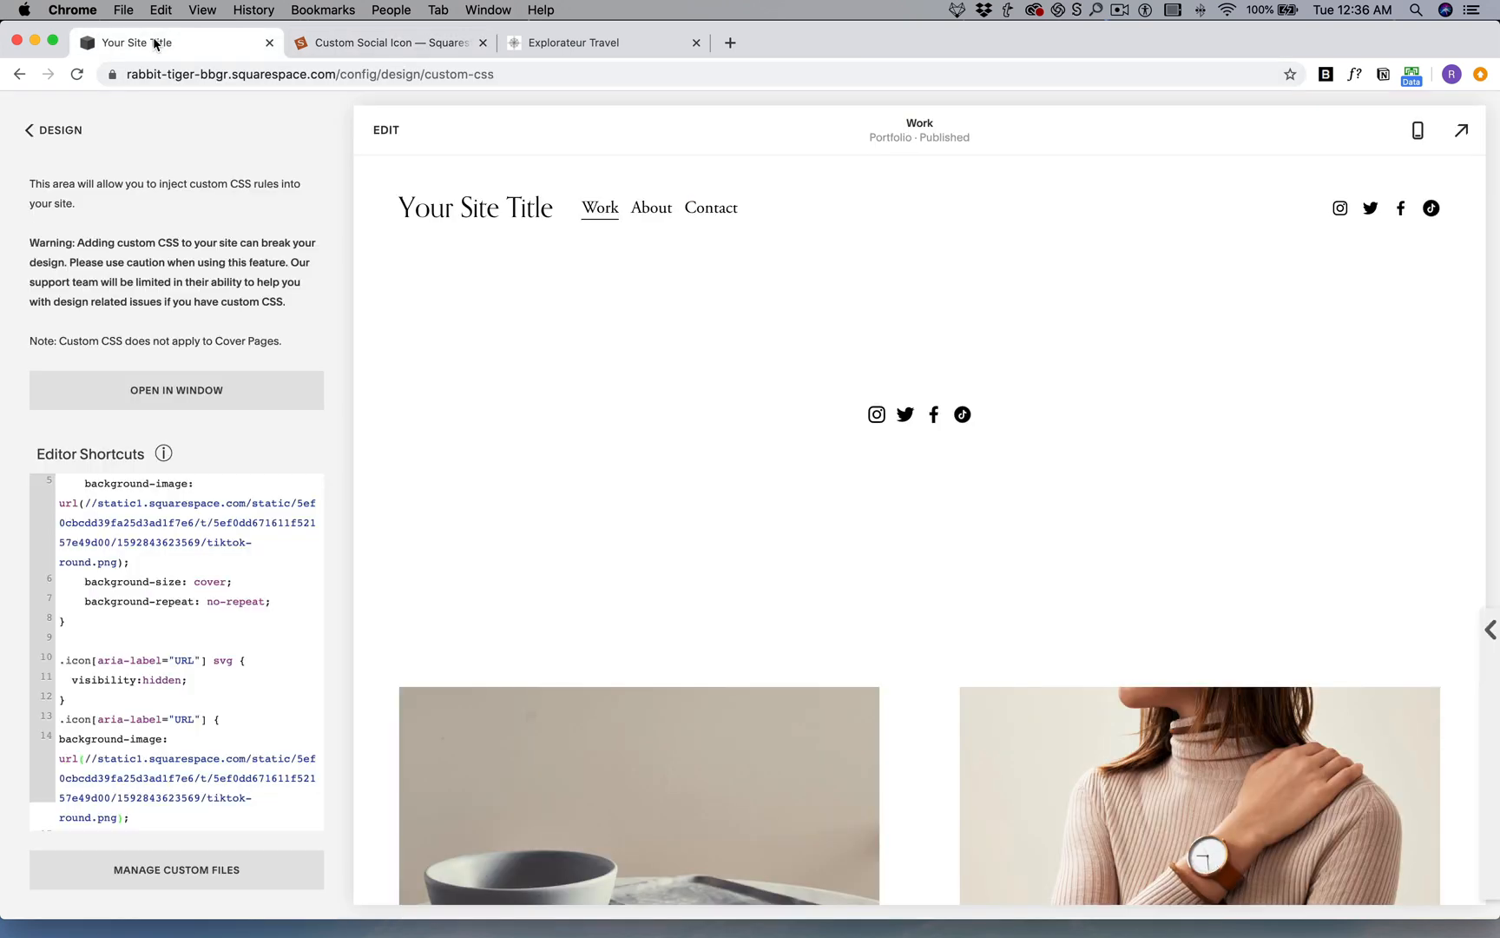